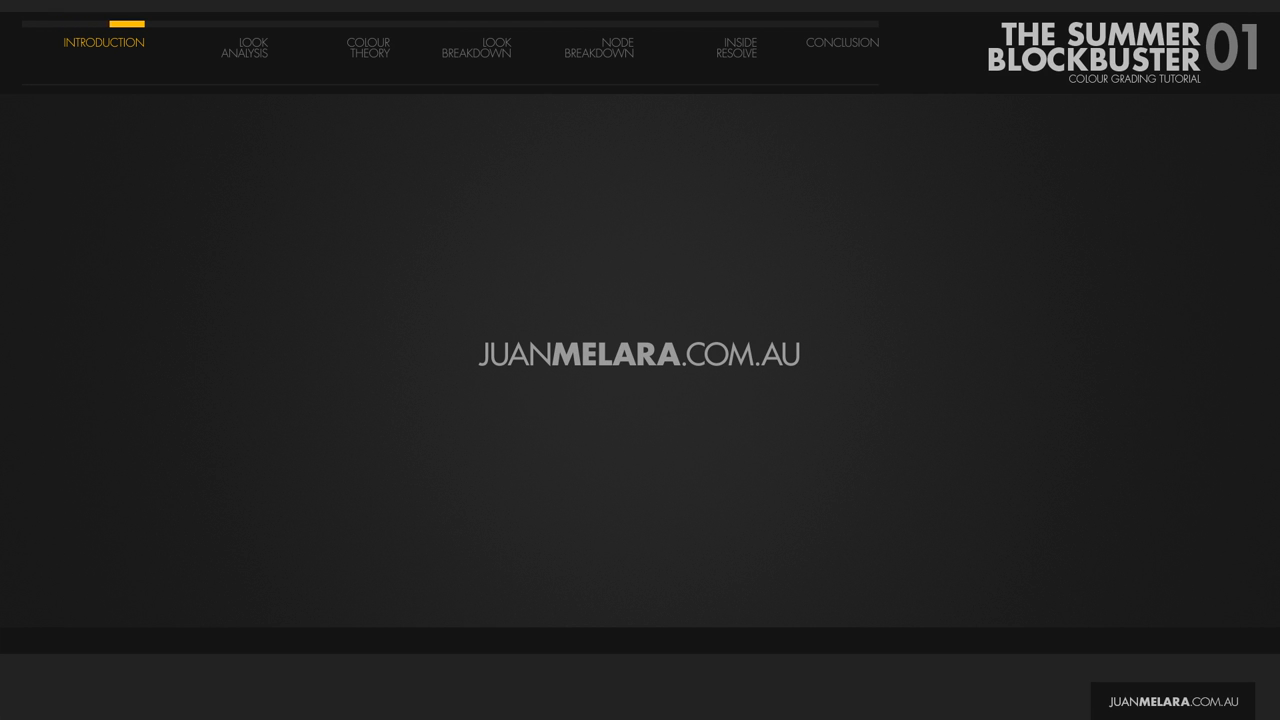
Advance the slideshow to the Look Analysis slide with the embracing-couple film still.
{"action": "left_click", "coordinate": [244, 48]}
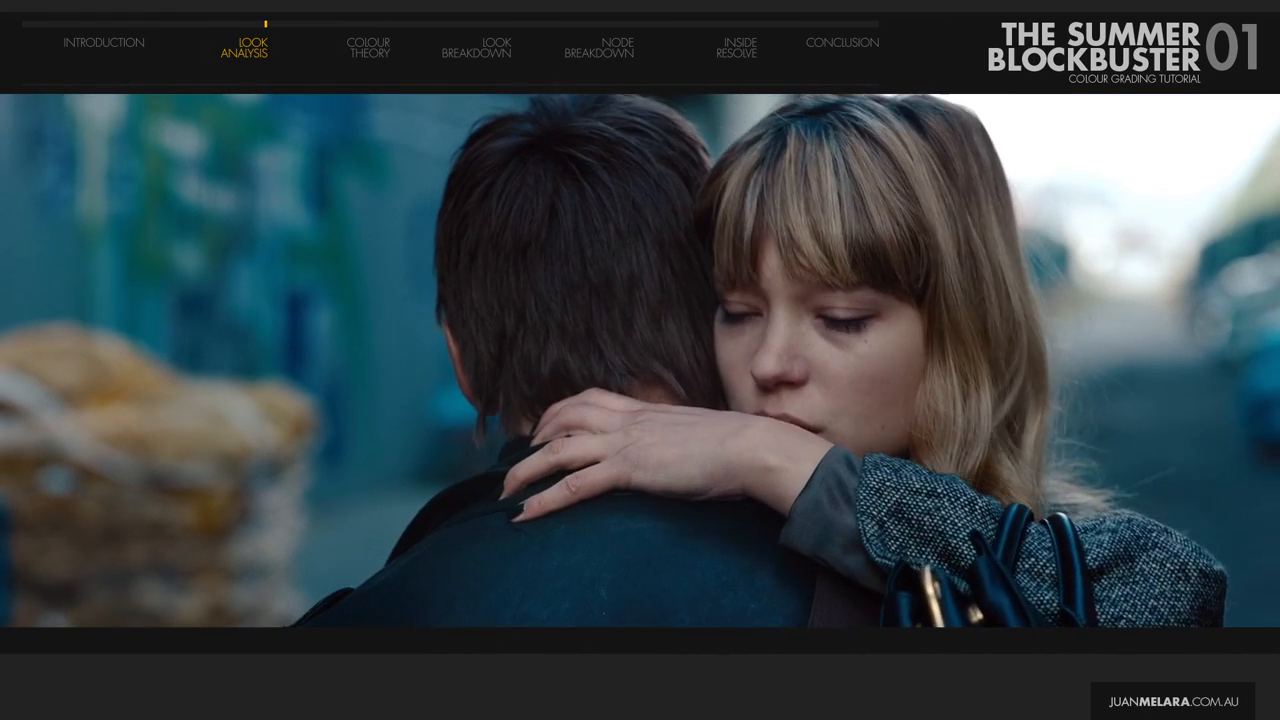
Move past the Colour Theory skintone wheel slide to the teal Look Breakdown slide.
{"action": "left_click", "coordinate": [369, 47]}
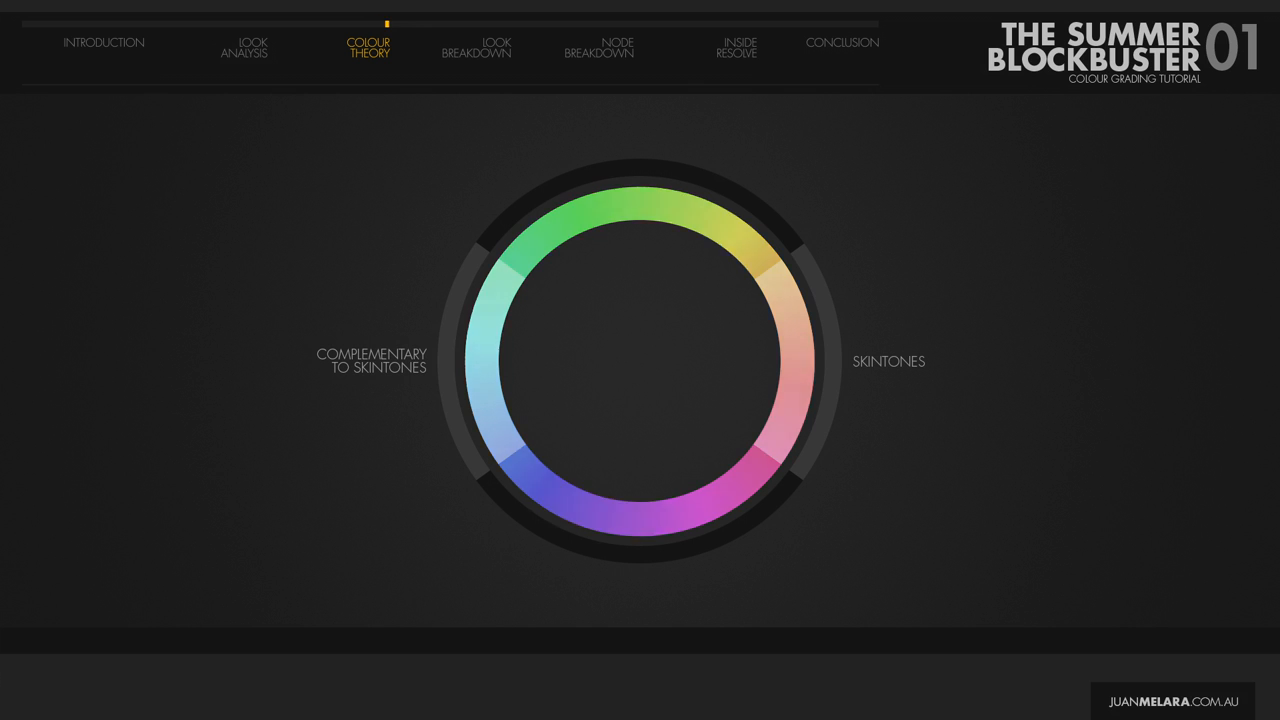
{"action": "left_click", "coordinate": [476, 47]}
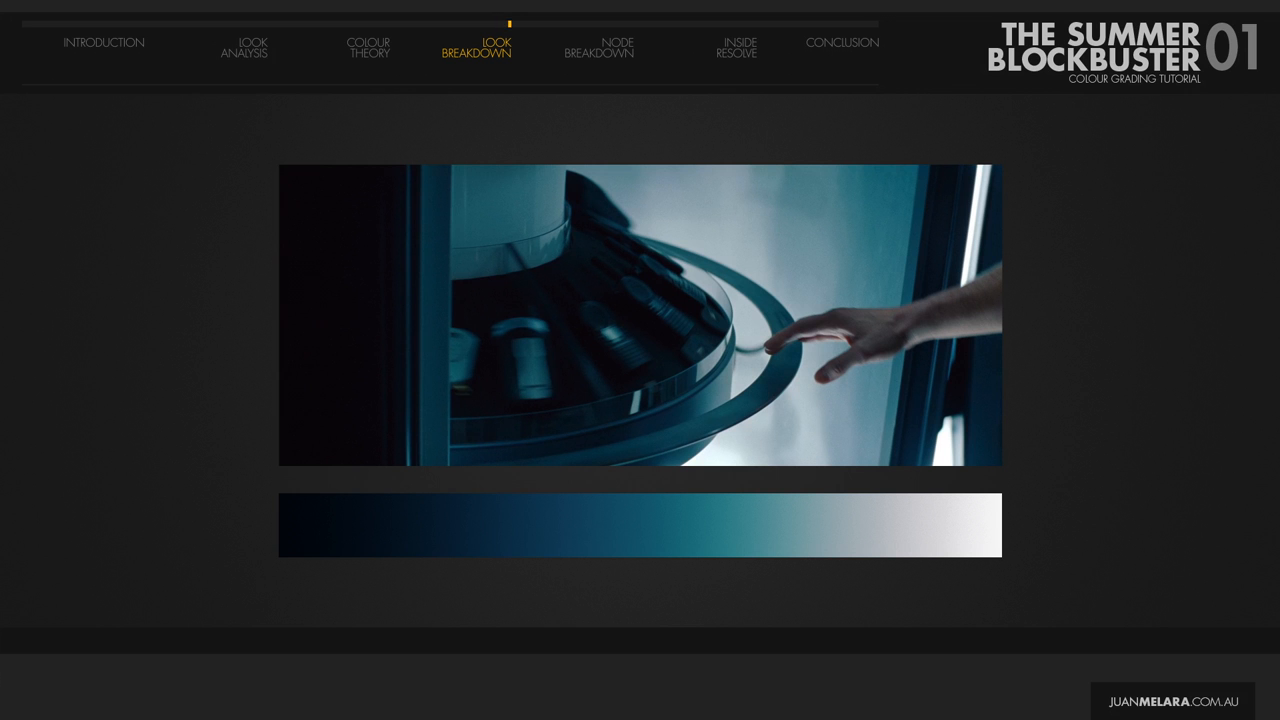
Show the Node Breakdown slide, then the Kodak 2383 output LUT in Project Settings.
{"action": "left_click", "coordinate": [598, 48]}
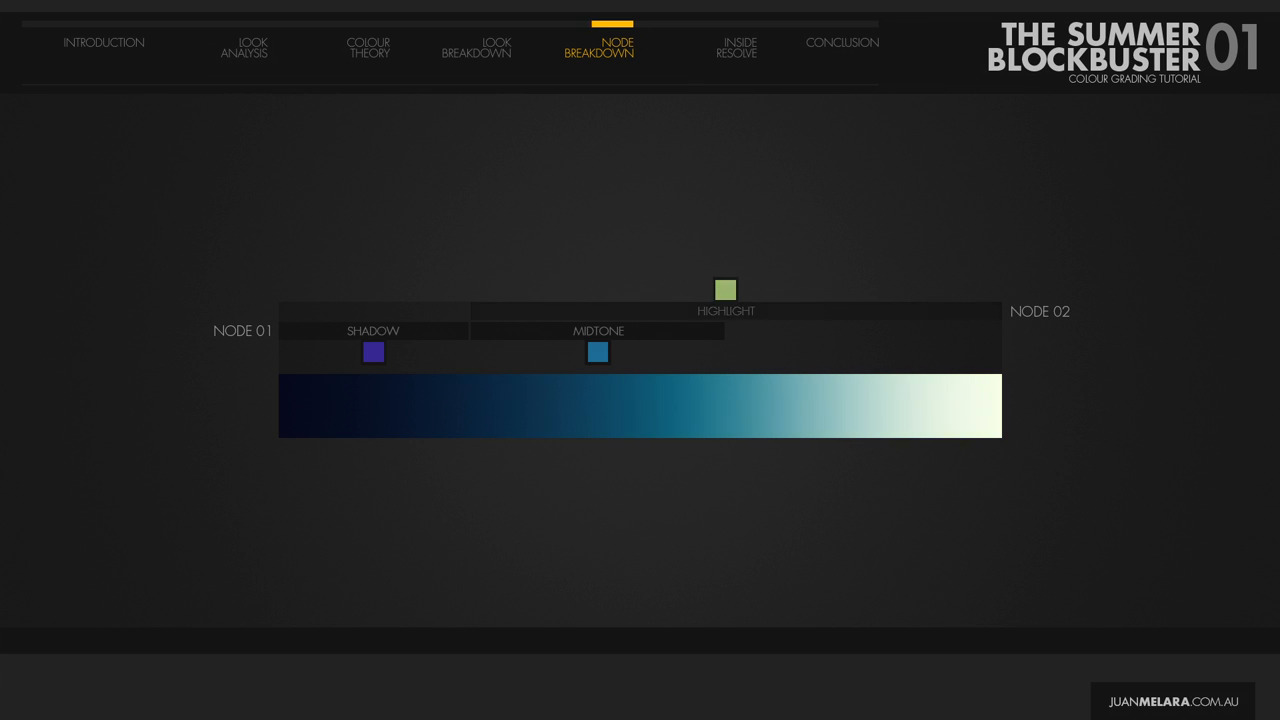
{"action": "left_click", "coordinate": [725, 290]}
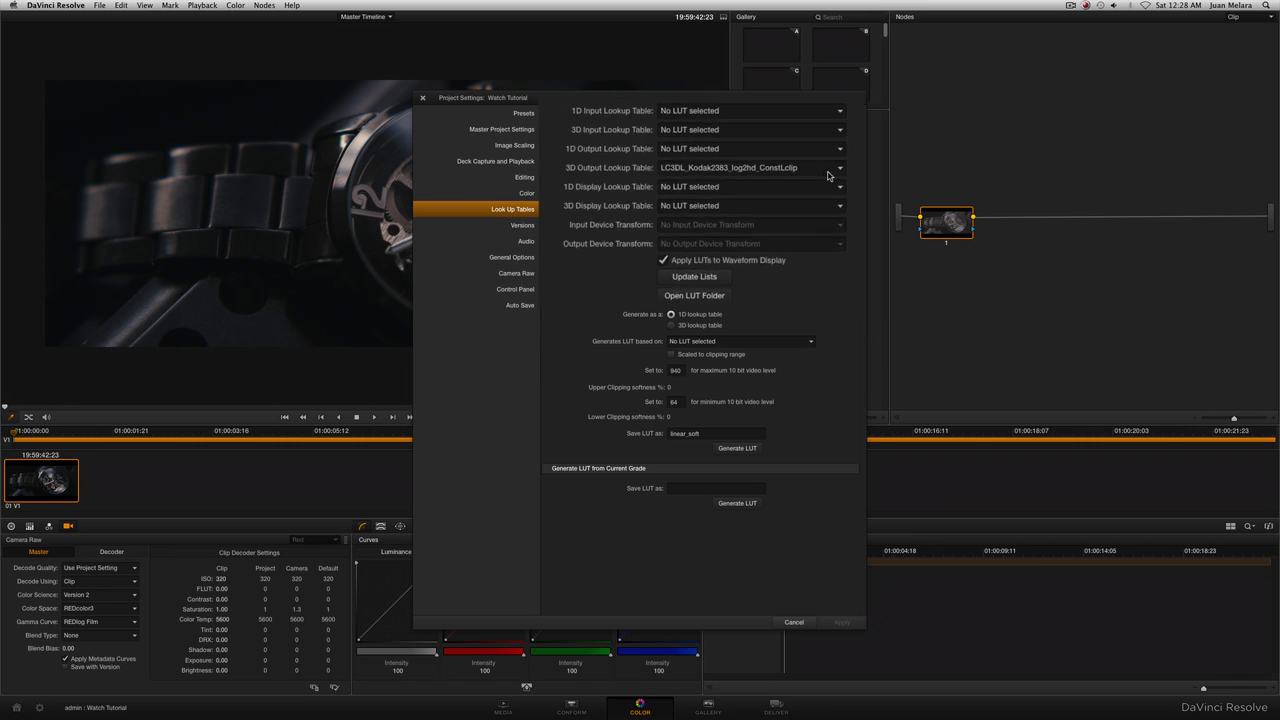
Close Project Settings to return to the watch clip's single LUT node.
{"action": "left_click", "coordinate": [793, 622]}
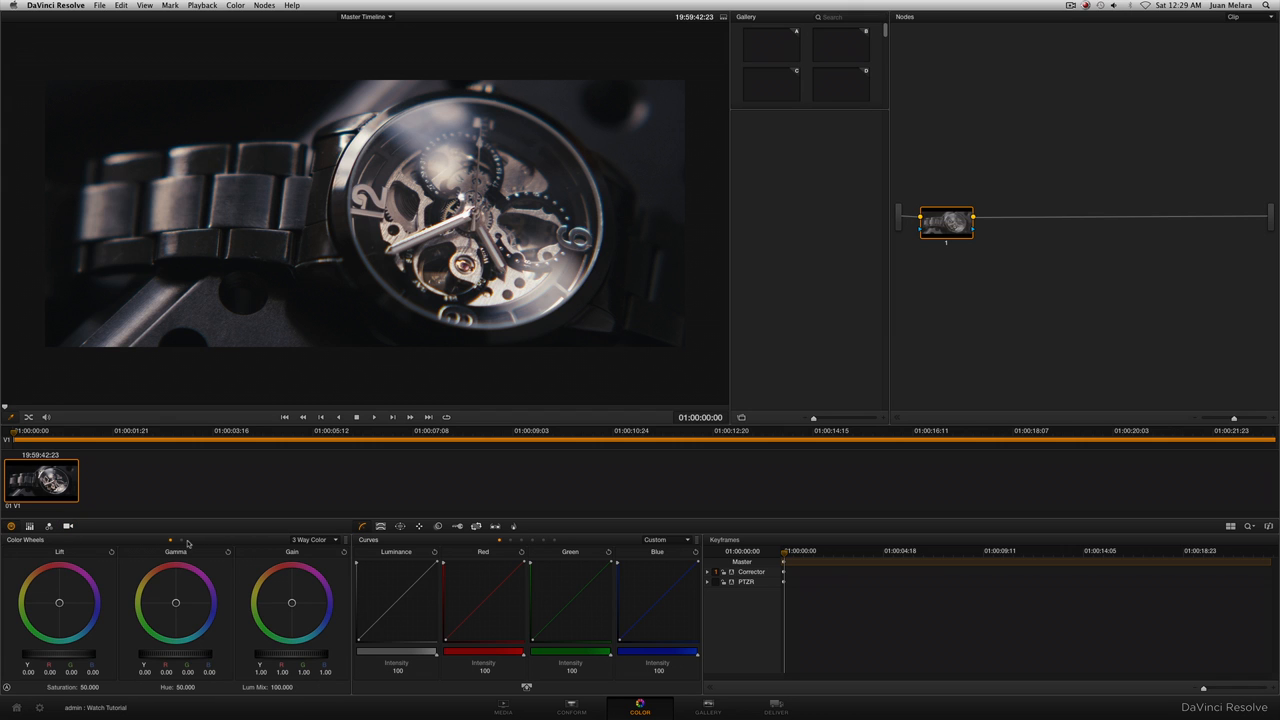
Switch to Log wheels with High Range 0.333, Highlight -0.14 and Shadow -0.06.
{"action": "left_click", "coordinate": [313, 539]}
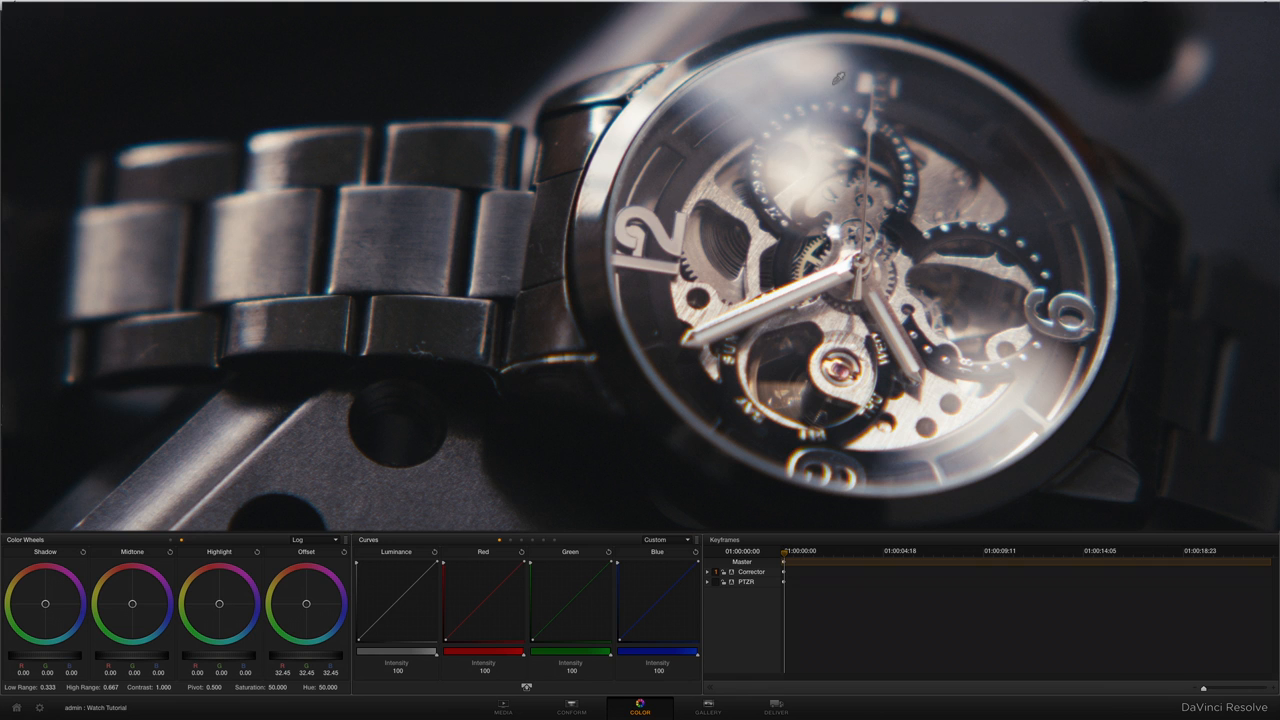
{"action": "mouse_move", "coordinate": [234, 700]}
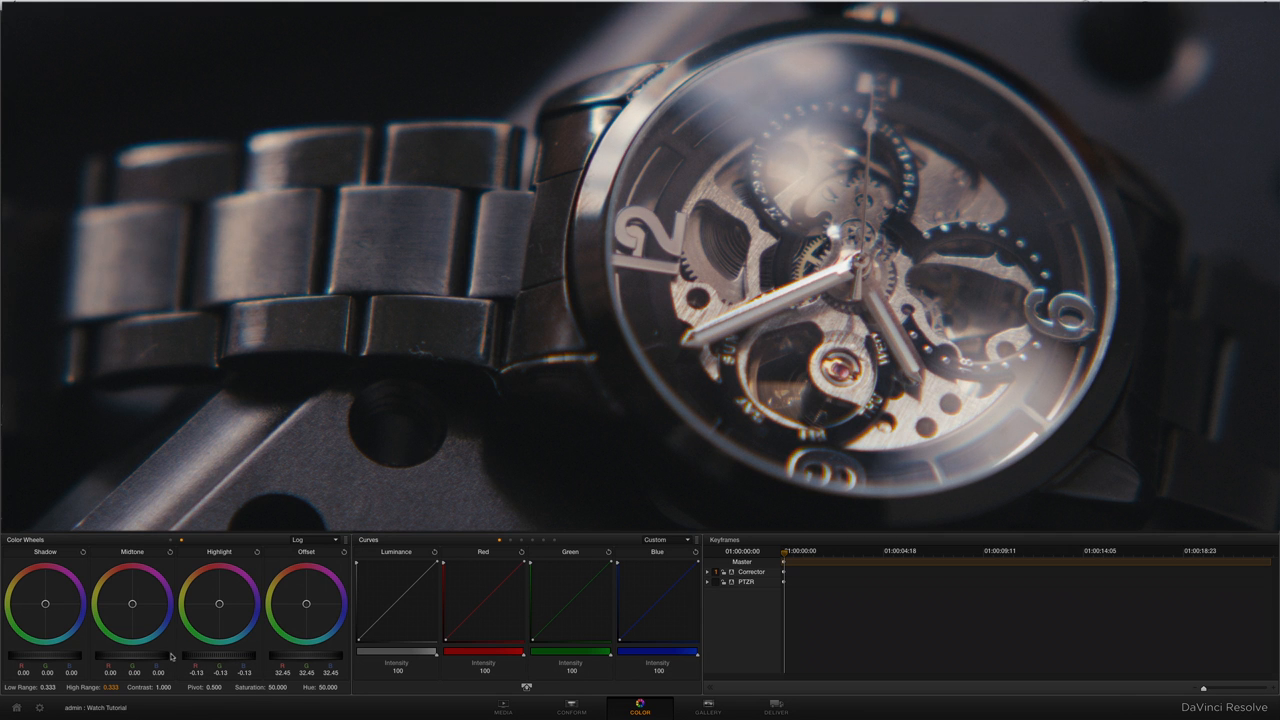
{"action": "mouse_move", "coordinate": [212, 656]}
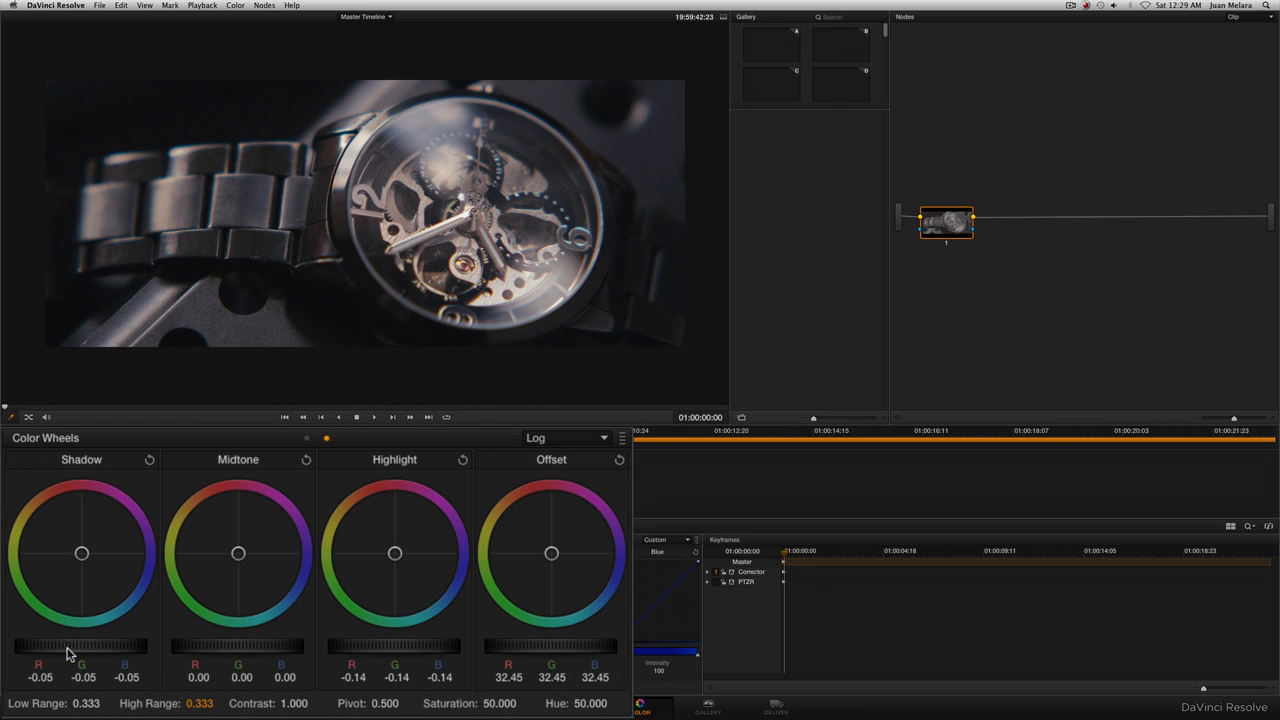
{"action": "left_click_drag", "start_coordinate": [100, 646], "coordinate": [70, 646]}
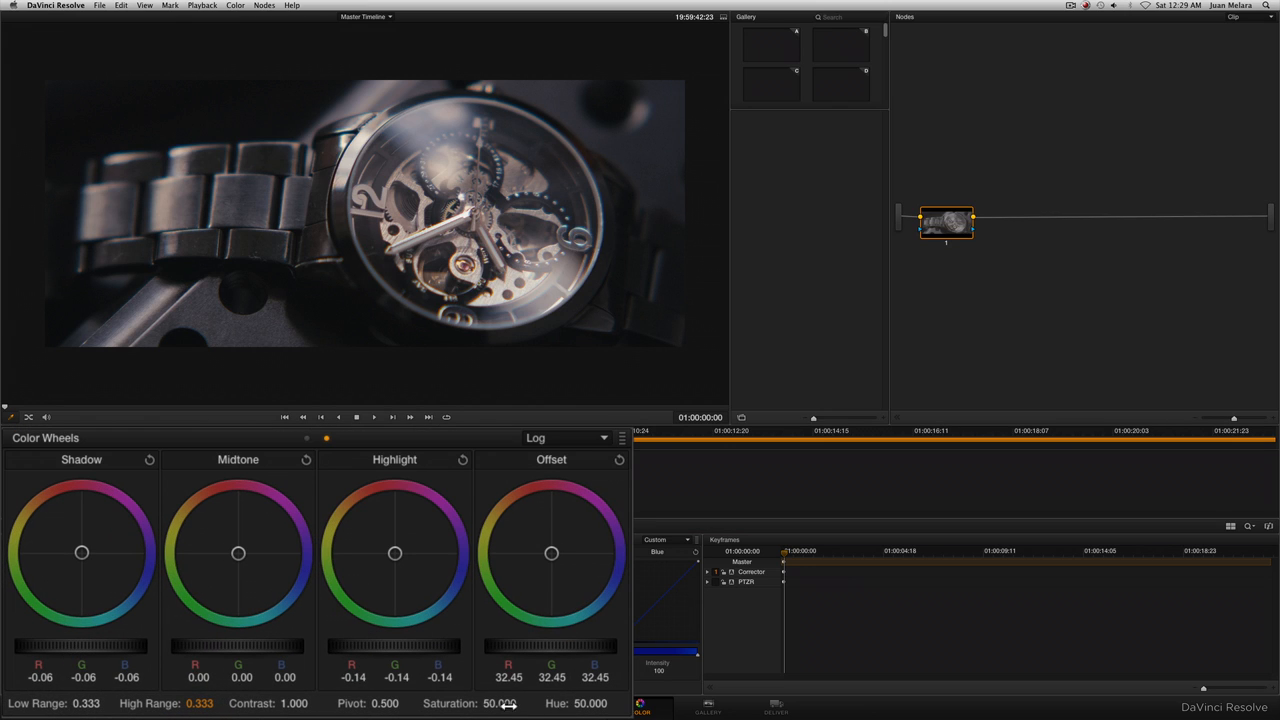
{"action": "left_click_drag", "start_coordinate": [510, 703], "coordinate": [480, 703]}
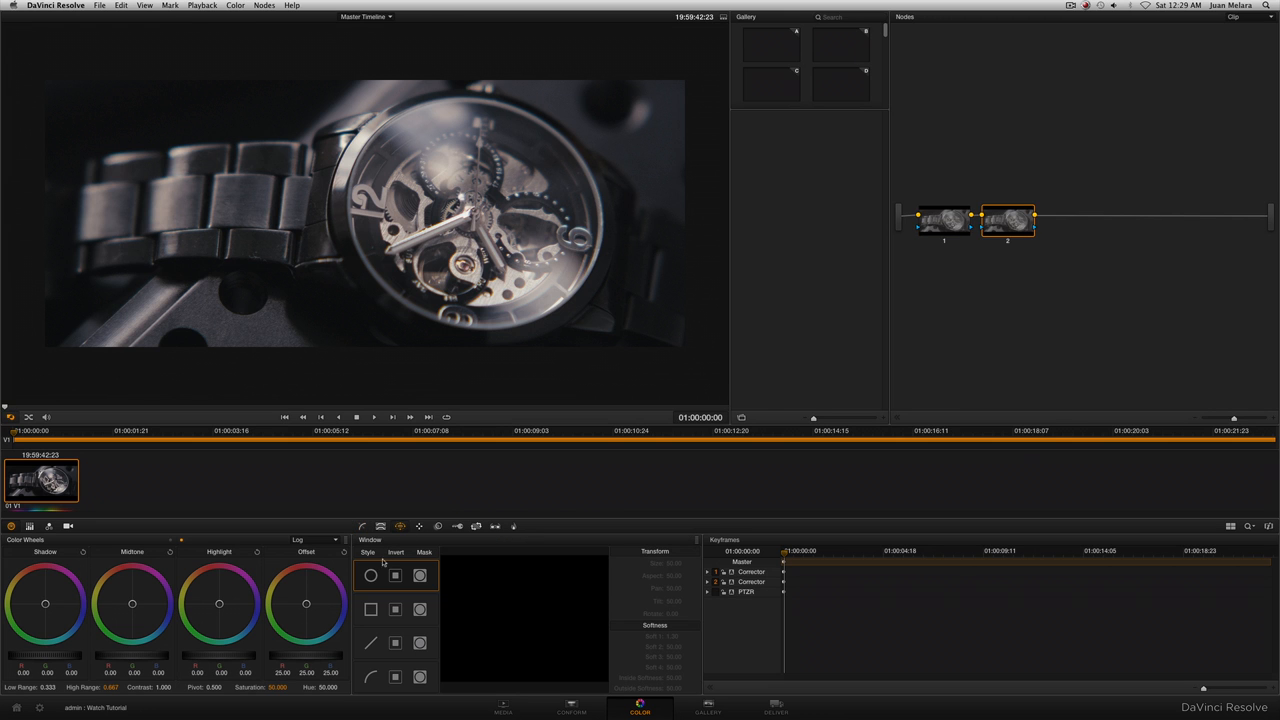
Fit a soft circle window around the watch face on node 2 and lower its Offset.
{"action": "left_click", "coordinate": [371, 575]}
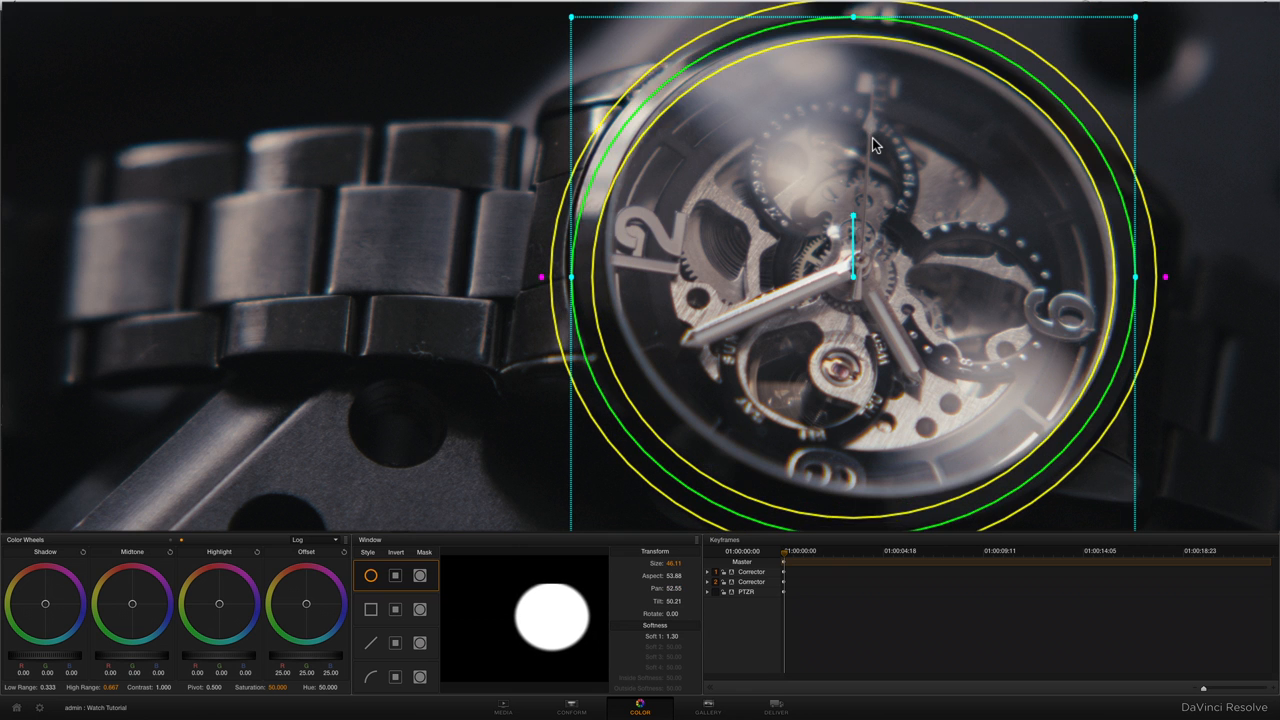
{"action": "left_click_drag", "start_coordinate": [1163, 278], "coordinate": [1228, 290]}
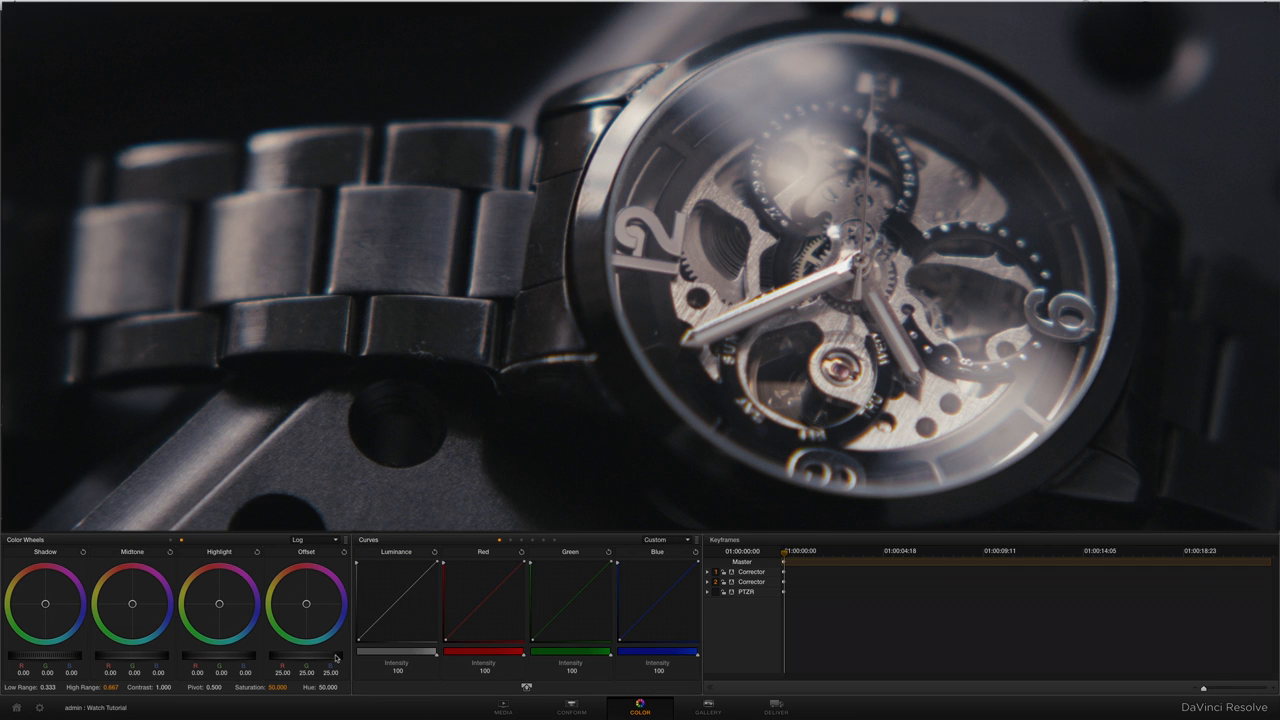
{"action": "left_click_drag", "start_coordinate": [306, 662], "coordinate": [306, 672]}
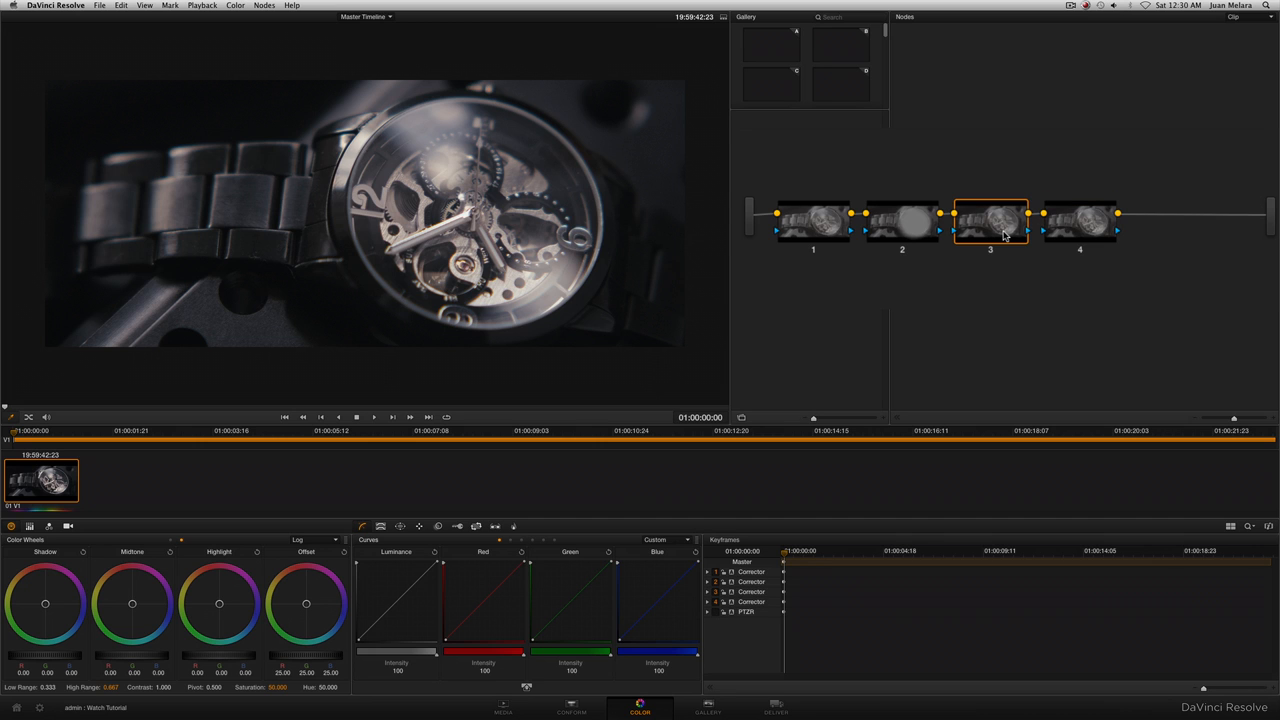
{"action": "mouse_move", "coordinate": [1003, 231]}
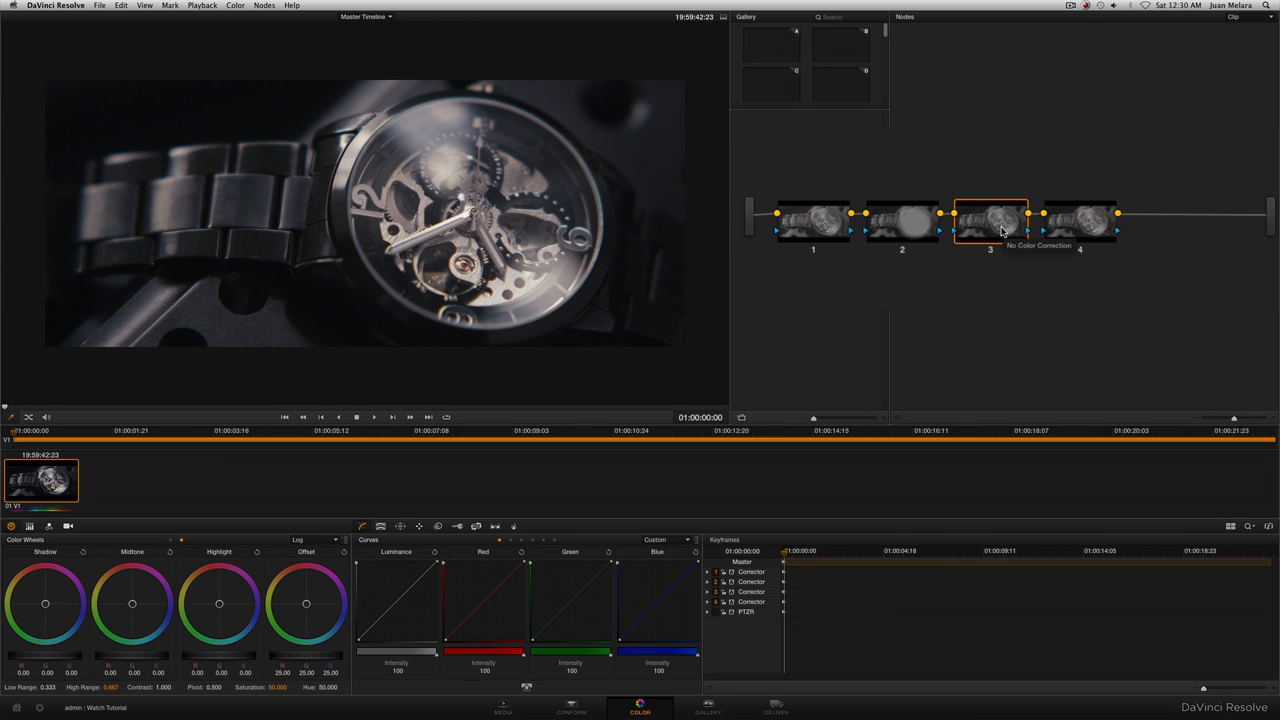
Check node 4, then node 2 to confirm its lowered offset.
{"action": "left_click", "coordinate": [1080, 215]}
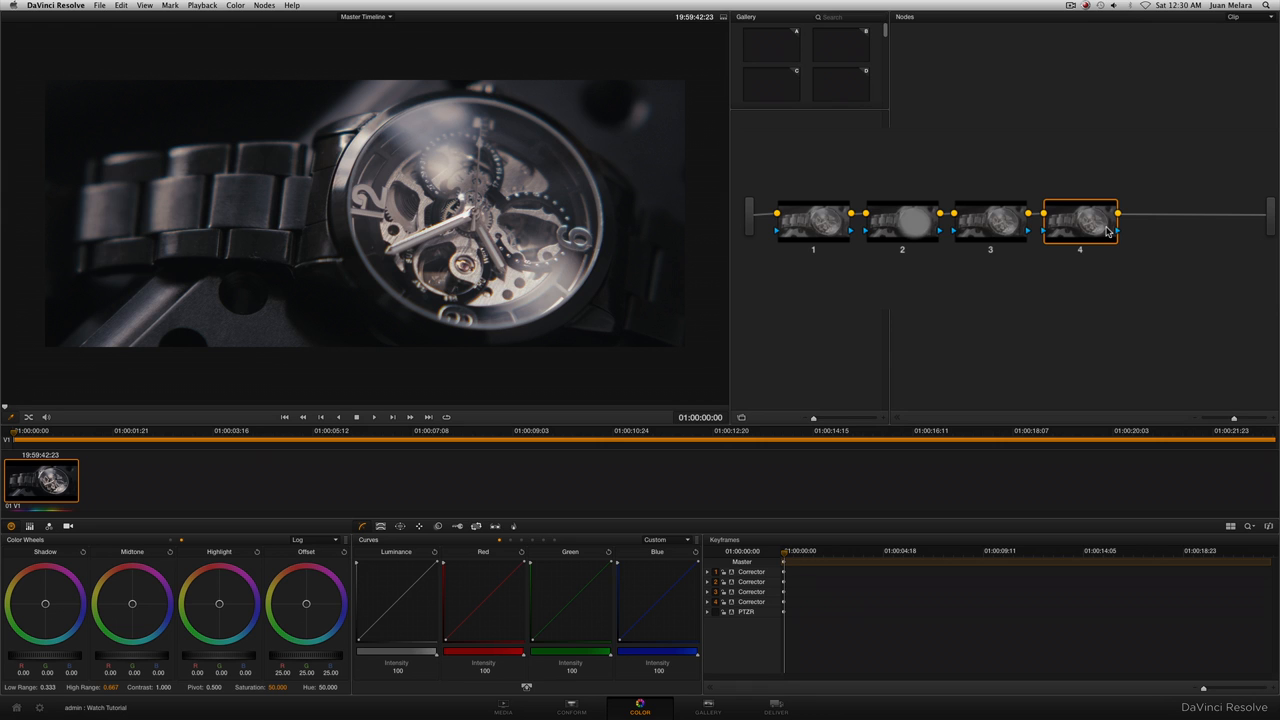
{"action": "mouse_move", "coordinate": [910, 228]}
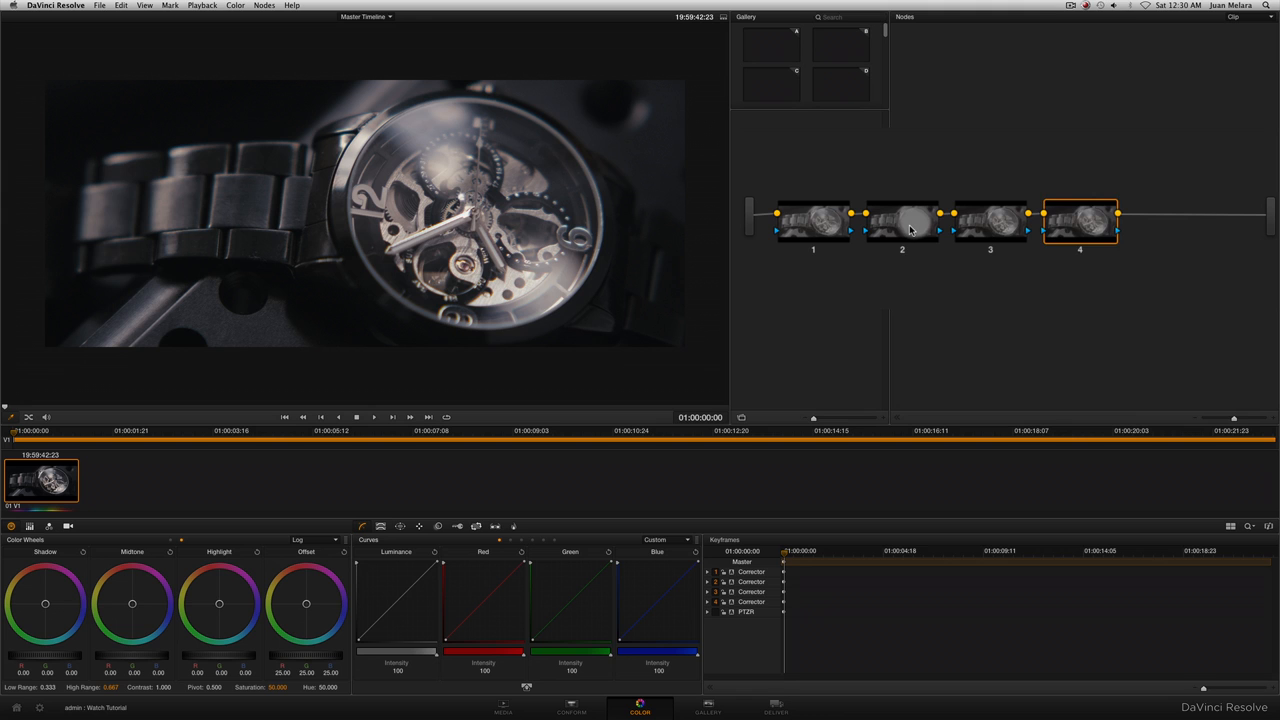
{"action": "left_click", "coordinate": [901, 220]}
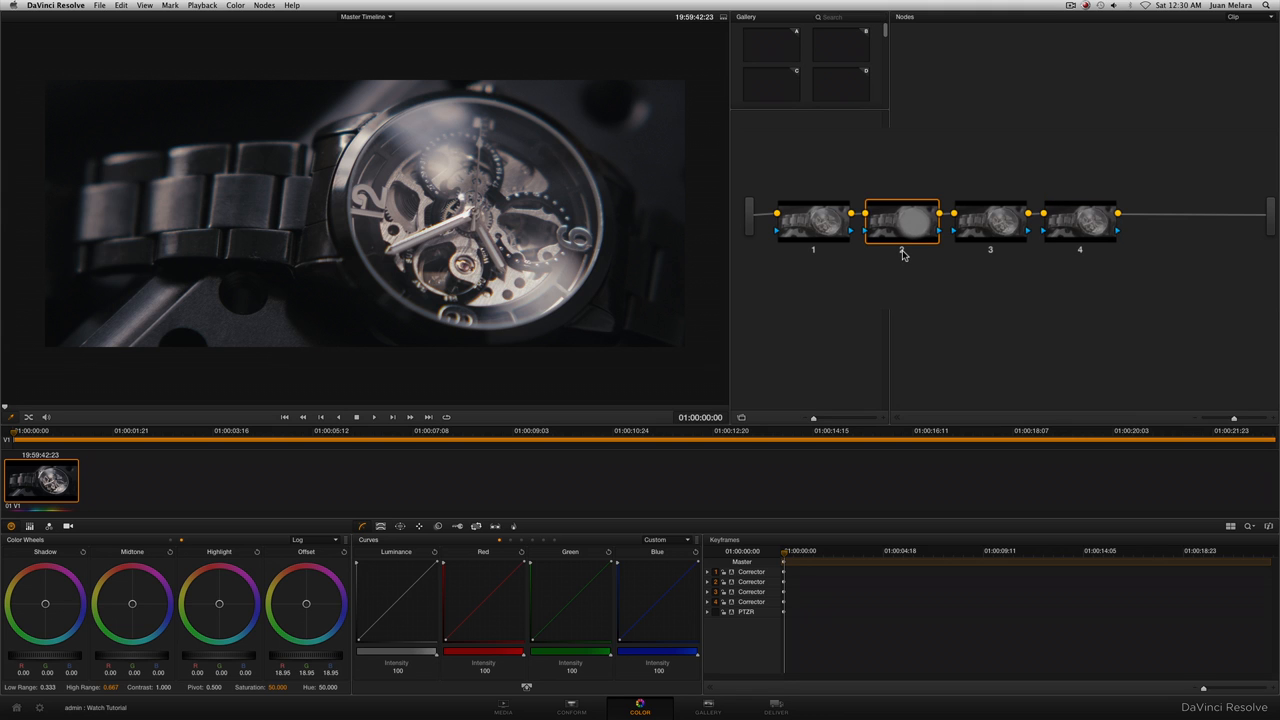
{"action": "mouse_move", "coordinate": [902, 230]}
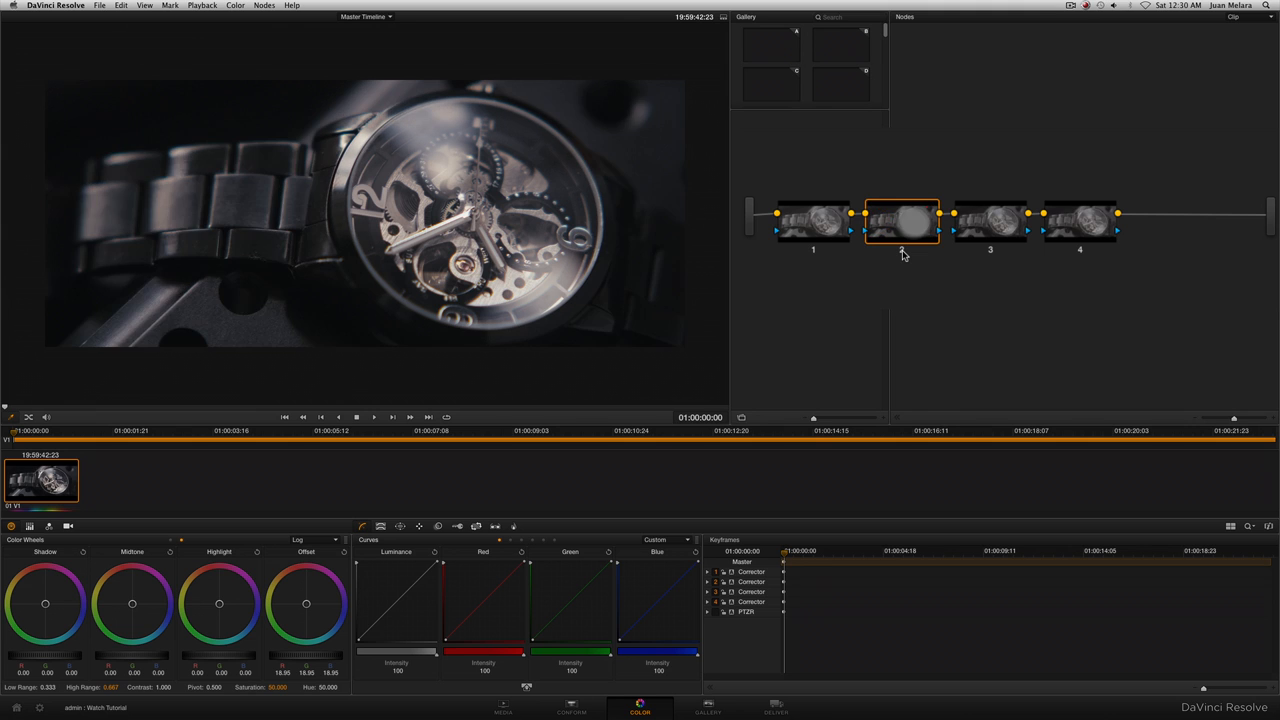
{"action": "mouse_move", "coordinate": [1058, 229]}
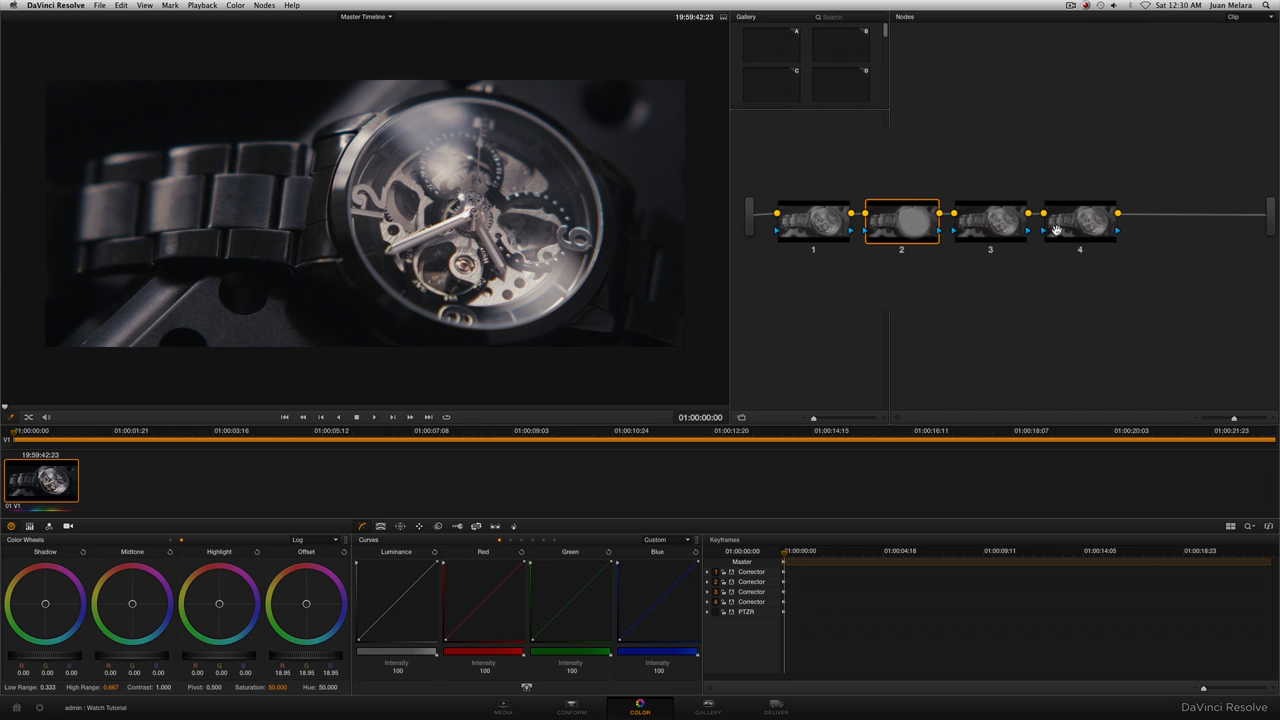
On node 3, push the colour wheels toward blue and set Key Output Gain to 0.800.
{"action": "left_click", "coordinate": [990, 218]}
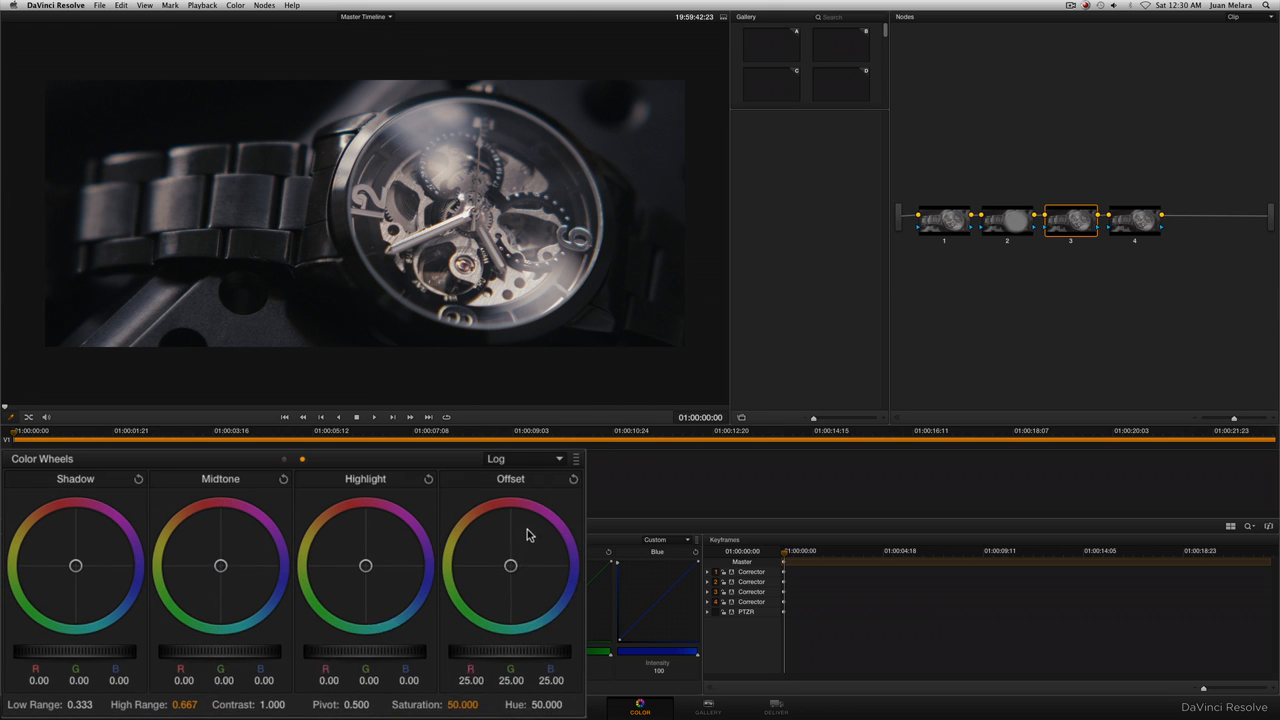
{"action": "left_click_drag", "start_coordinate": [220, 566], "coordinate": [240, 555]}
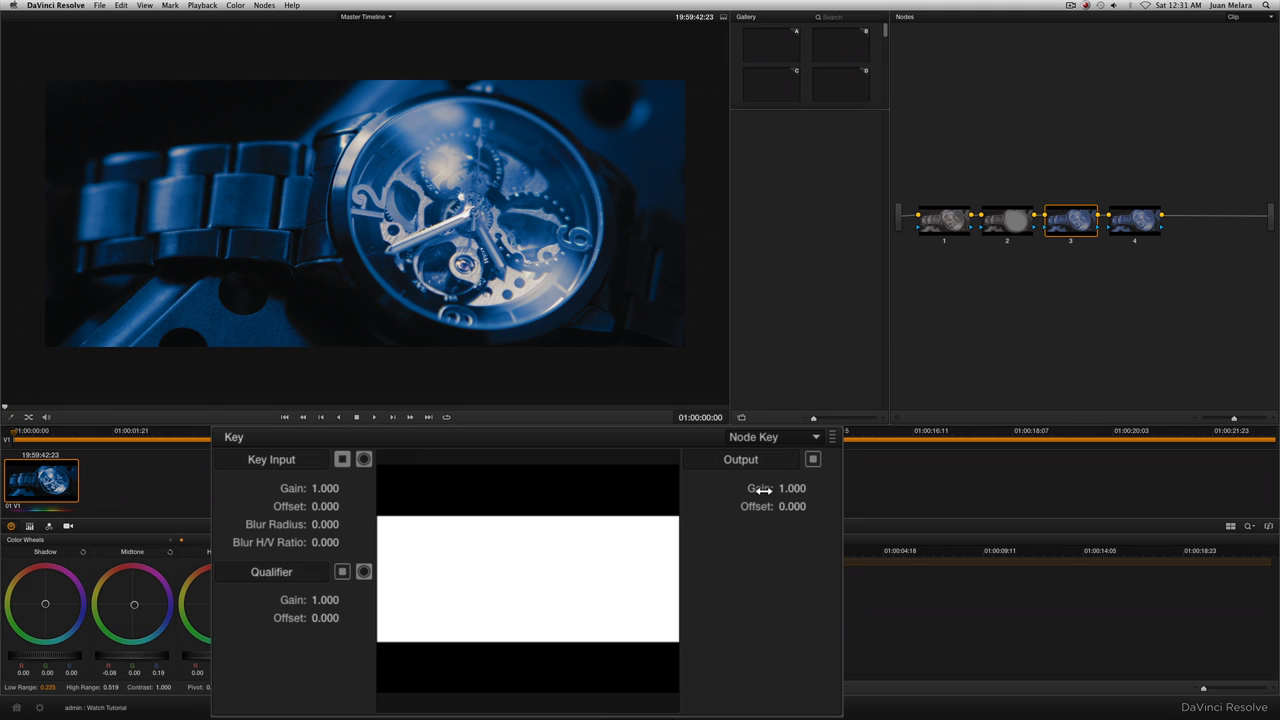
{"action": "left_click", "coordinate": [791, 488]}
{"action": "type", "text": "0.800"}
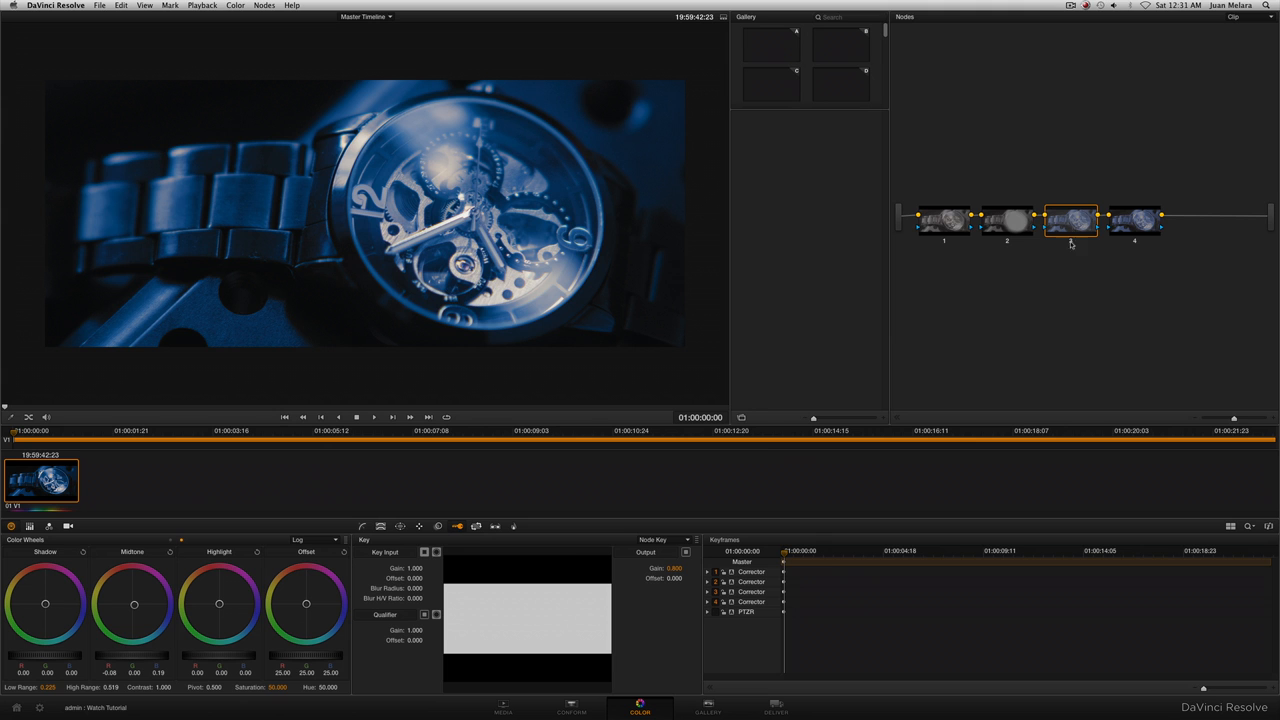
{"action": "mouse_move", "coordinate": [600, 451]}
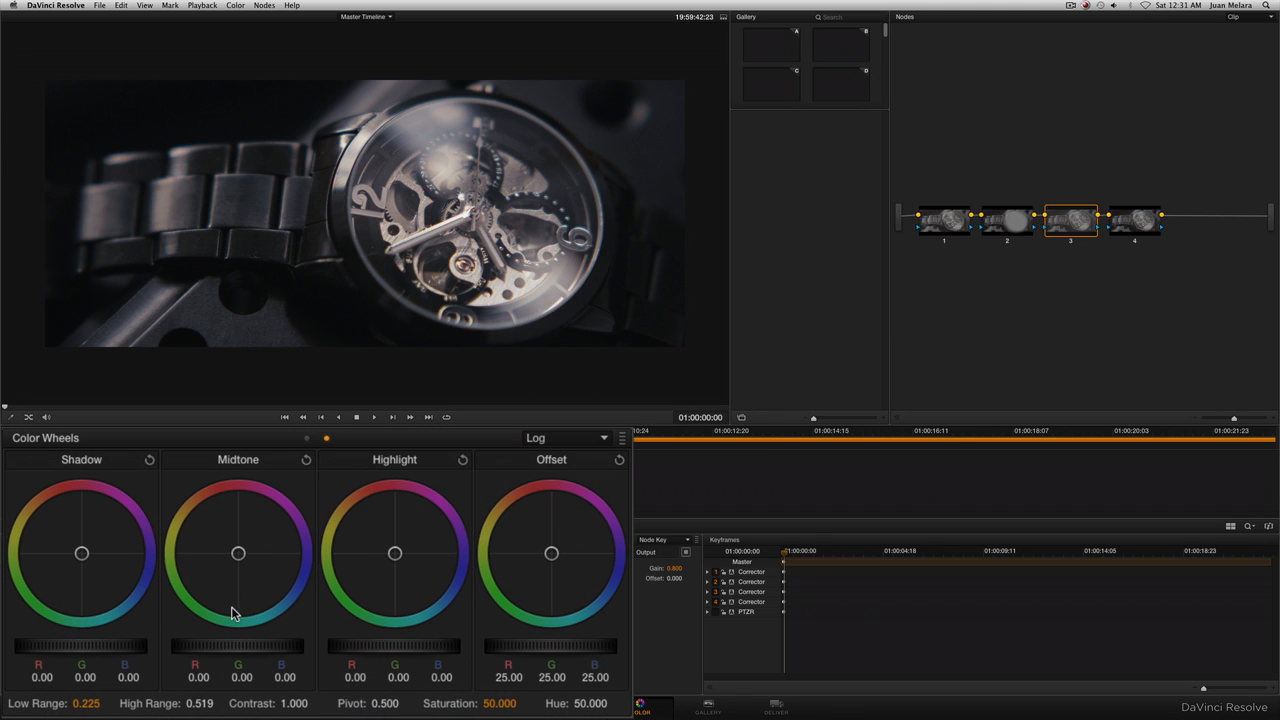
Drag node 3's Midtone wheel toward blue, roughly R -0.09 and B 0.10.
{"action": "left_click_drag", "start_coordinate": [238, 553], "coordinate": [240, 552]}
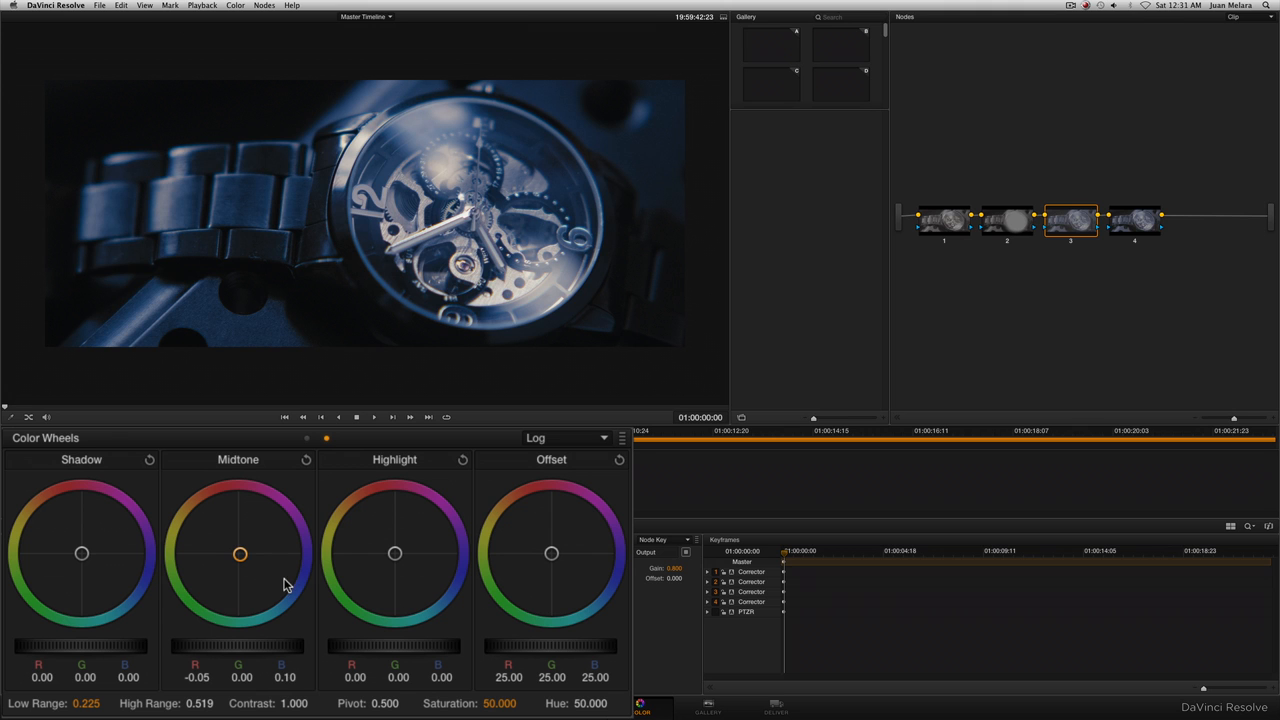
{"action": "left_click_drag", "start_coordinate": [240, 553], "coordinate": [285, 590]}
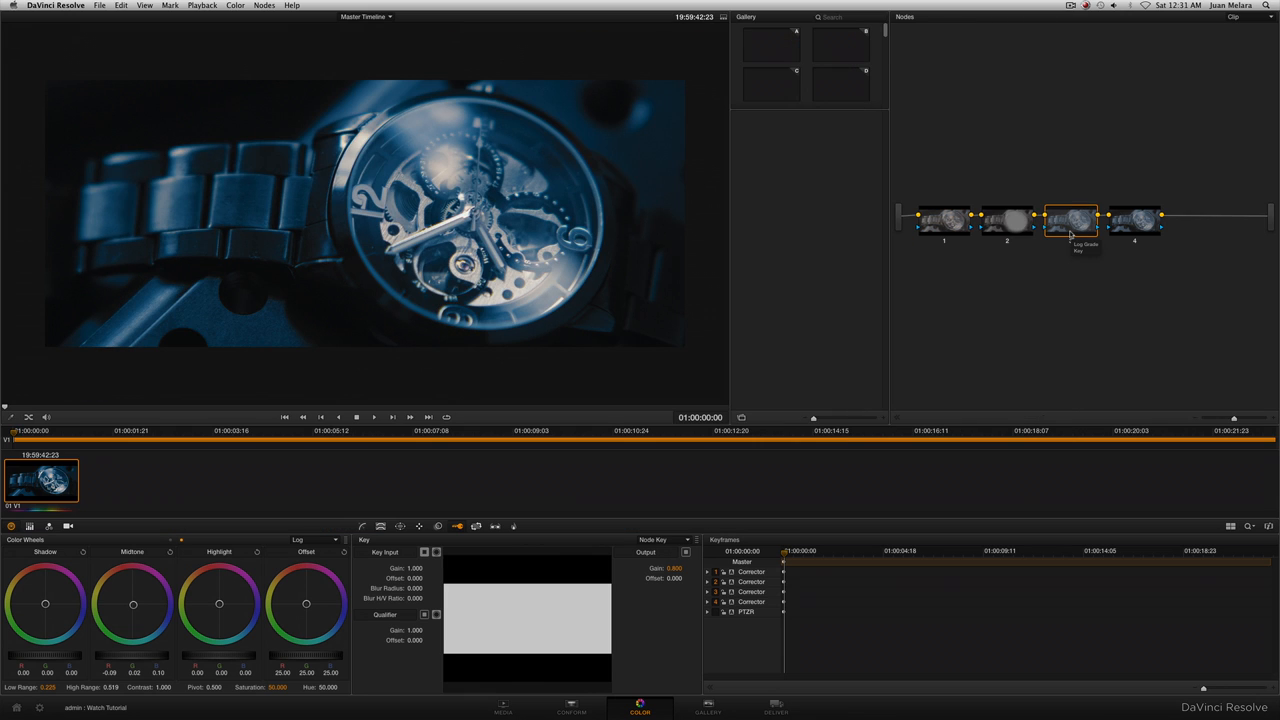
Shift node 4's Highlight wheel slightly green, then push node 3's highlights strongly blue.
{"action": "left_click", "coordinate": [1134, 218]}
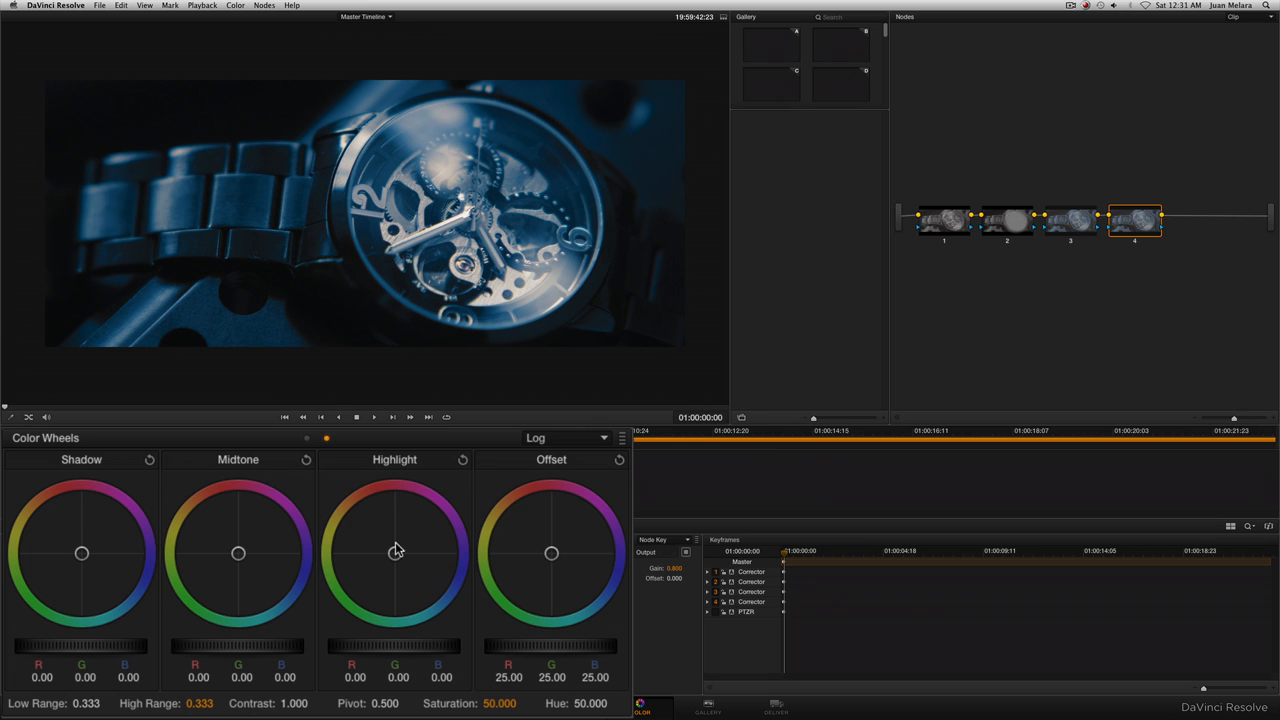
{"action": "left_click_drag", "start_coordinate": [395, 553], "coordinate": [384, 560]}
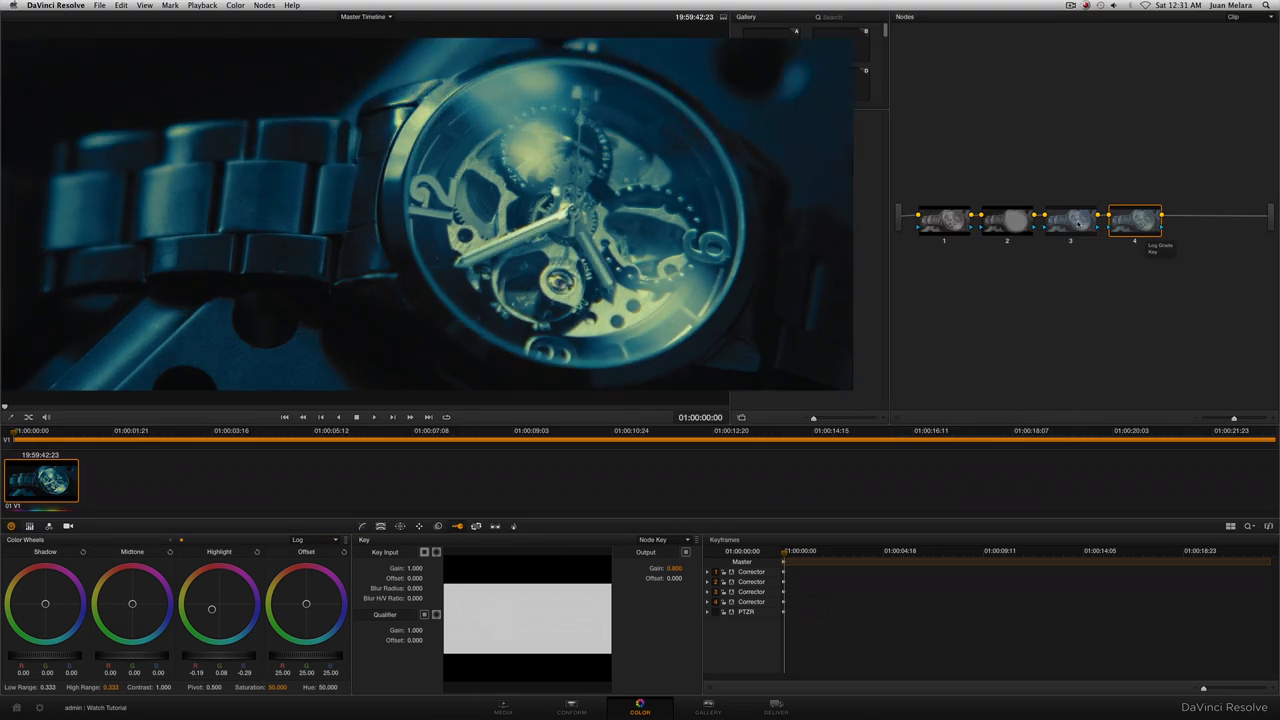
{"action": "left_click", "coordinate": [1069, 218]}
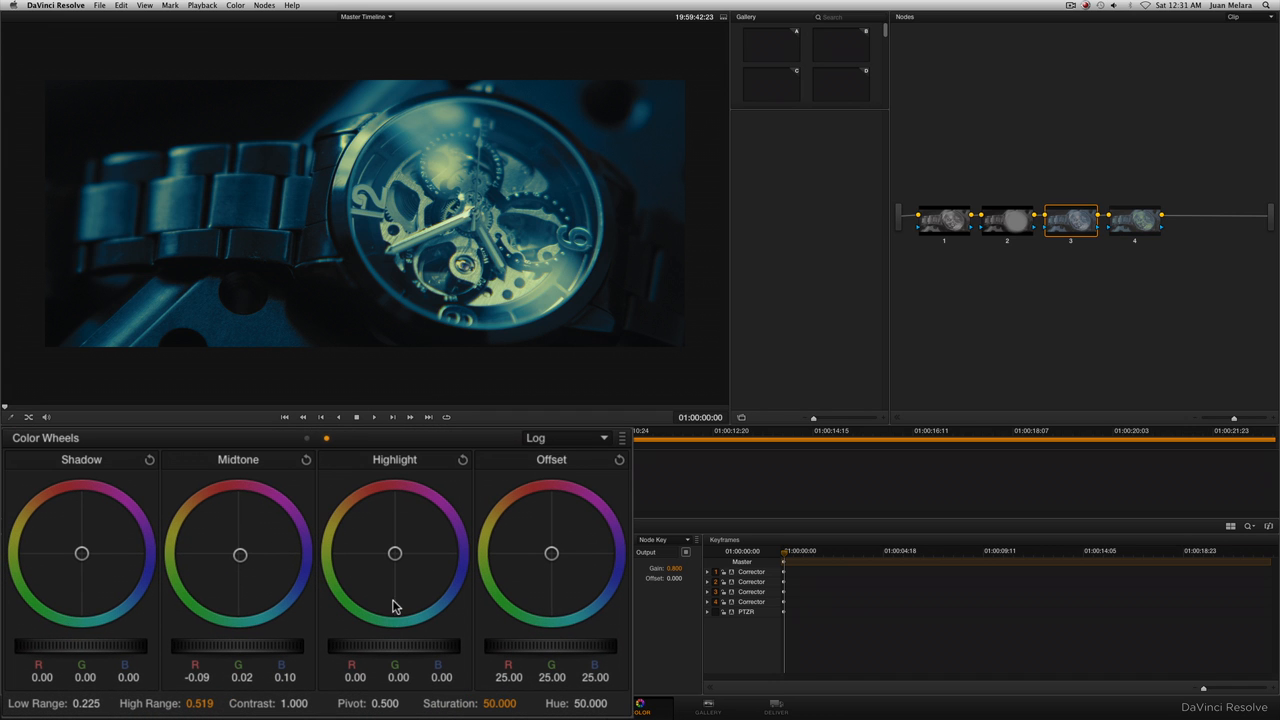
{"action": "mouse_move", "coordinate": [407, 554]}
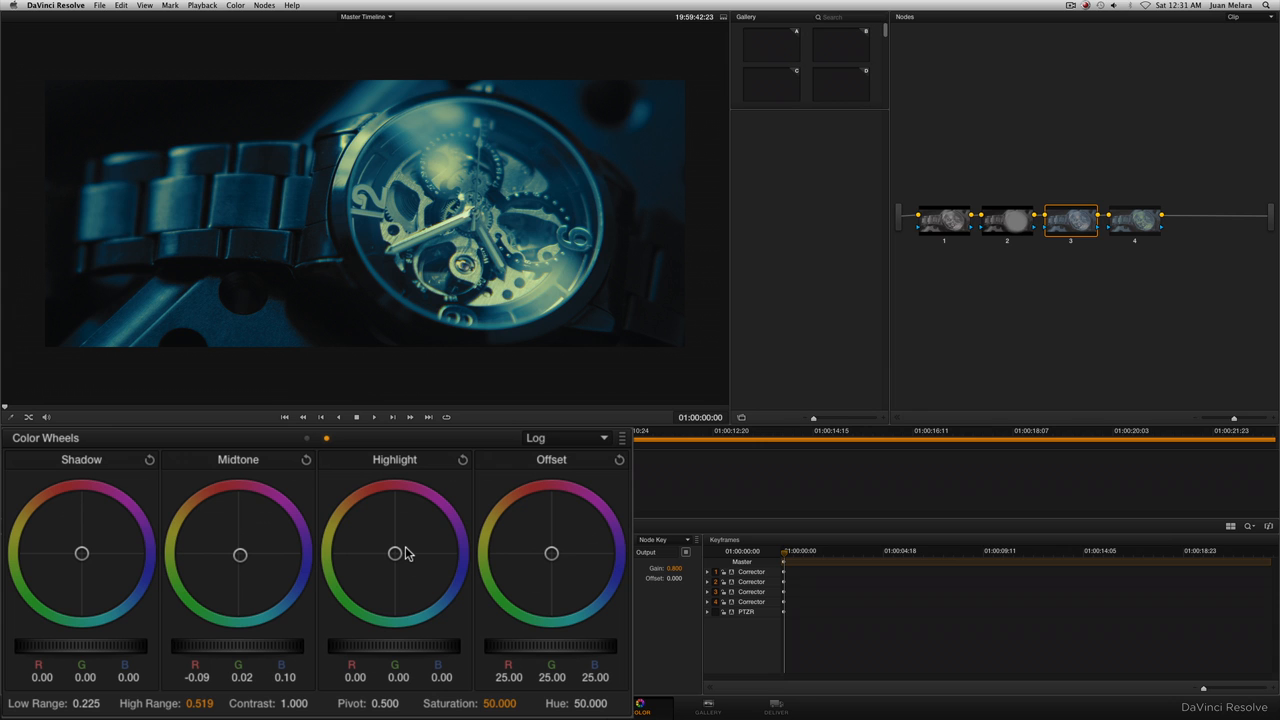
{"action": "left_click_drag", "start_coordinate": [394, 553], "coordinate": [412, 548]}
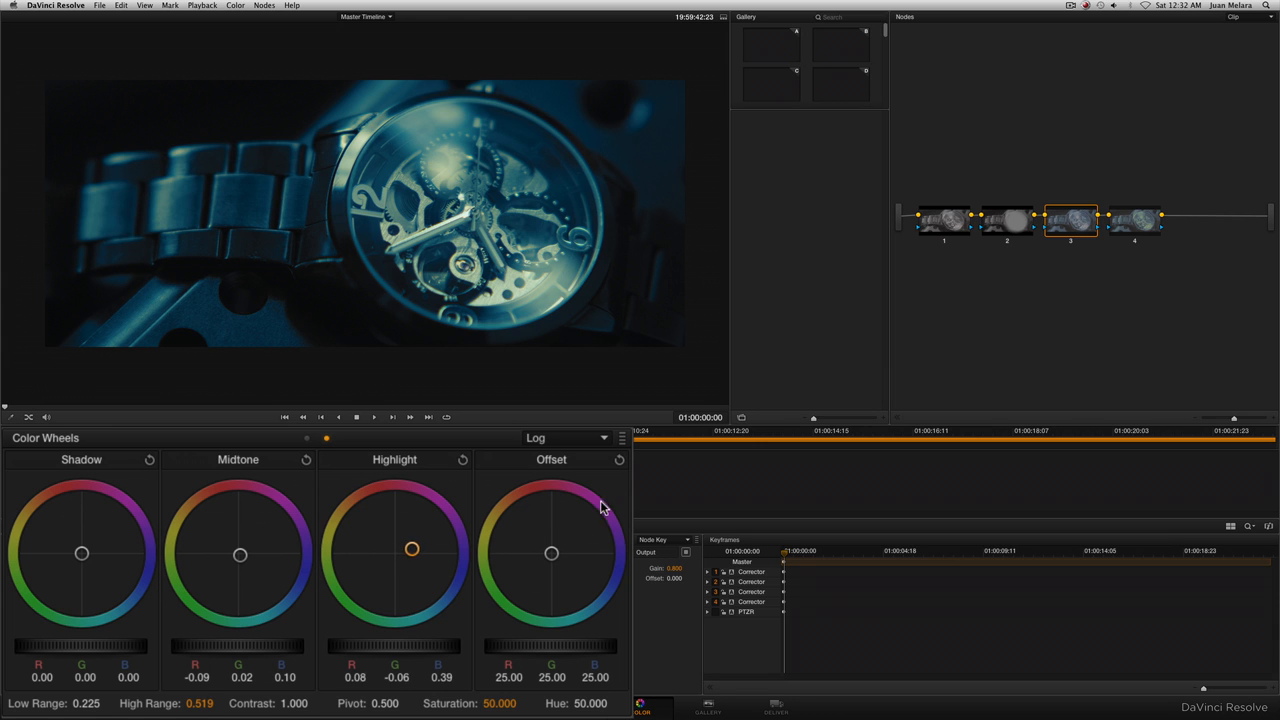
{"action": "left_click_drag", "start_coordinate": [412, 549], "coordinate": [429, 545]}
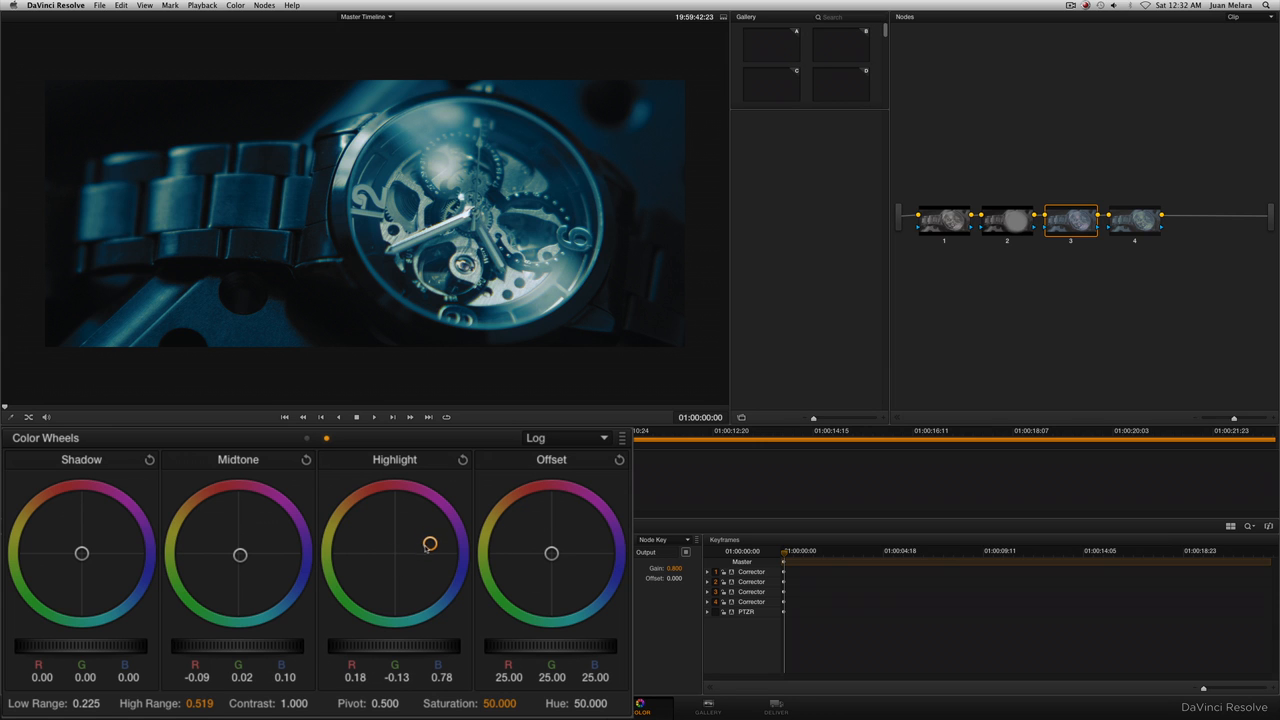
{"action": "left_click_drag", "start_coordinate": [430, 545], "coordinate": [440, 542]}
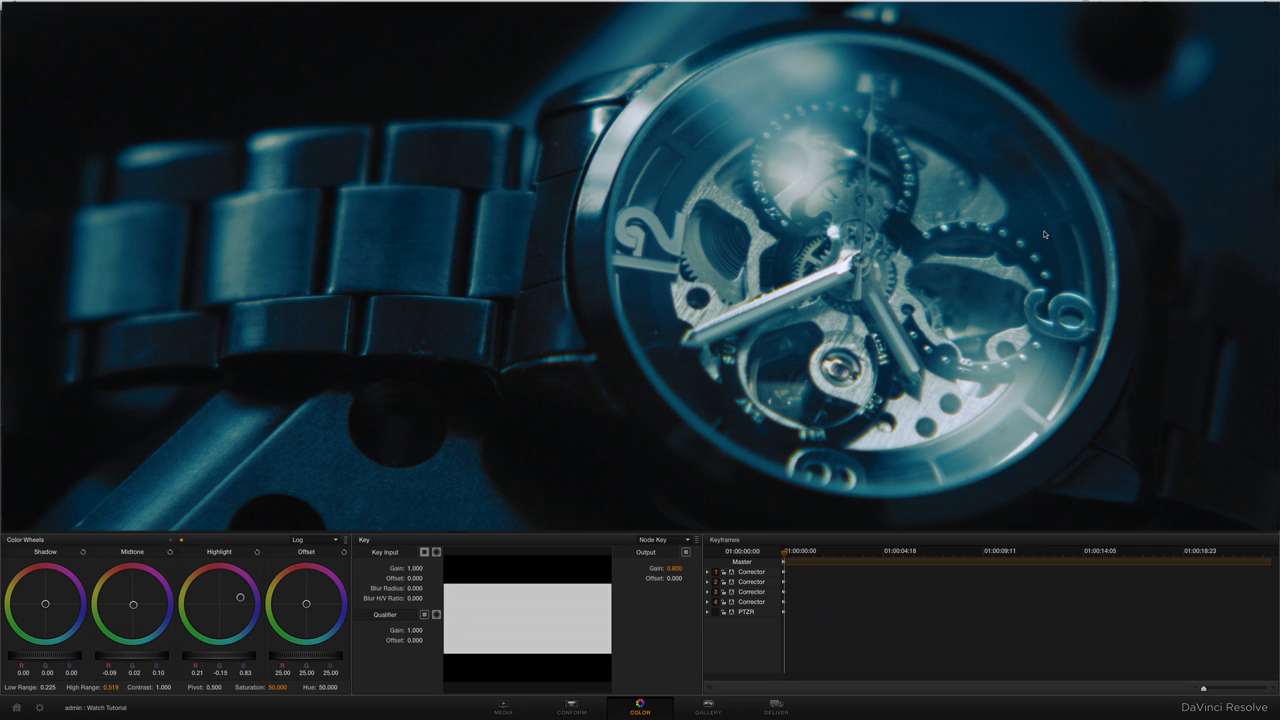
{"action": "mouse_move", "coordinate": [548, 321]}
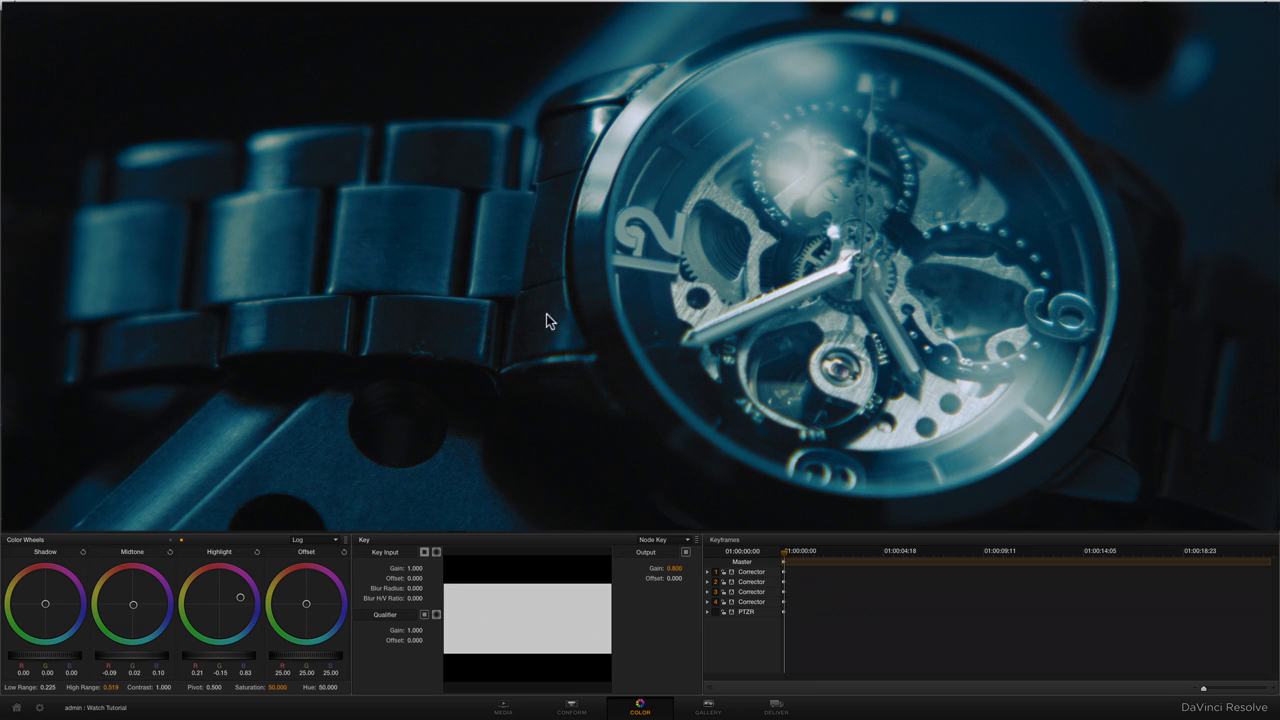
{"action": "mouse_move", "coordinate": [531, 393]}
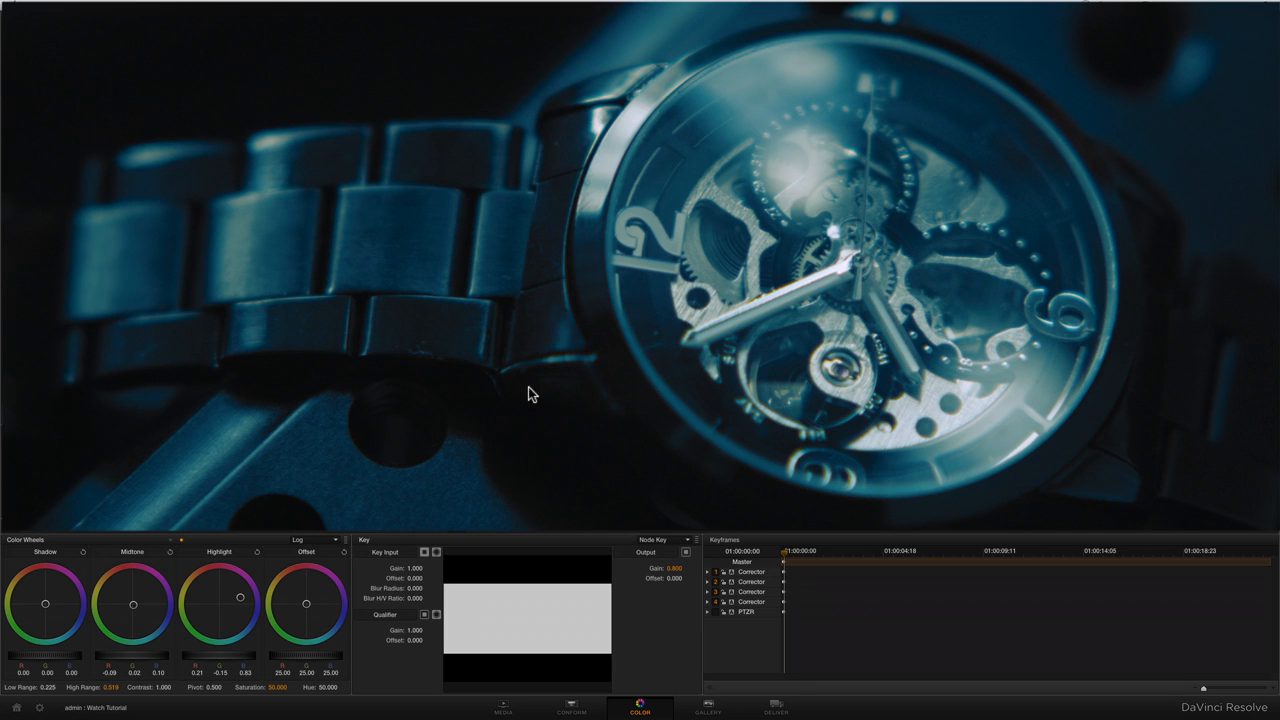
{"action": "mouse_move", "coordinate": [543, 318]}
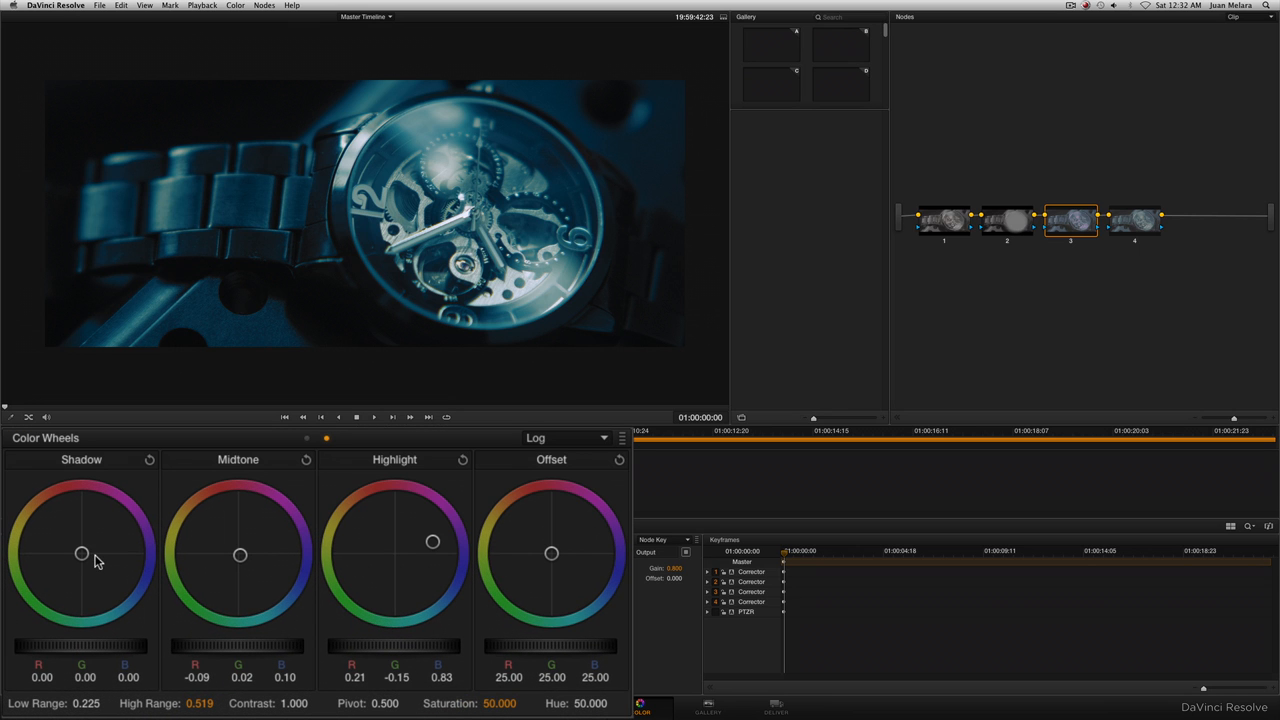
Tint node 3's shadows blue, then give node 4 yellow-green shadows with a lower Low Range.
{"action": "left_click_drag", "start_coordinate": [82, 554], "coordinate": [93, 554]}
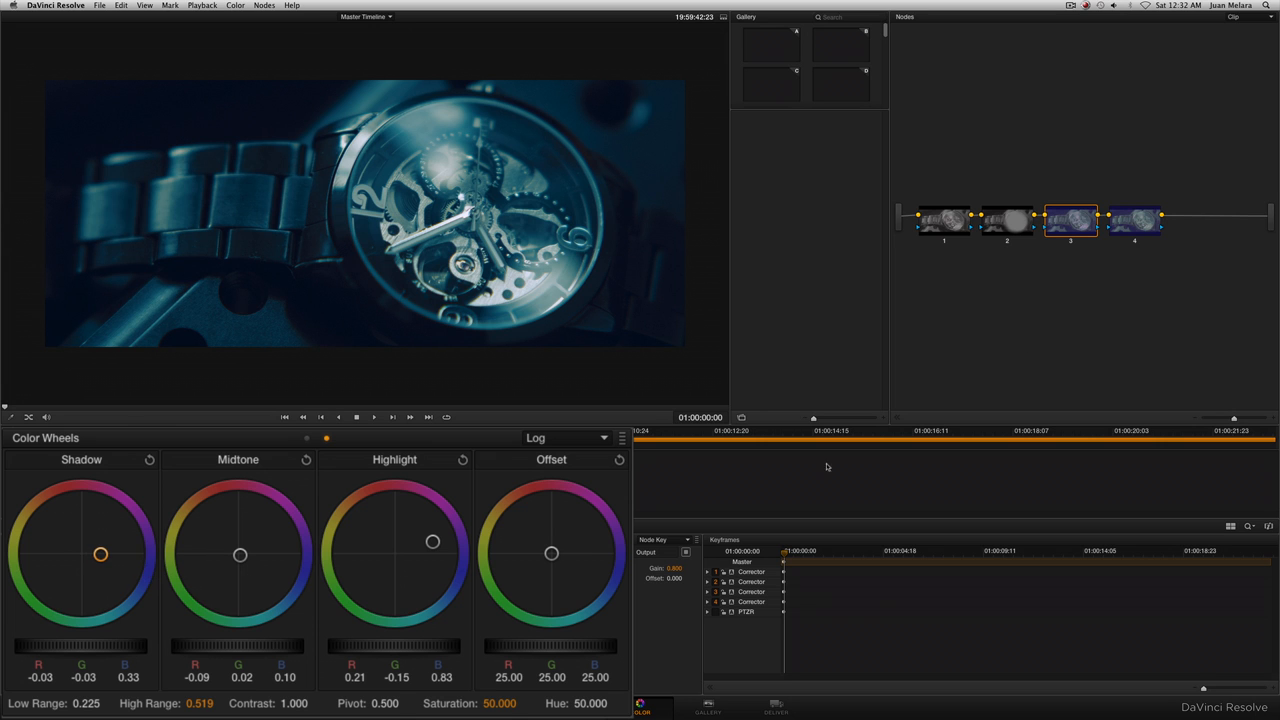
{"action": "left_click", "coordinate": [1134, 219]}
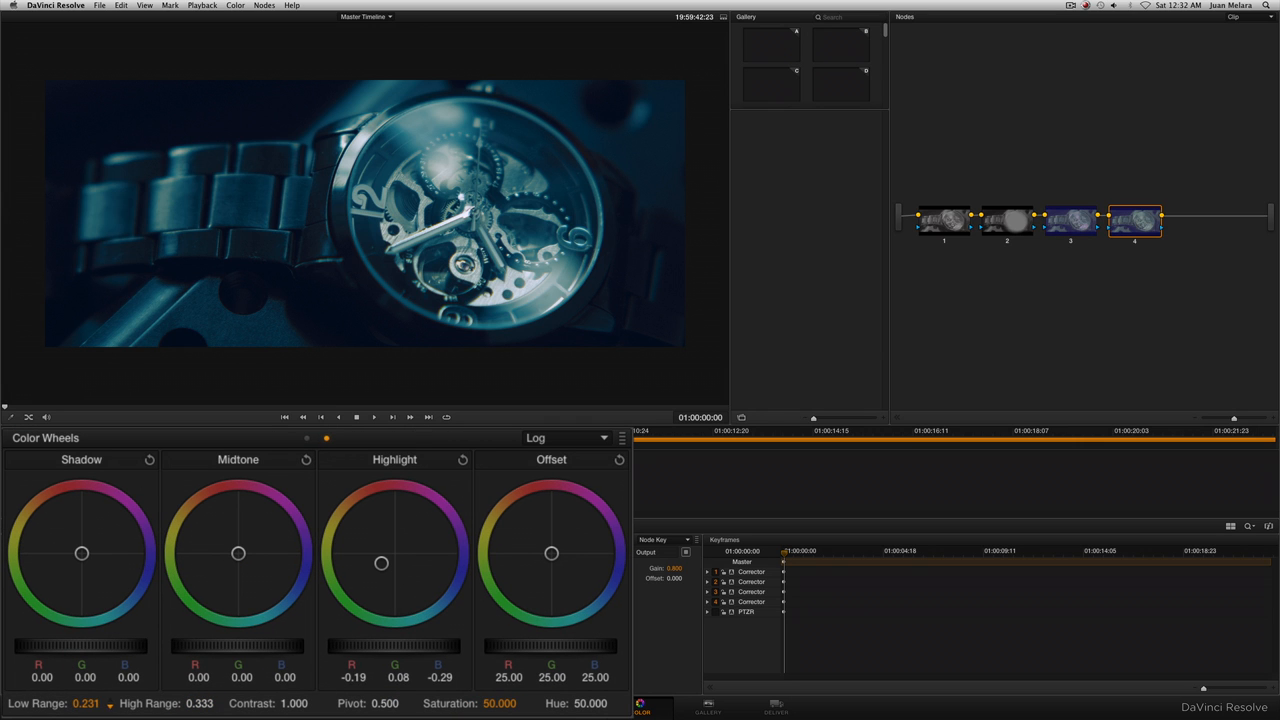
{"action": "left_click_drag", "start_coordinate": [90, 703], "coordinate": [70, 703]}
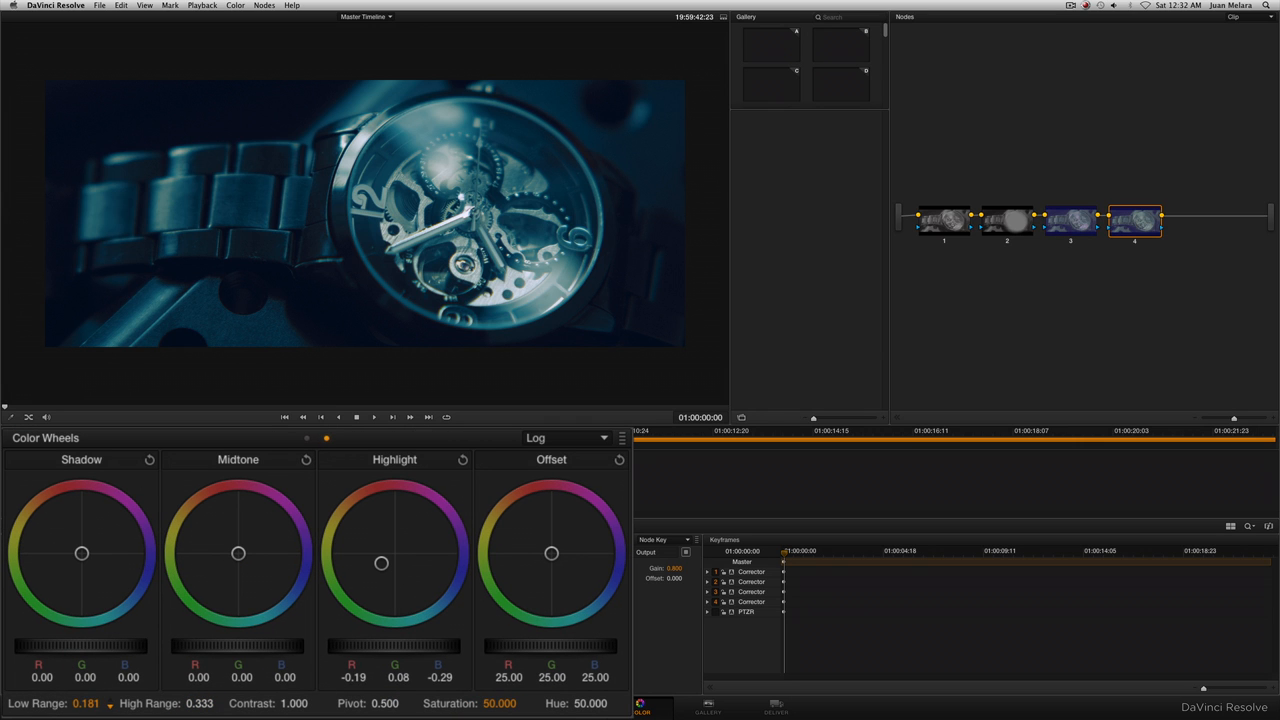
{"action": "left_click_drag", "start_coordinate": [82, 553], "coordinate": [81, 553]}
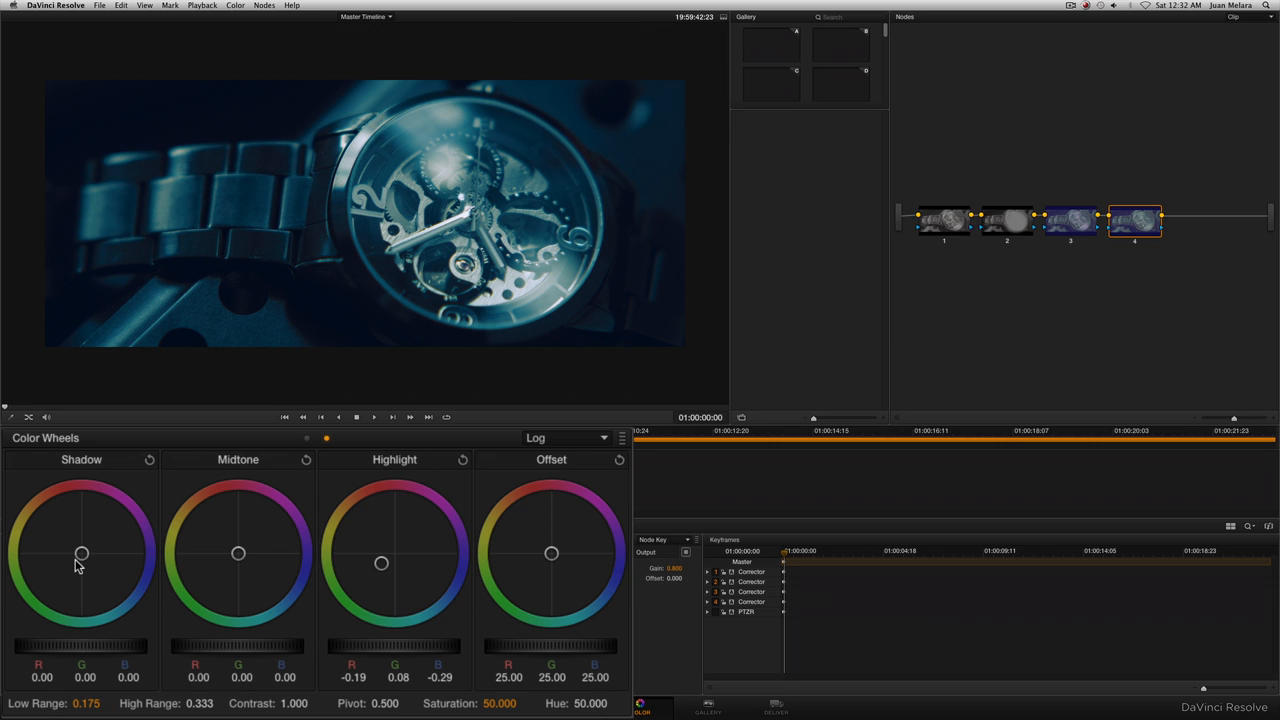
{"action": "mouse_move", "coordinate": [97, 558]}
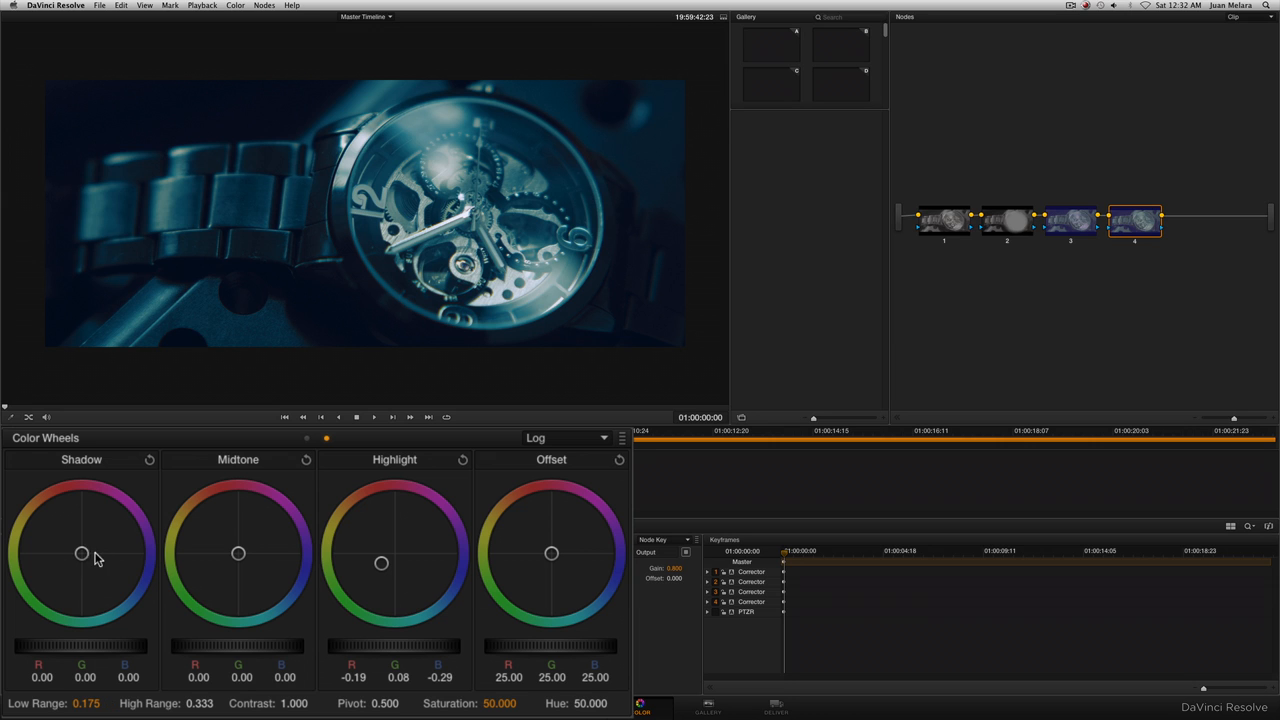
{"action": "left_click_drag", "start_coordinate": [82, 553], "coordinate": [71, 553]}
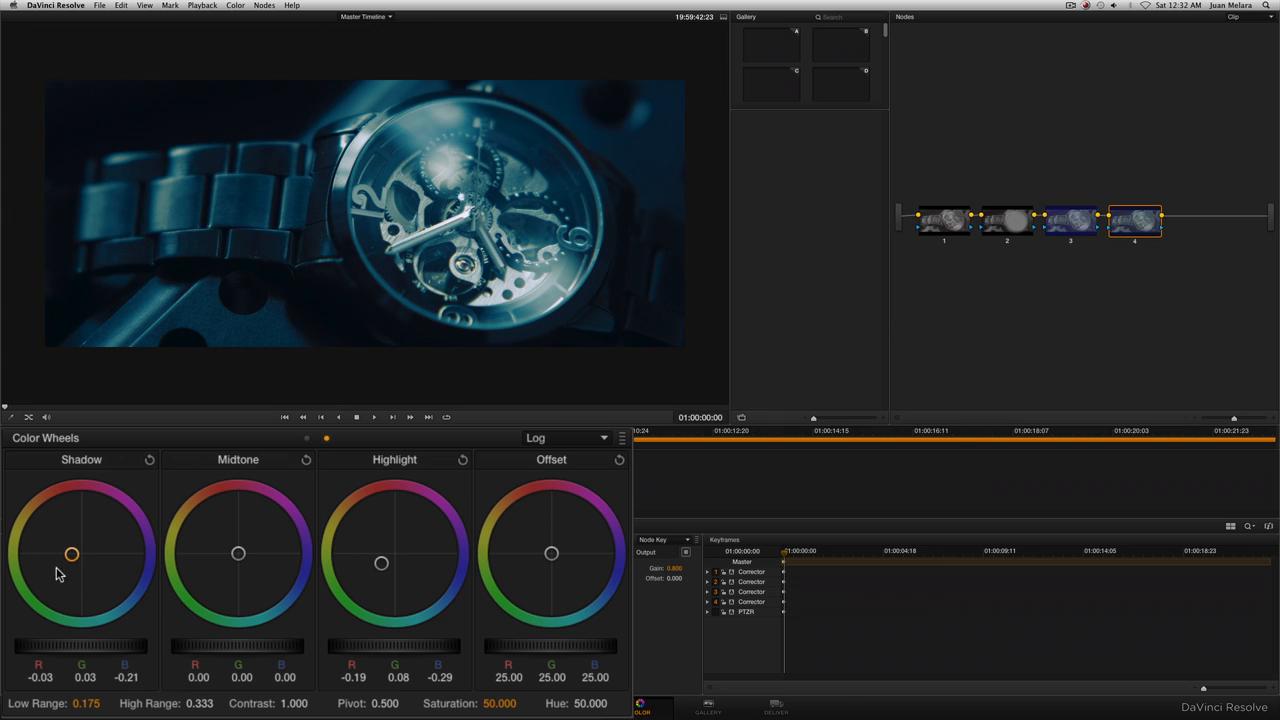
{"action": "left_click_drag", "start_coordinate": [72, 554], "coordinate": [63, 555]}
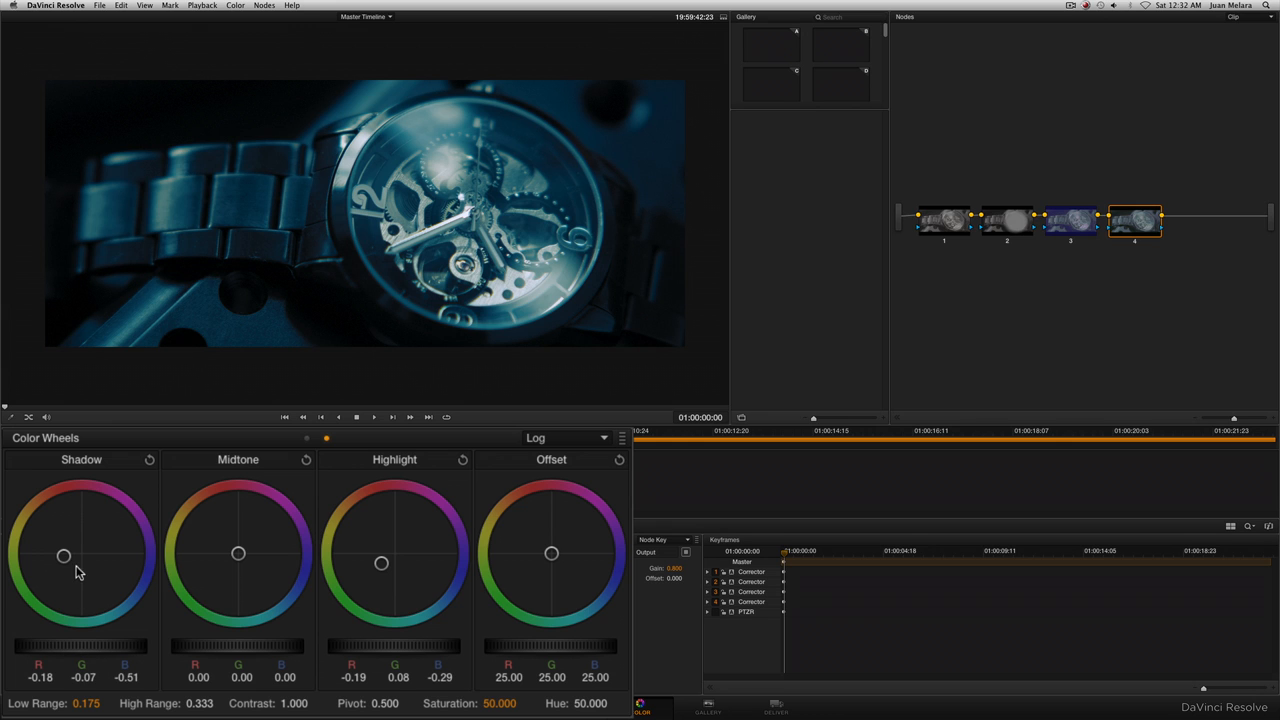
{"action": "left_click_drag", "start_coordinate": [64, 555], "coordinate": [63, 556]}
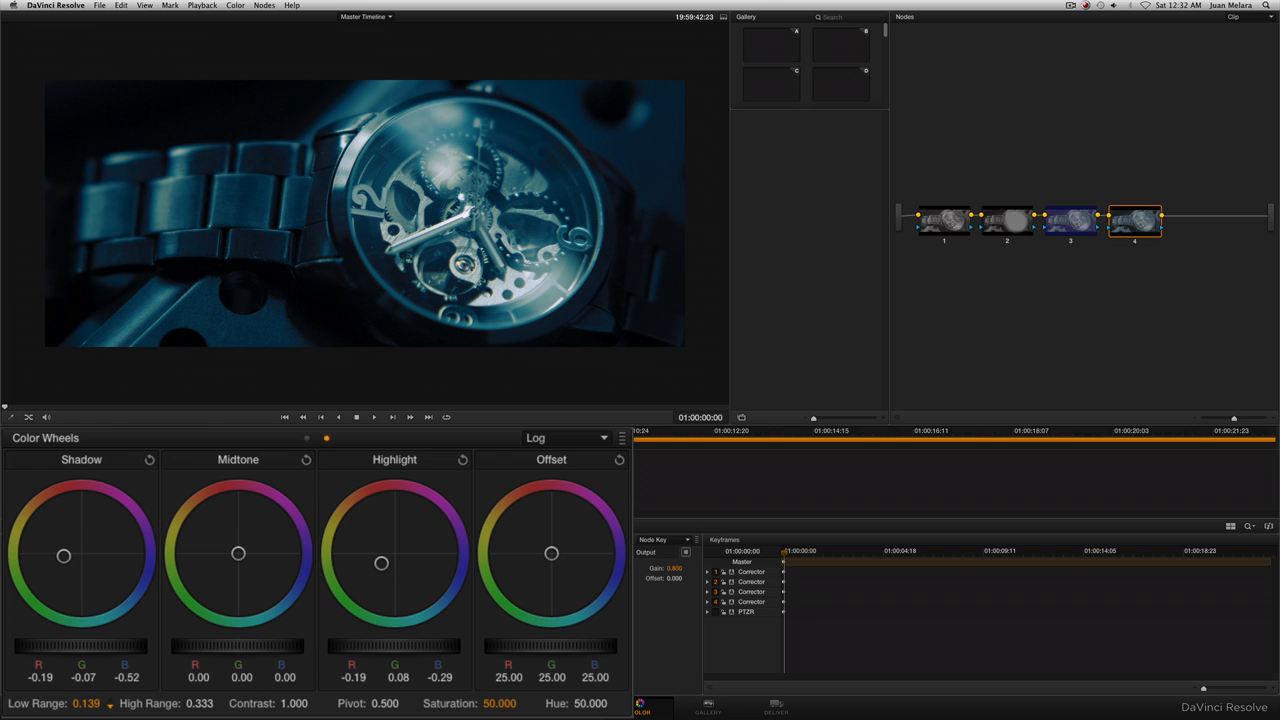
{"action": "left_click", "coordinate": [1070, 219]}
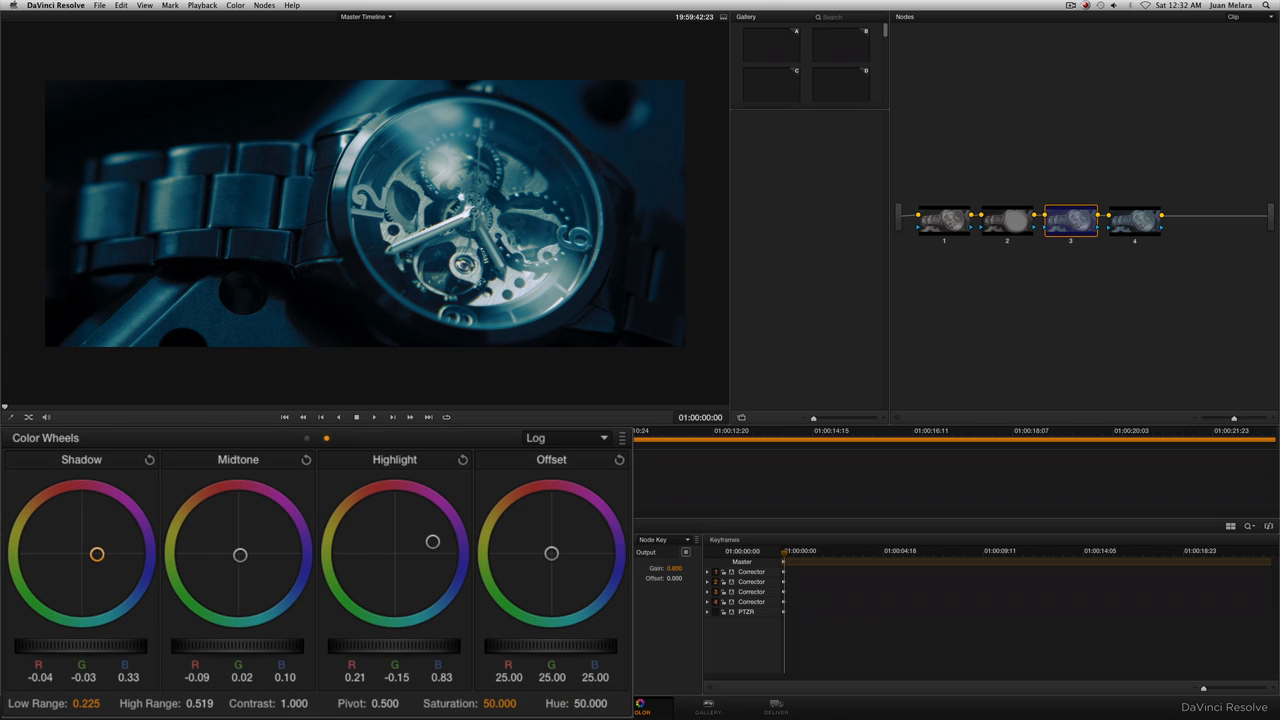
Grab still 1.1.2 of the watch clip's grade into the Gallery.
{"action": "left_click", "coordinate": [145, 5]}
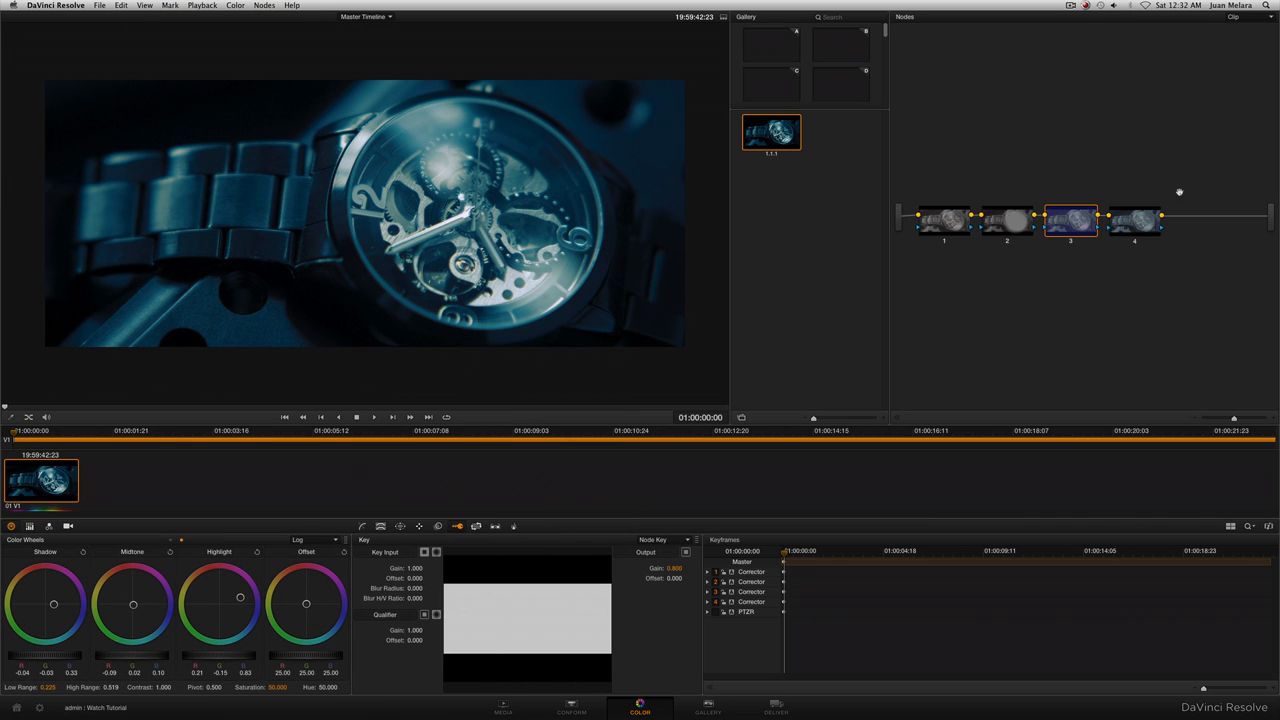
{"action": "right_click", "coordinate": [1006, 217]}
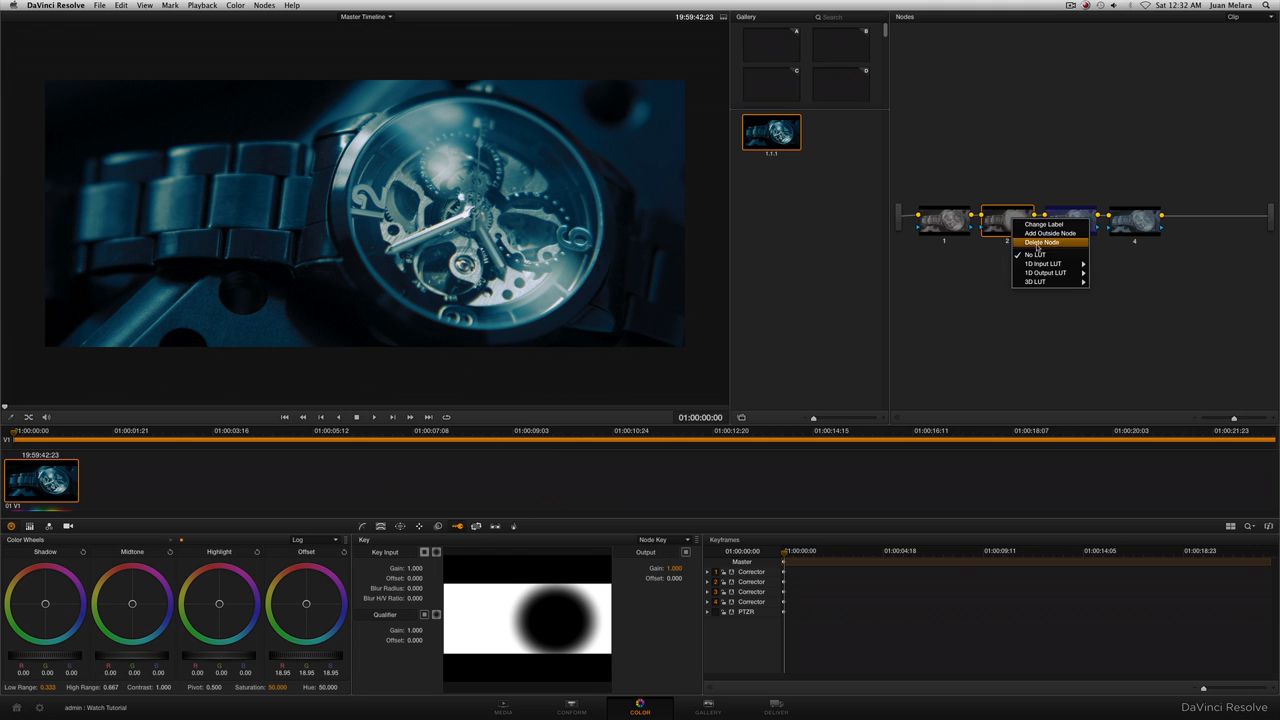
{"action": "left_click", "coordinate": [1042, 242]}
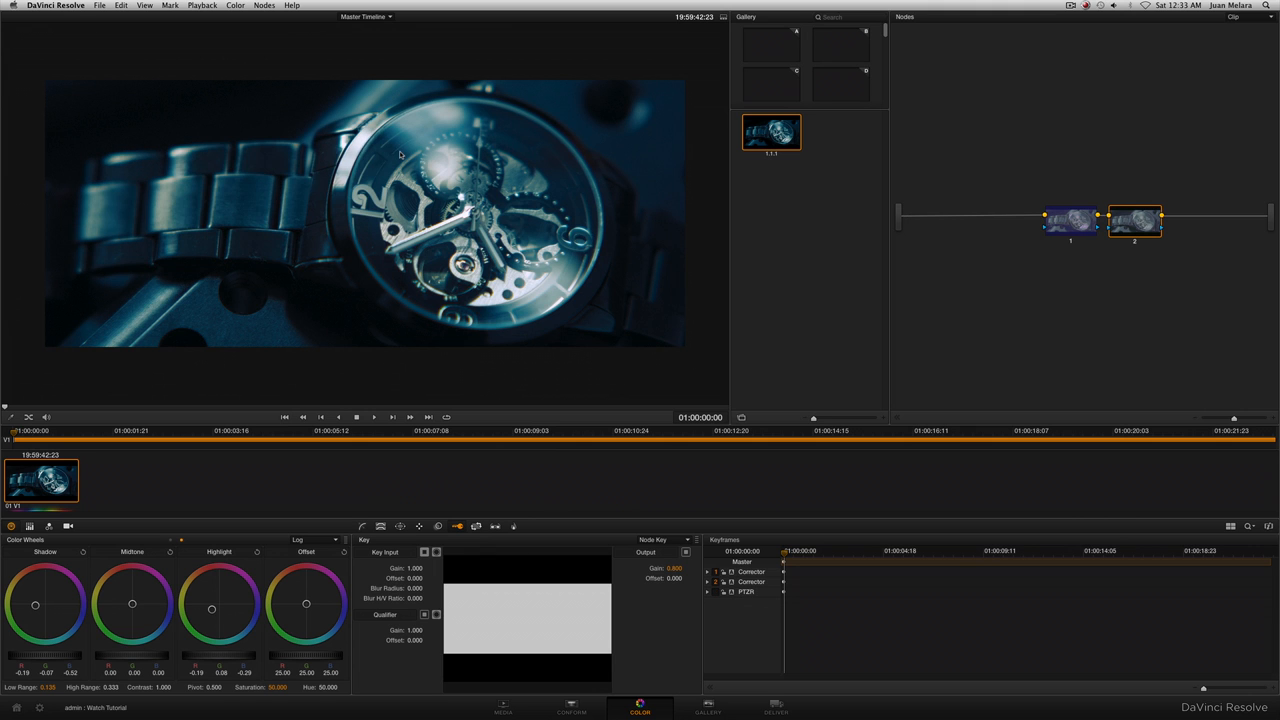
{"action": "left_click", "coordinate": [145, 5]}
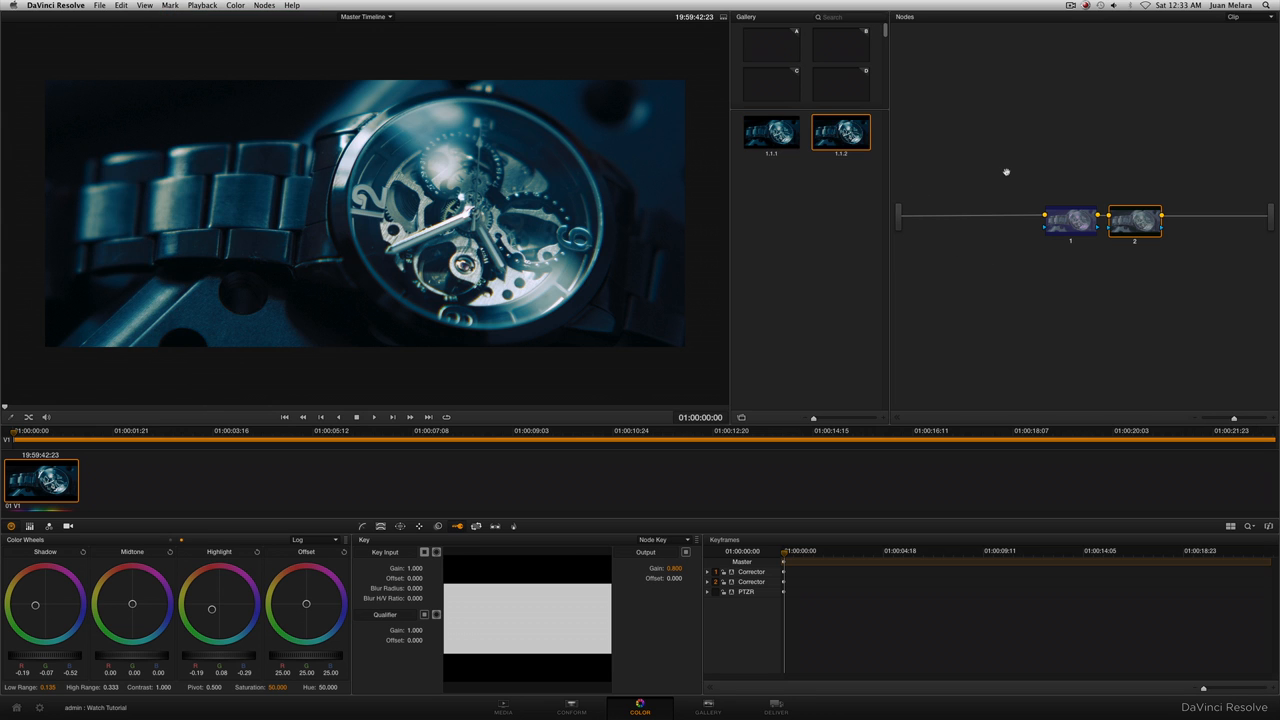
{"action": "mouse_move", "coordinate": [1179, 267]}
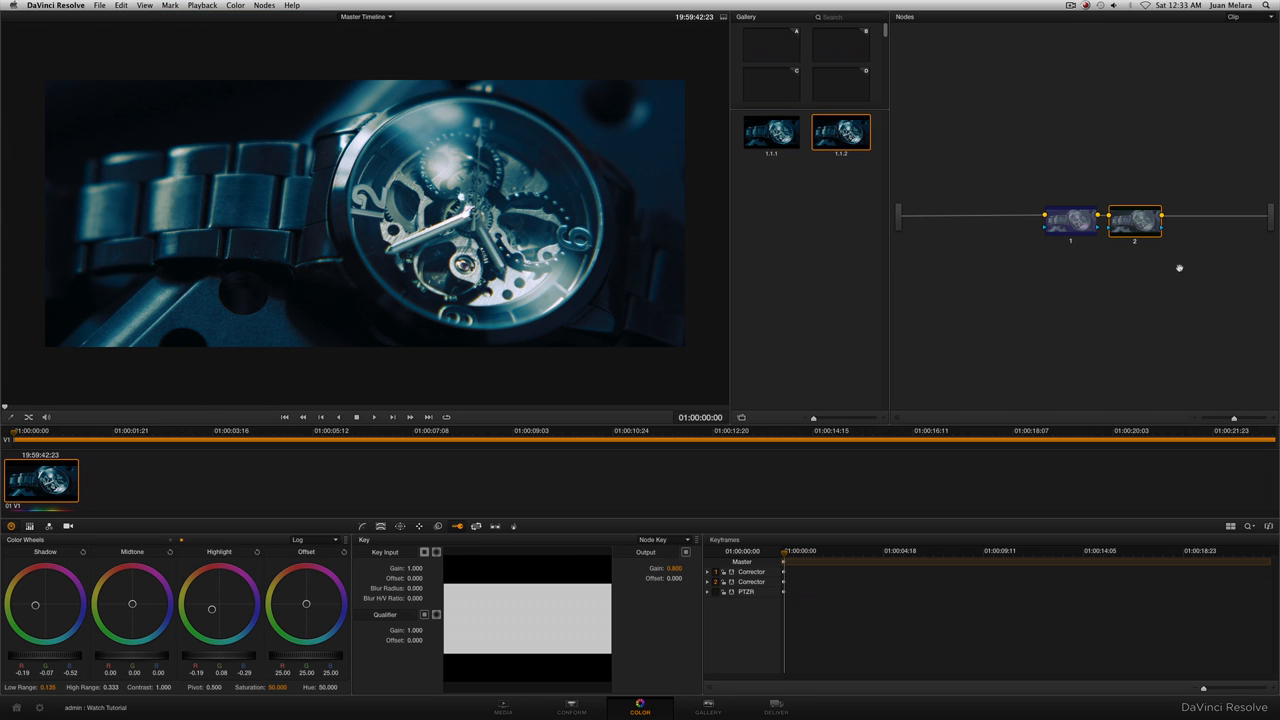
{"action": "mouse_move", "coordinate": [1158, 329]}
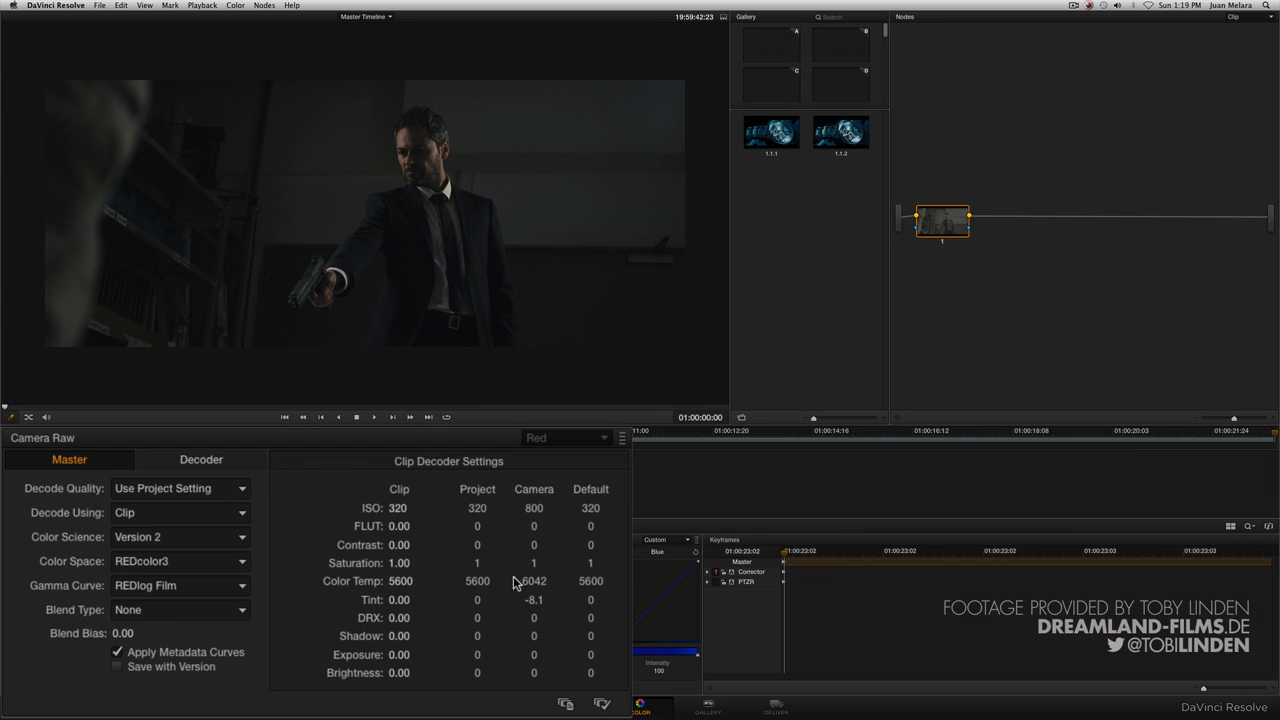
{"action": "mouse_move", "coordinate": [250, 580]}
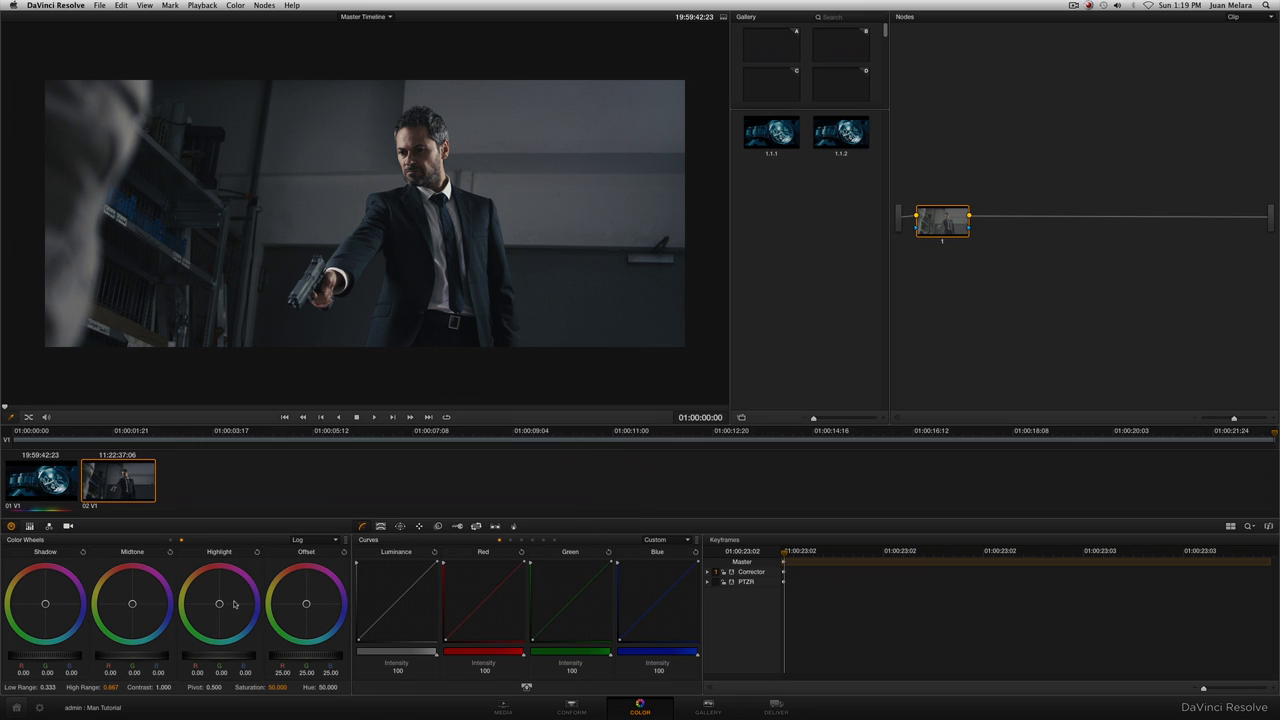
{"action": "mouse_move", "coordinate": [468, 531]}
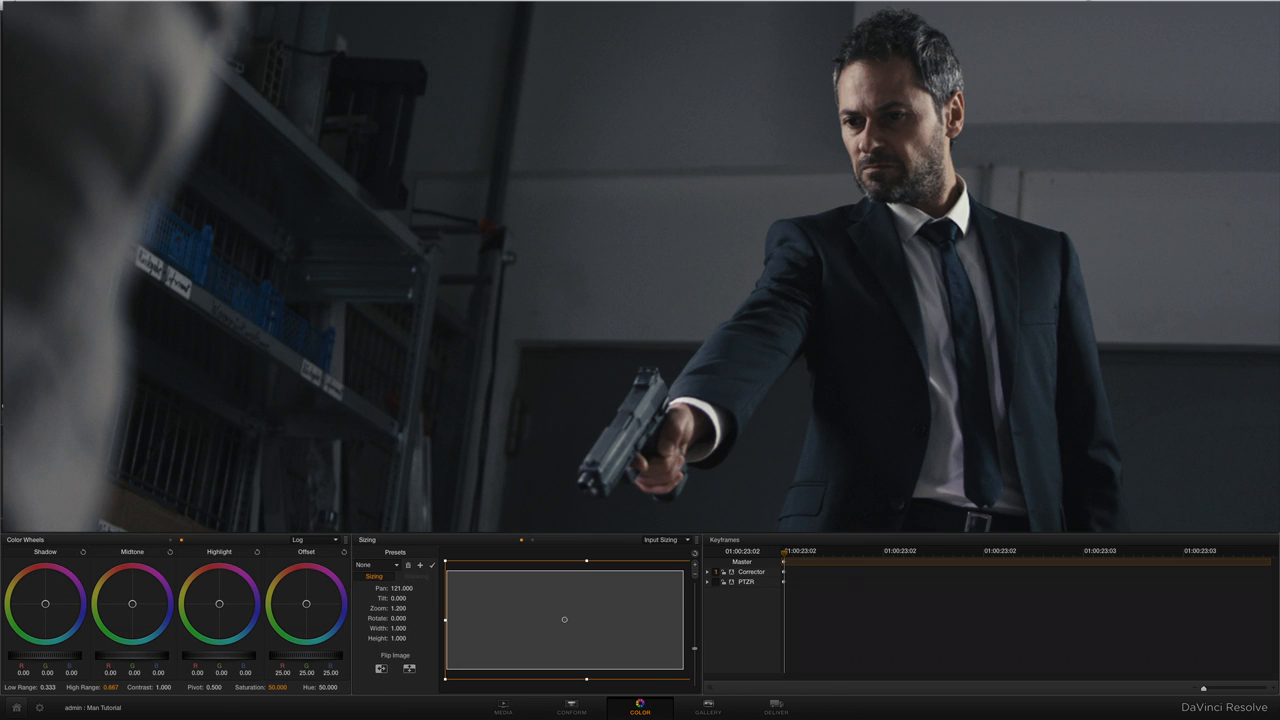
{"action": "mouse_move", "coordinate": [900, 473]}
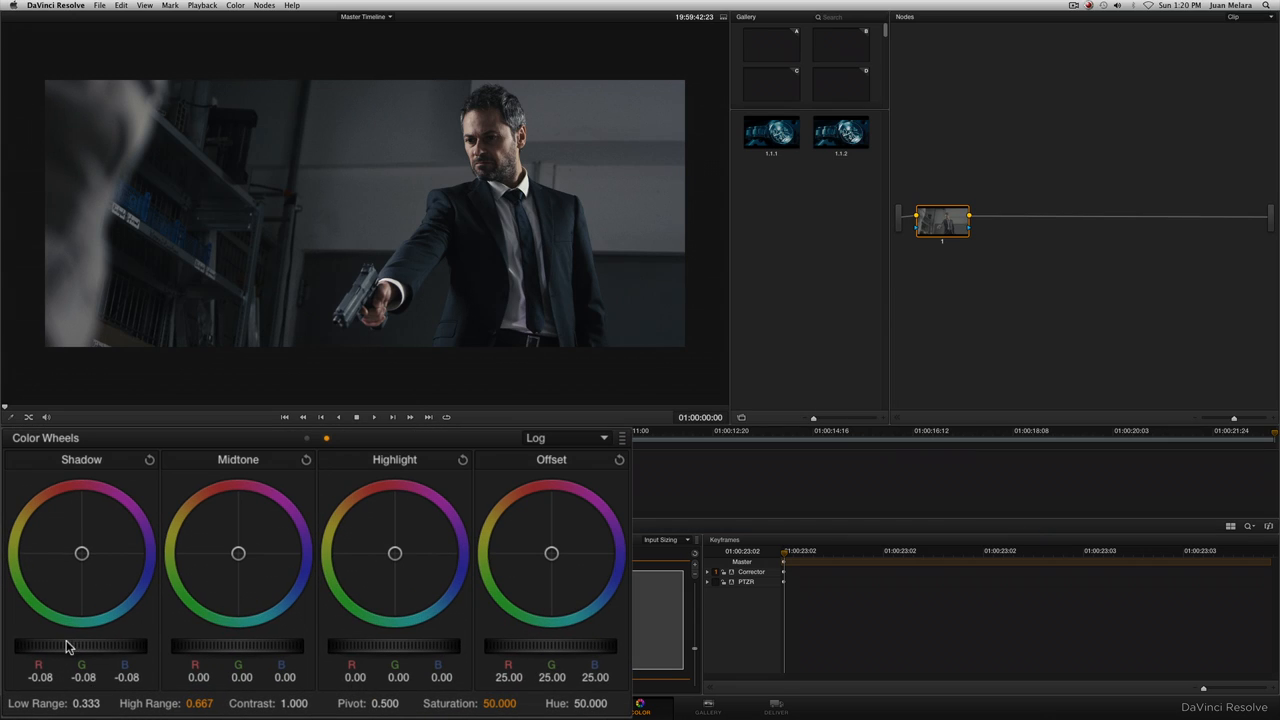
Darken the man clip's shadows with the Shadow master wheel.
{"action": "left_click_drag", "start_coordinate": [90, 646], "coordinate": [78, 646]}
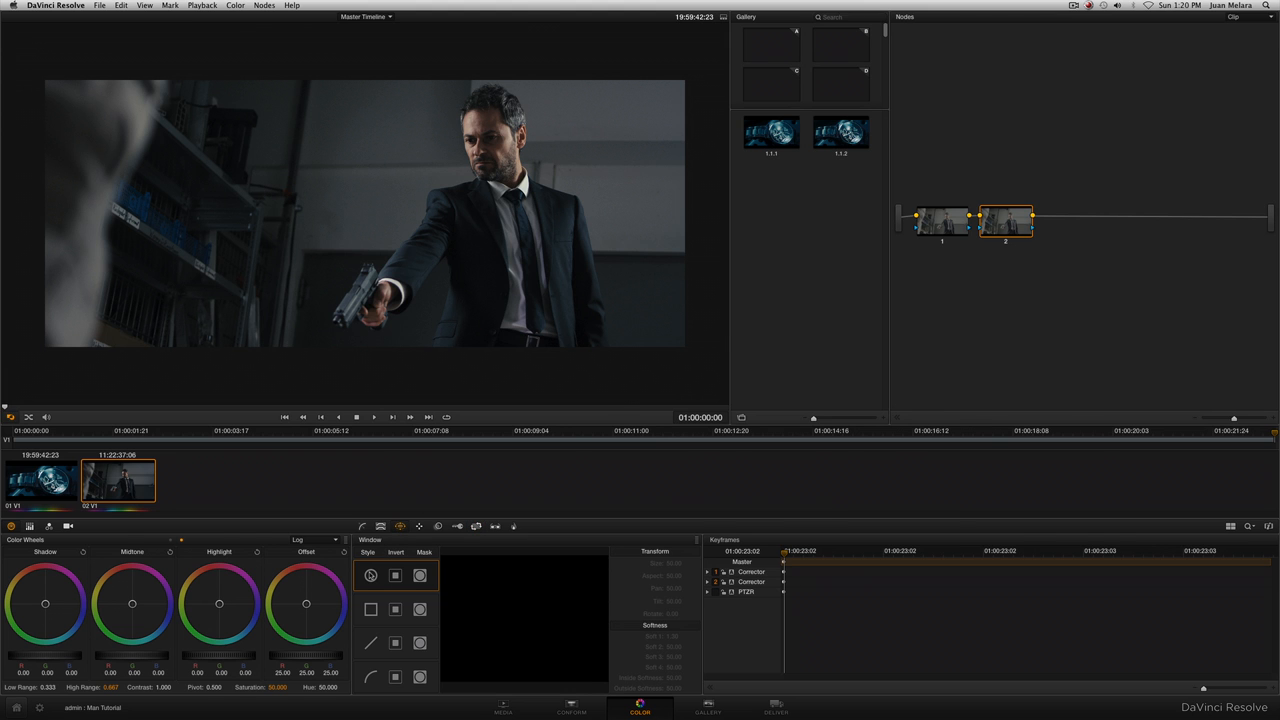
Add a shaped window to node 2 of the man clip.
{"action": "left_click", "coordinate": [370, 575]}
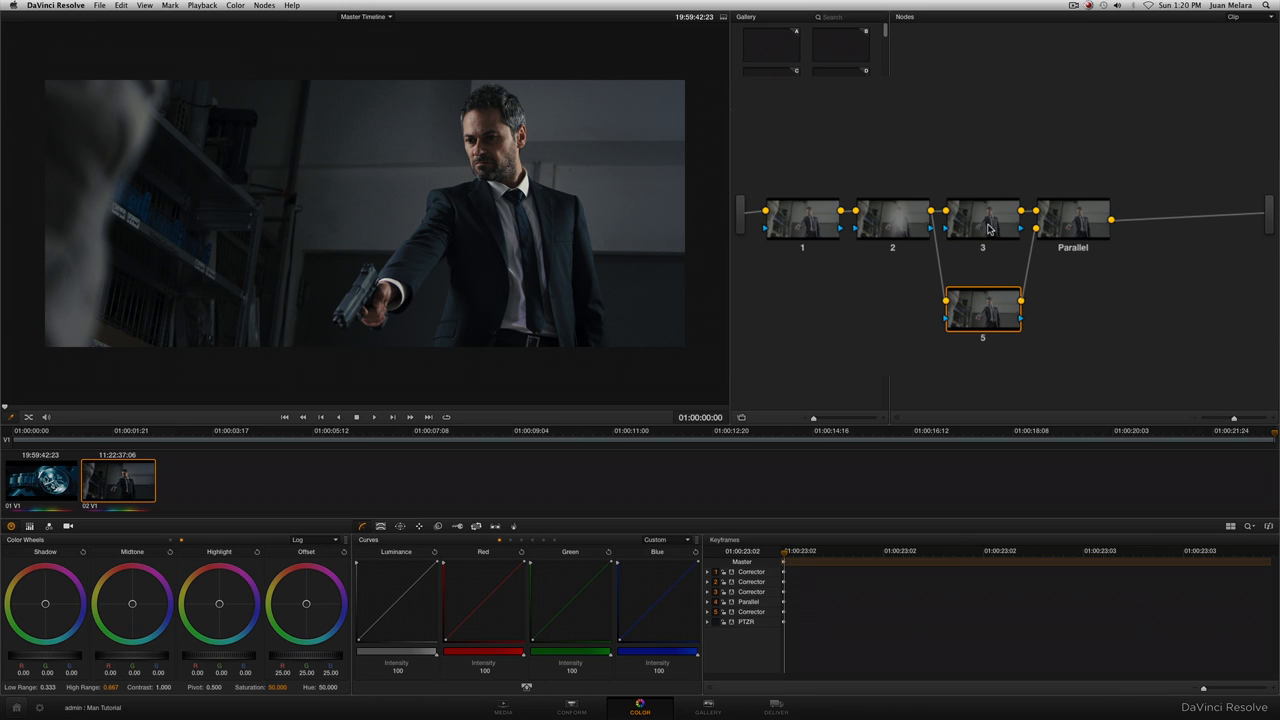
Select node 3, then node 6, for grading the cooler look.
{"action": "left_click", "coordinate": [1072, 218]}
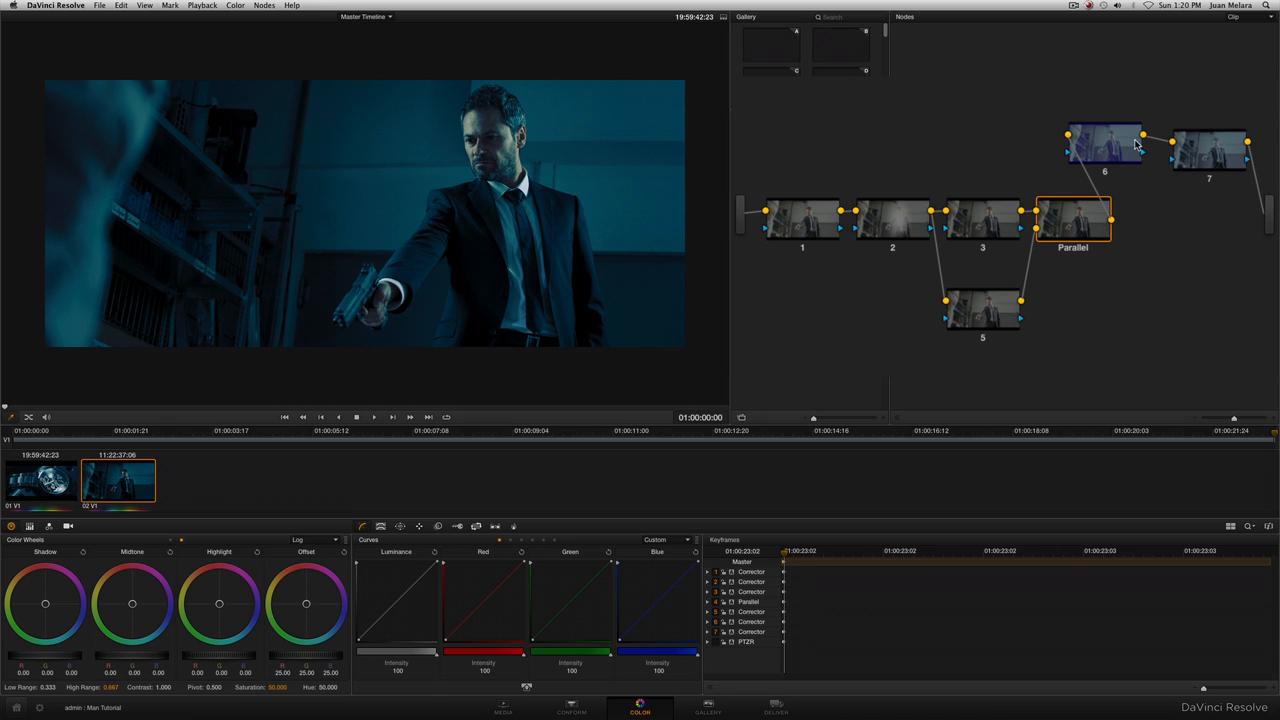
{"action": "left_click", "coordinate": [1105, 145]}
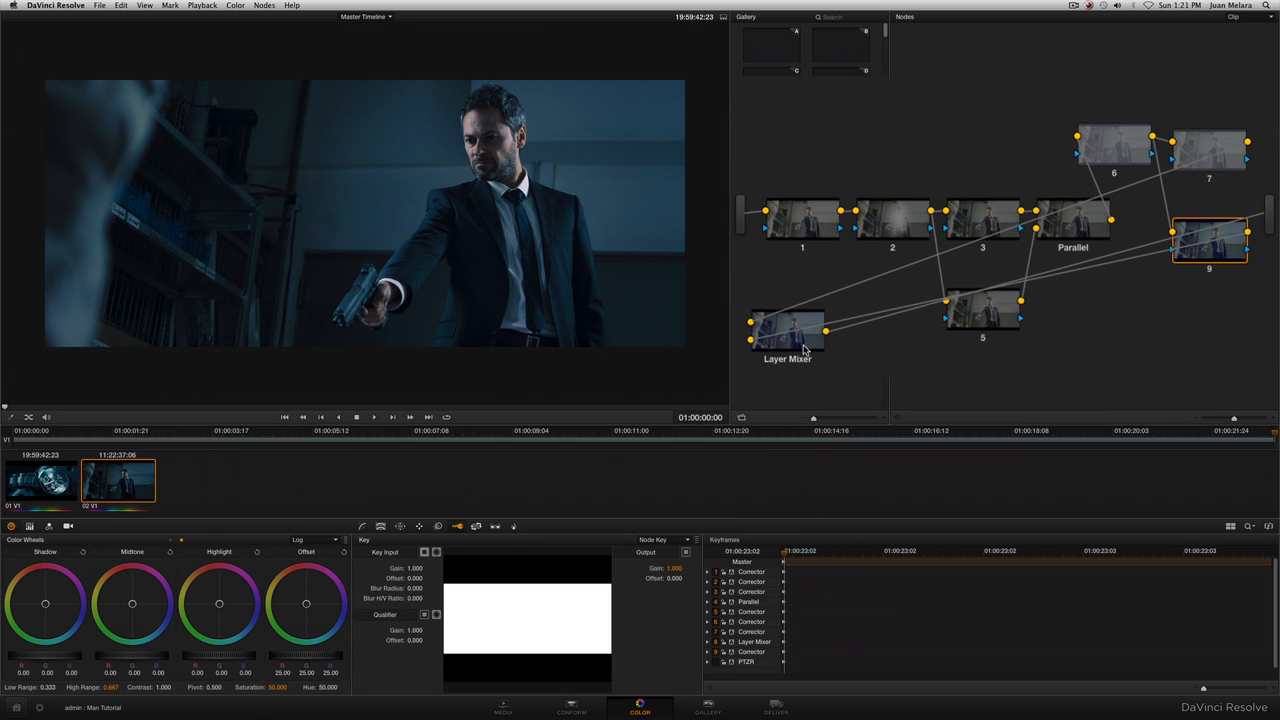
Move the Layer Mixer, delete the link into node 9, and reposition node 9 below Parallel.
{"action": "left_click_drag", "start_coordinate": [787, 330], "coordinate": [1258, 187]}
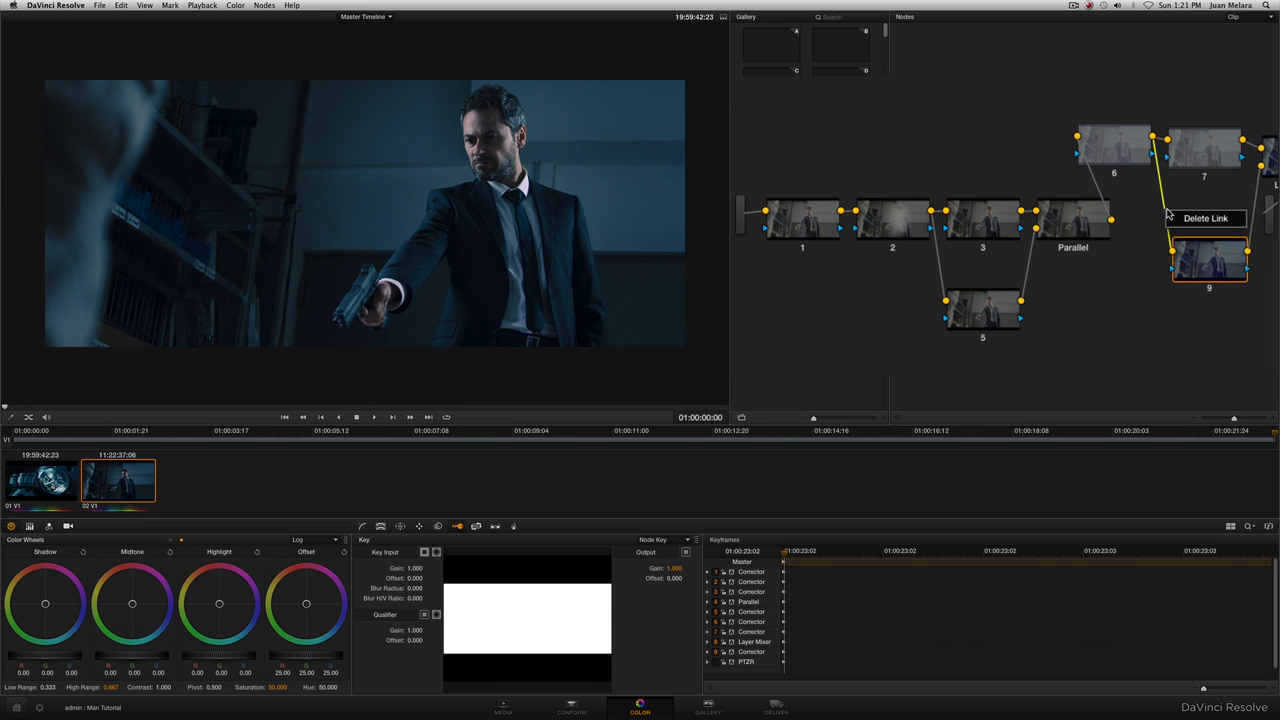
{"action": "left_click", "coordinate": [1205, 218]}
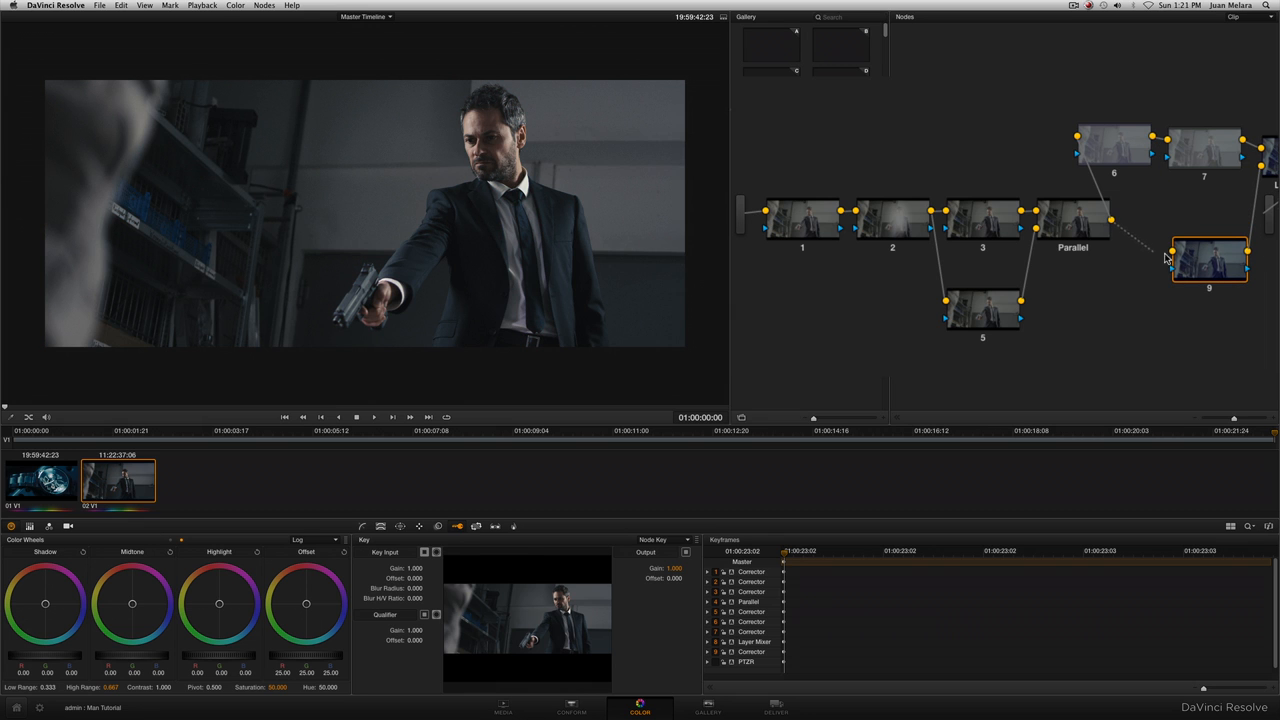
{"action": "left_click_drag", "start_coordinate": [1210, 260], "coordinate": [1170, 275]}
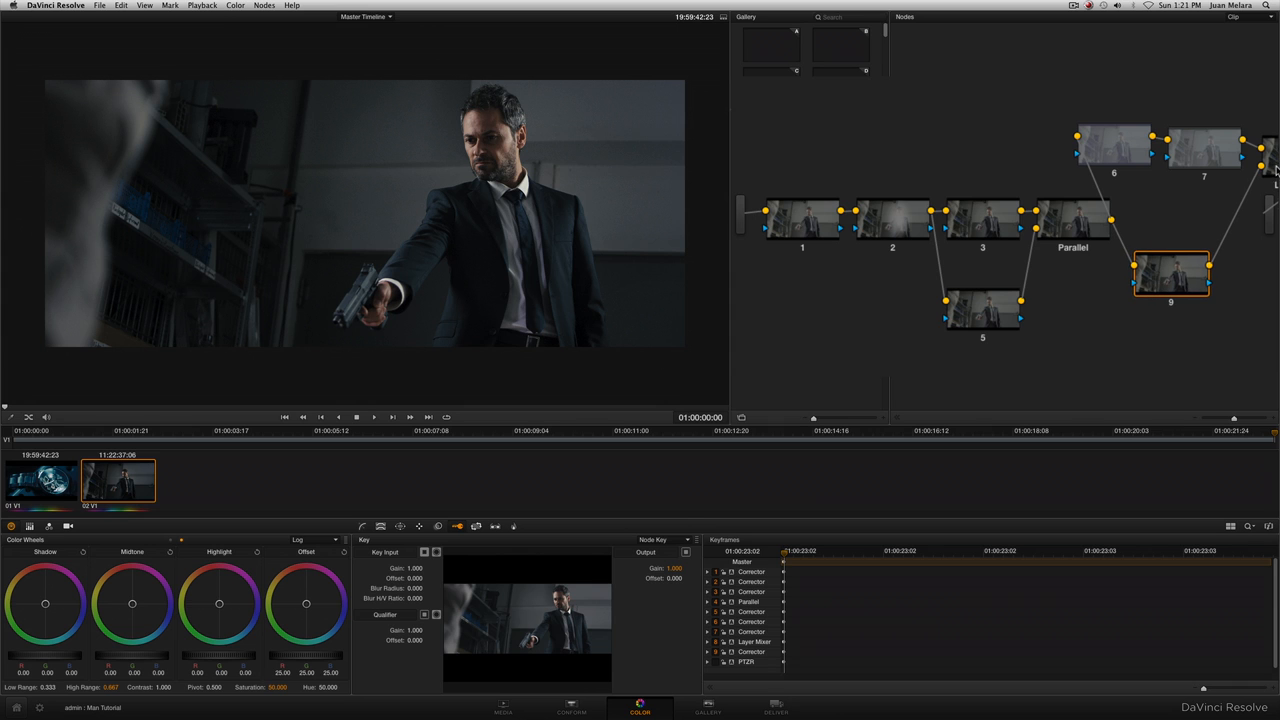
{"action": "mouse_move", "coordinate": [1180, 165]}
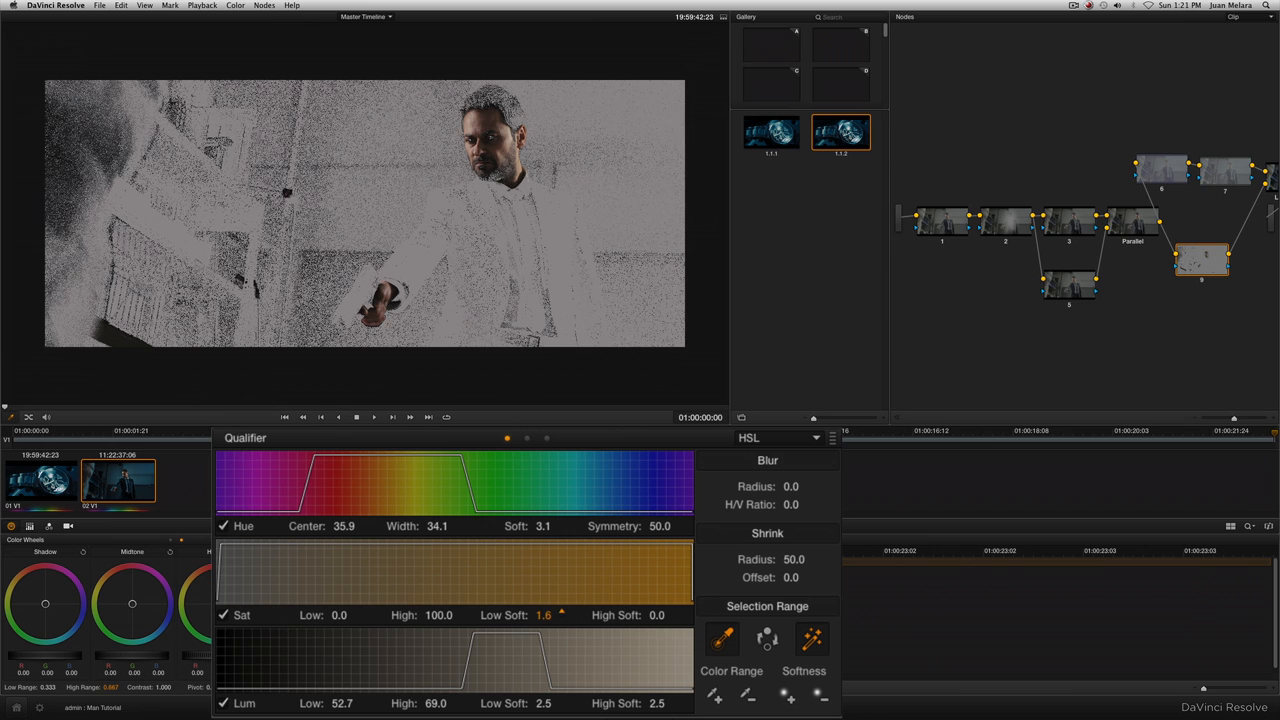
Refine the skin key's saturation and hue ranges and soften it with about 30.5 blur.
{"action": "left_click_drag", "start_coordinate": [339, 615], "coordinate": [345, 615]}
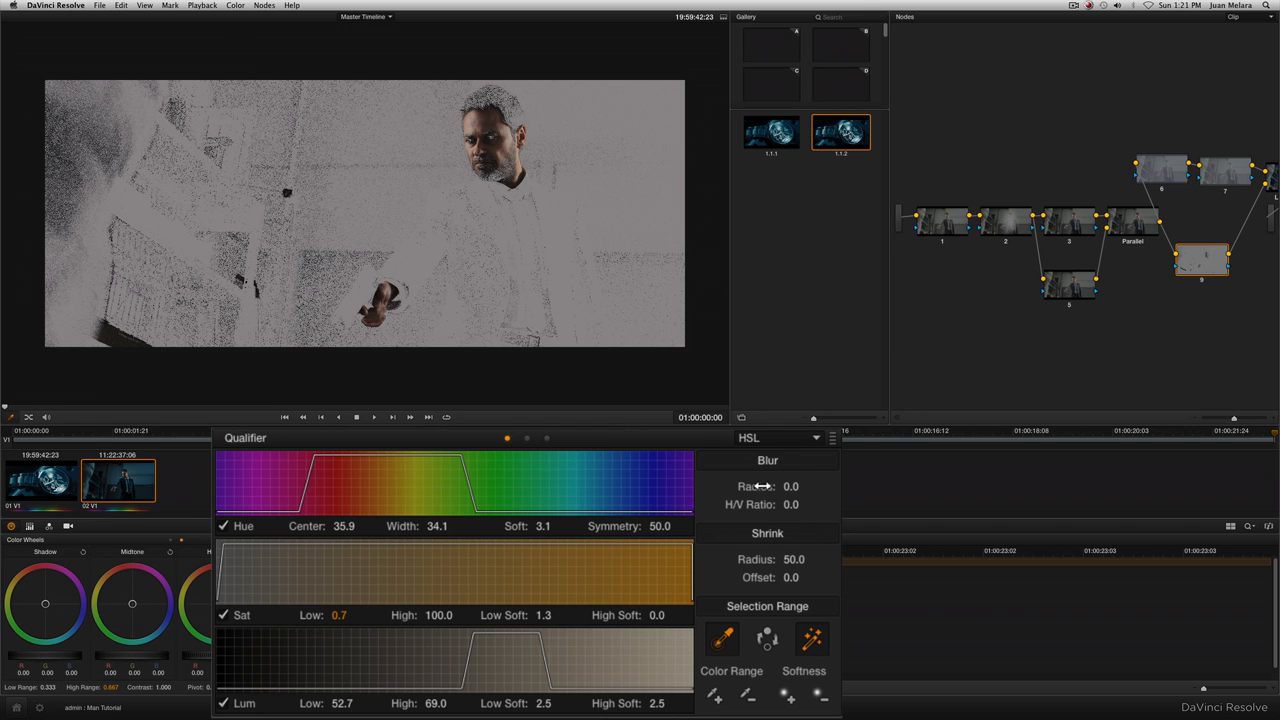
{"action": "left_click_drag", "start_coordinate": [791, 486], "coordinate": [815, 486]}
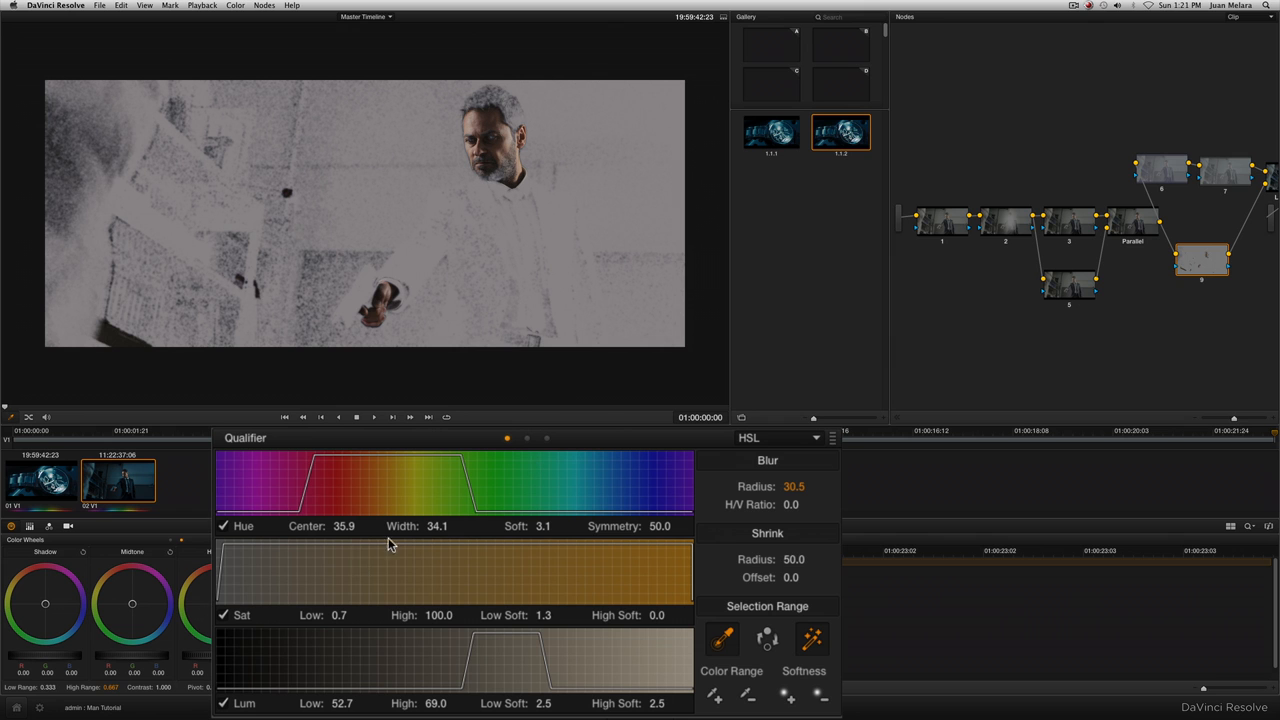
{"action": "left_click_drag", "start_coordinate": [437, 526], "coordinate": [460, 526]}
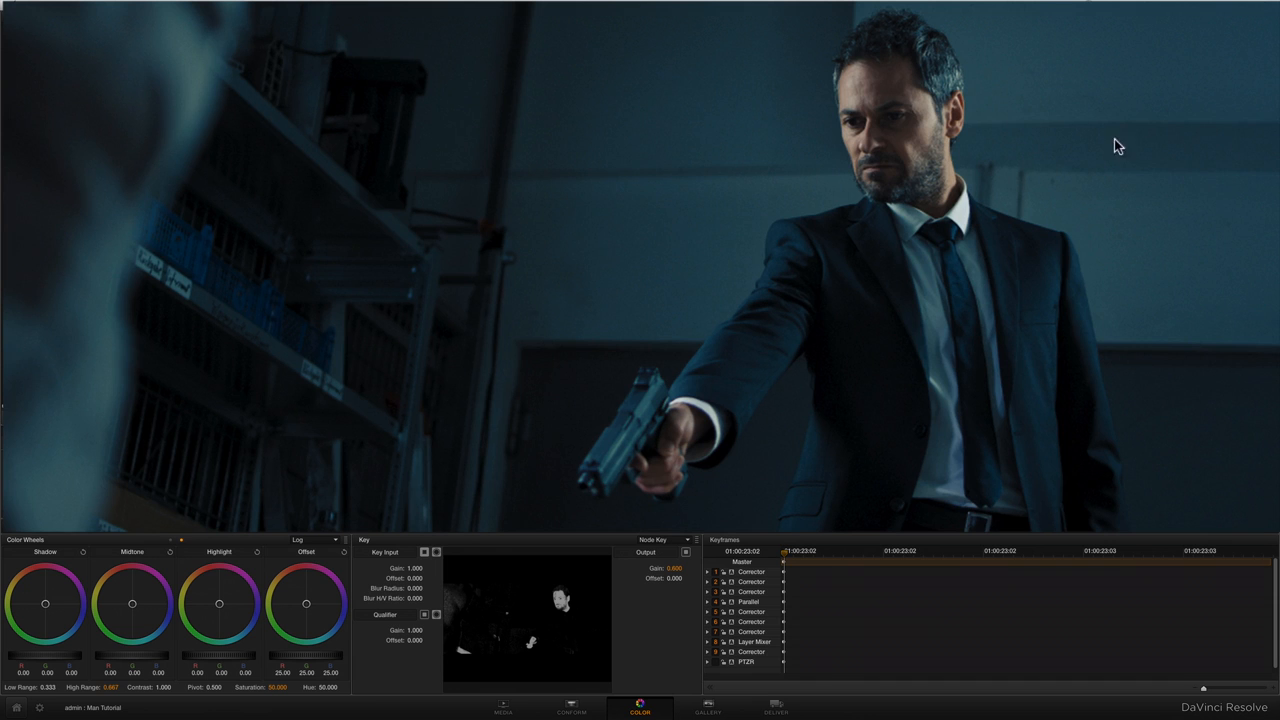
{"action": "mouse_move", "coordinate": [660, 265]}
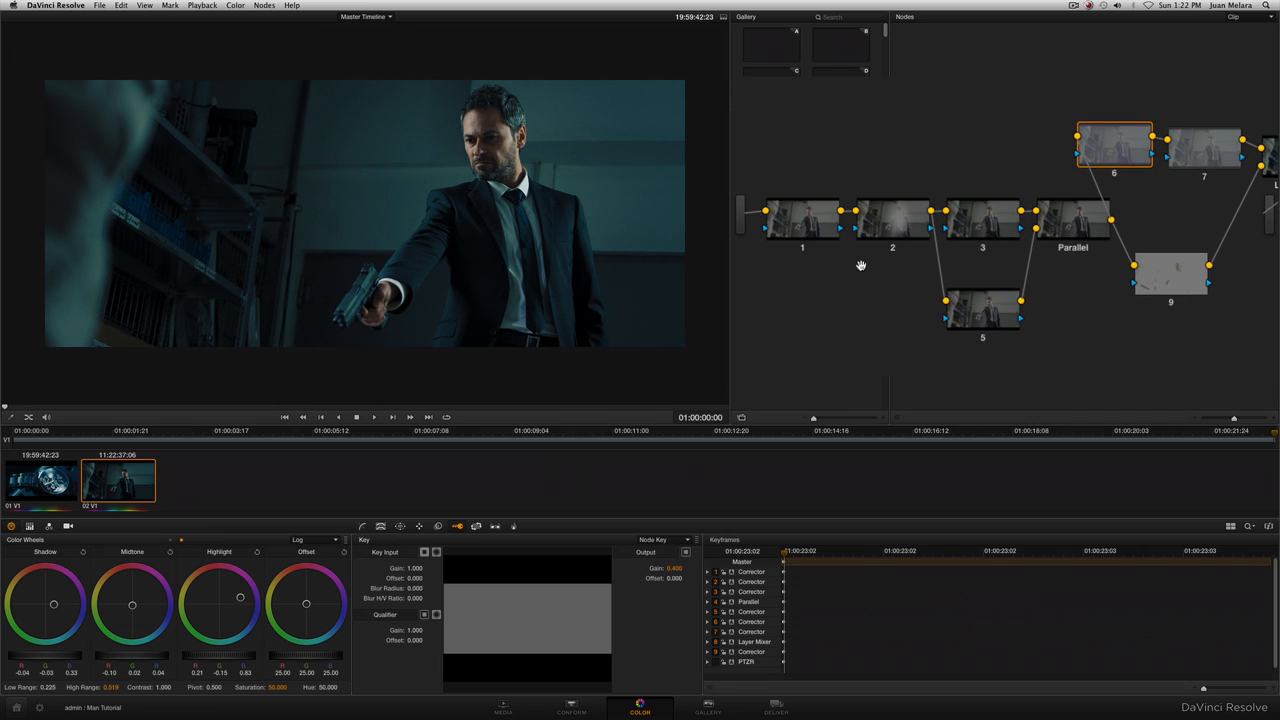
Select node 3 to review the teal grade against the skin key.
{"action": "left_click", "coordinate": [982, 218]}
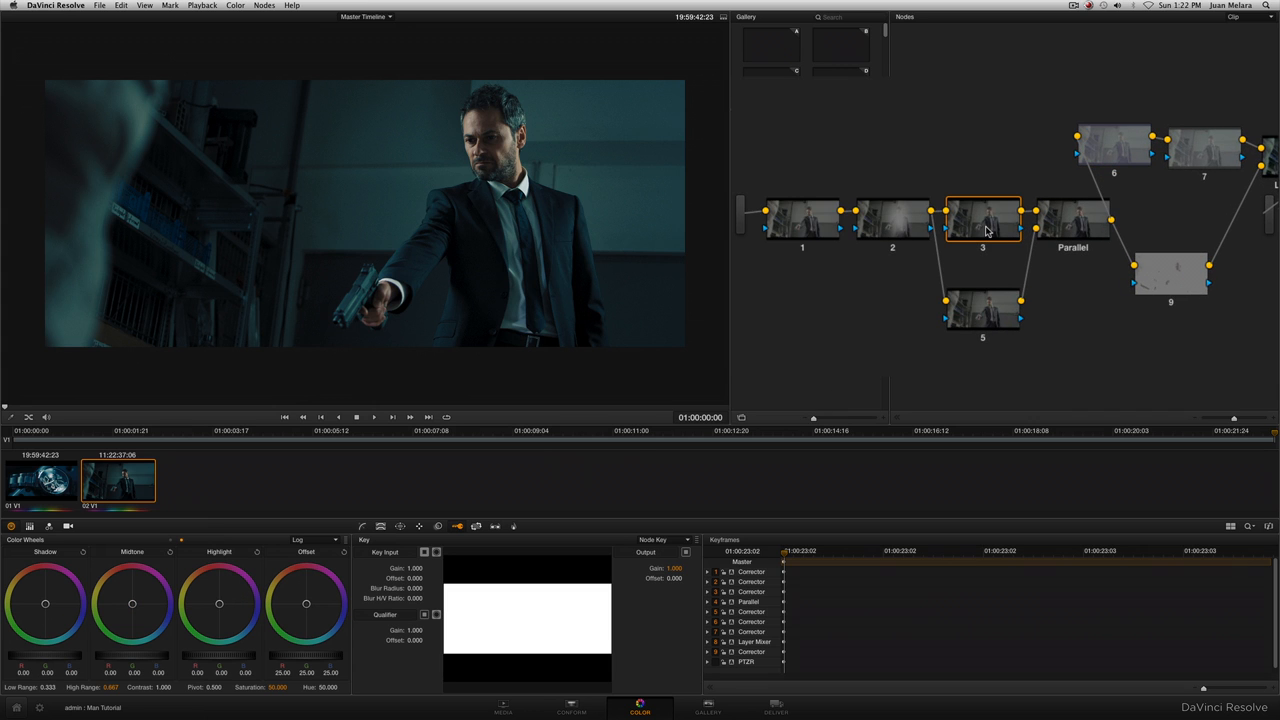
{"action": "mouse_move", "coordinate": [981, 216]}
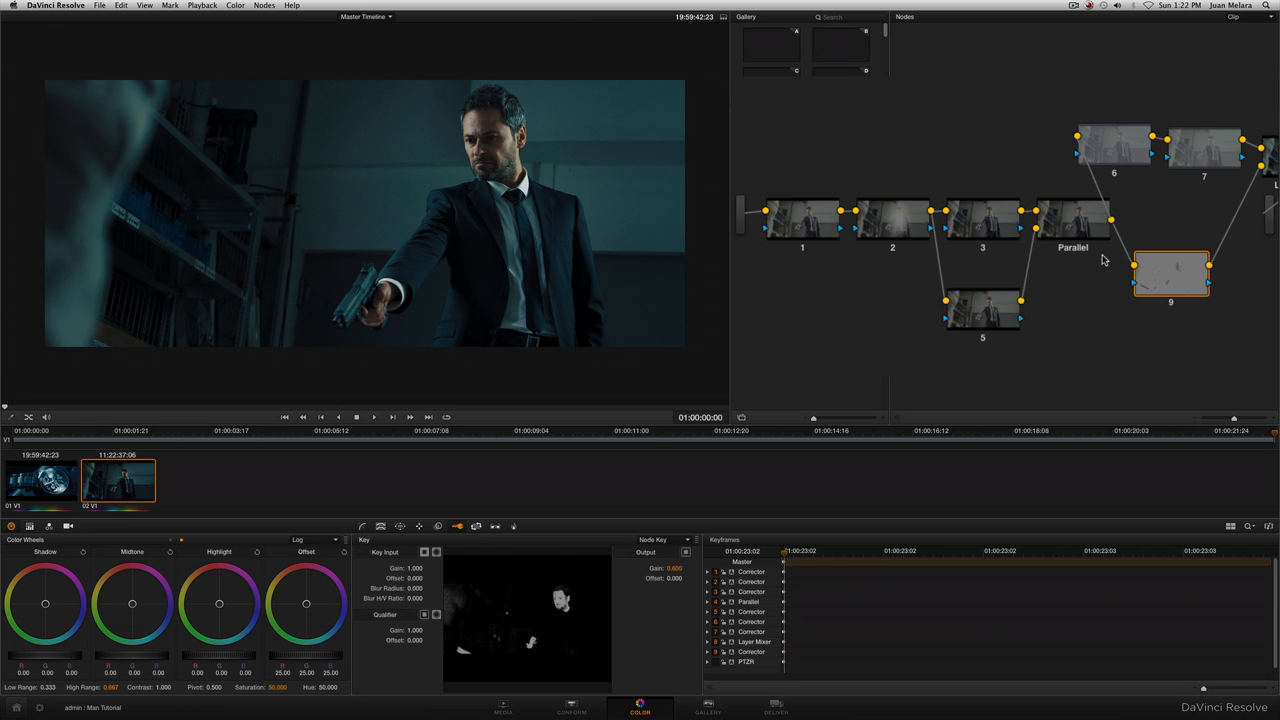
{"action": "left_click", "coordinate": [982, 217]}
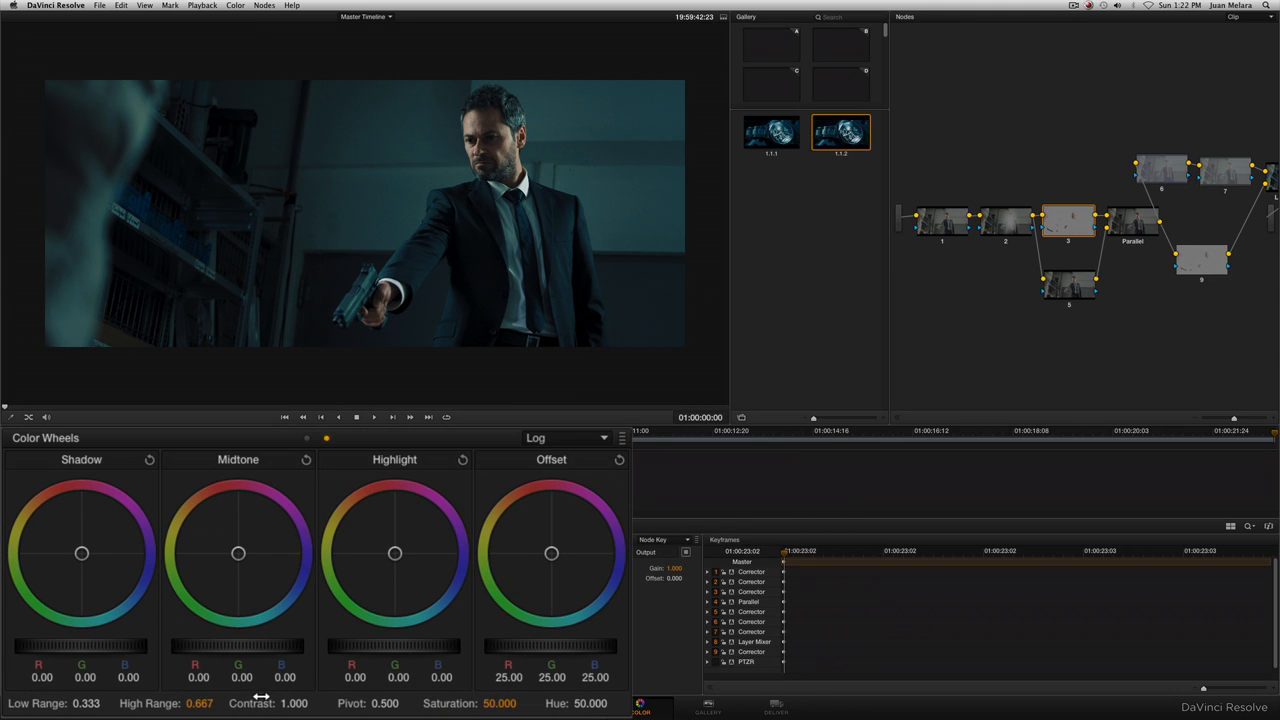
{"action": "left_click_drag", "start_coordinate": [185, 703], "coordinate": [185, 695]}
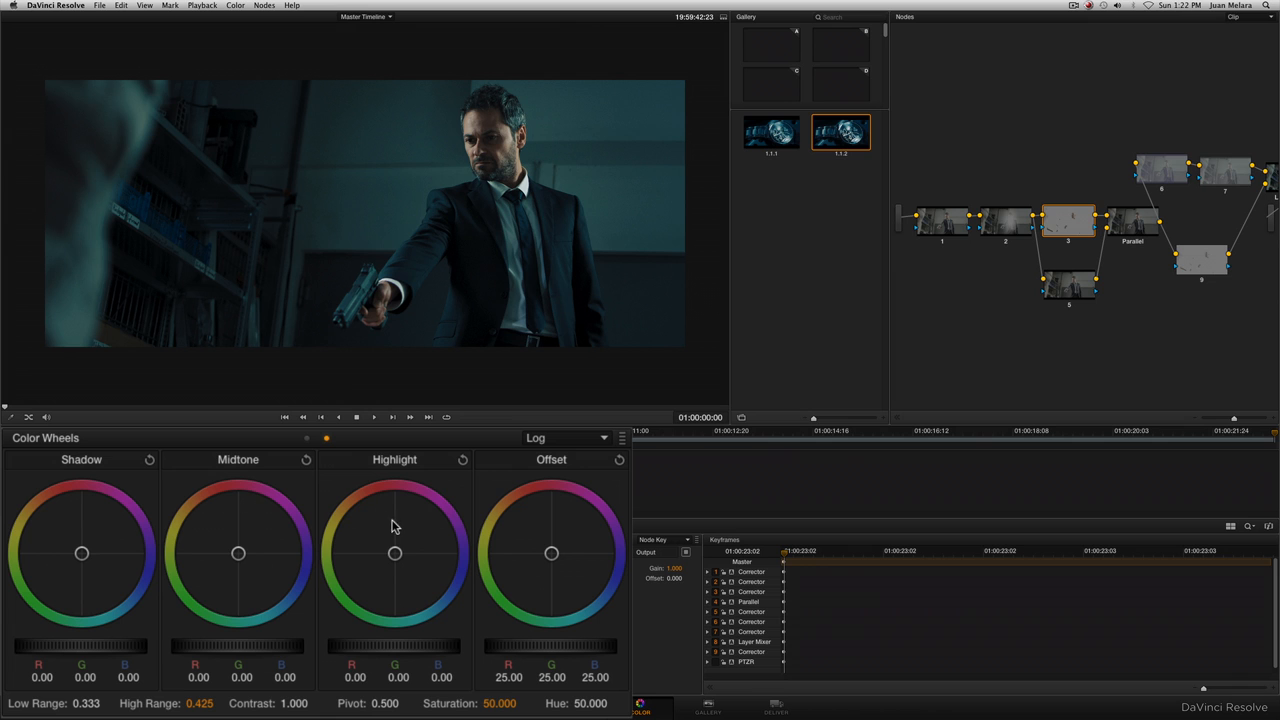
{"action": "left_click_drag", "start_coordinate": [395, 553], "coordinate": [395, 555]}
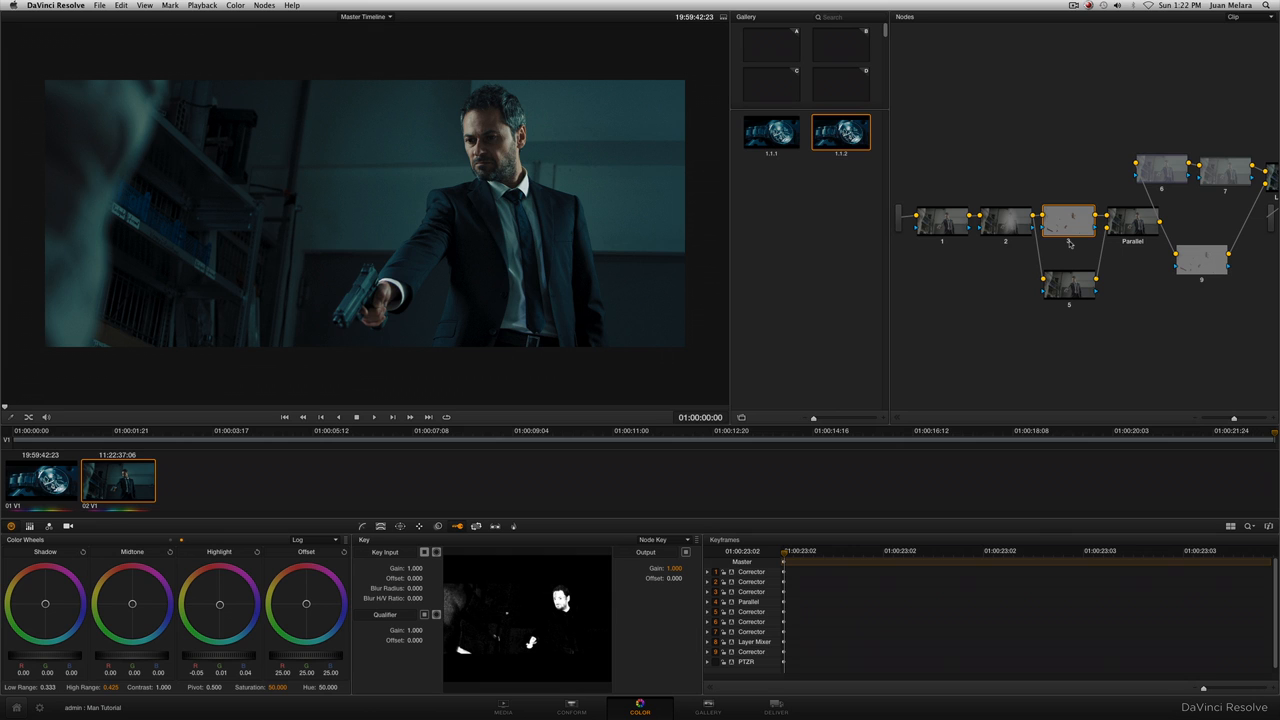
{"action": "mouse_move", "coordinate": [1068, 288]}
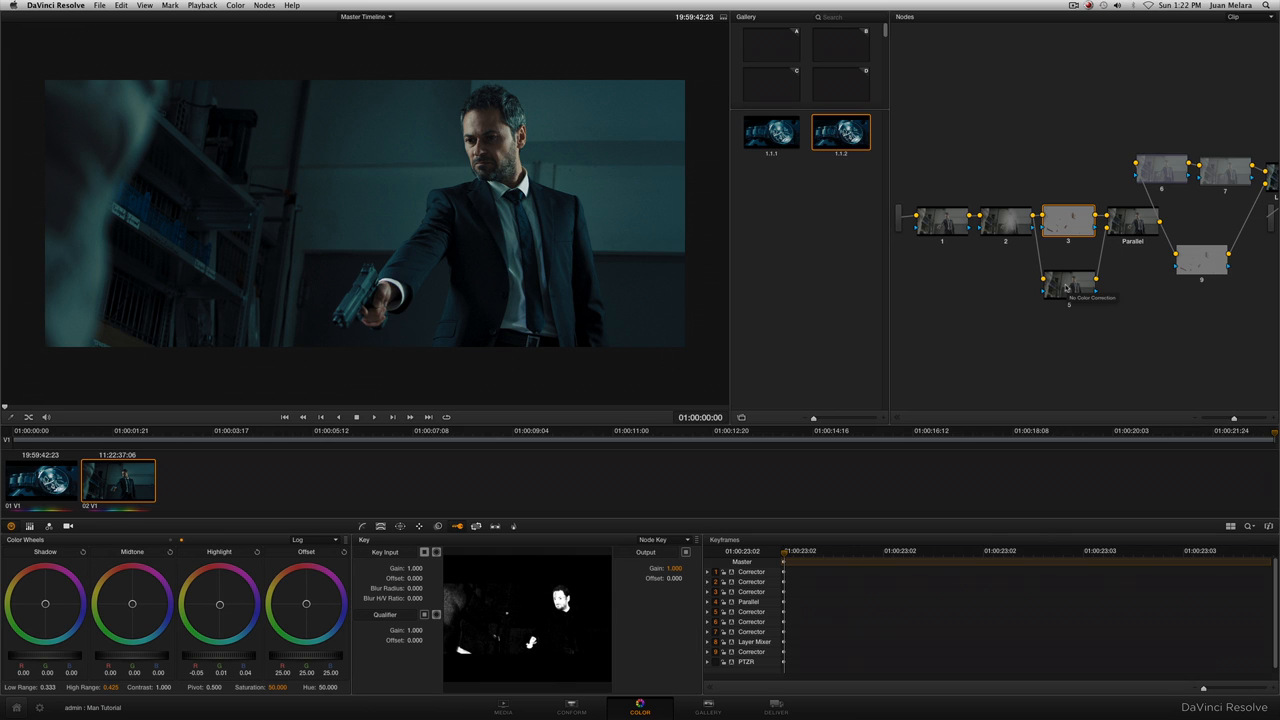
{"action": "mouse_move", "coordinate": [1075, 273]}
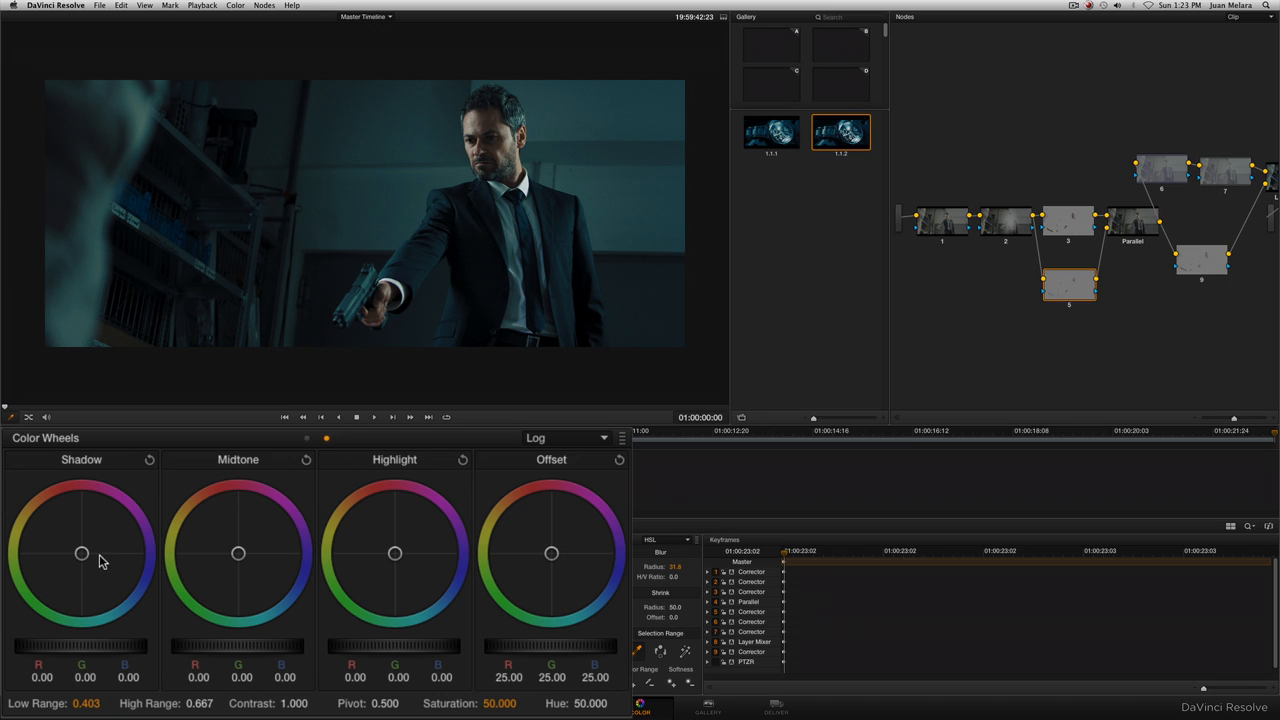
{"action": "mouse_move", "coordinate": [97, 554]}
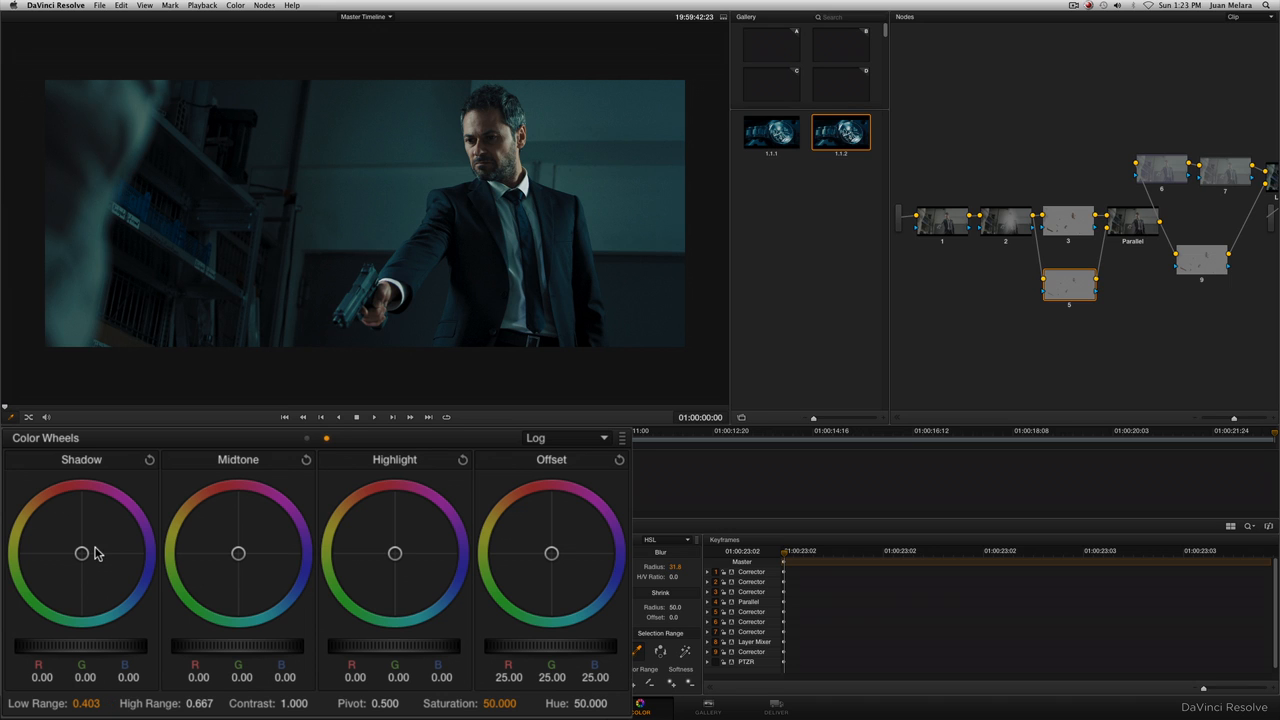
Nudge node 5's shadows slightly toward red and adjust the Shadow master level.
{"action": "left_click_drag", "start_coordinate": [82, 553], "coordinate": [82, 550]}
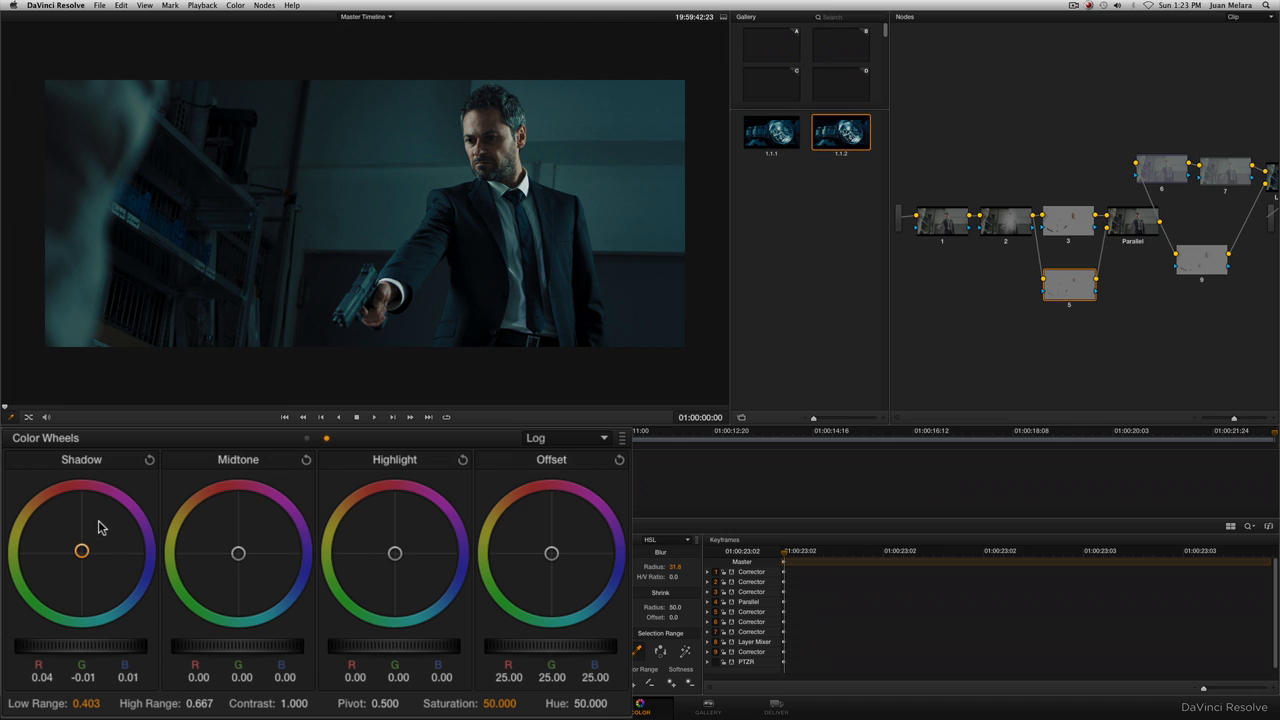
{"action": "left_click_drag", "start_coordinate": [82, 551], "coordinate": [83, 550]}
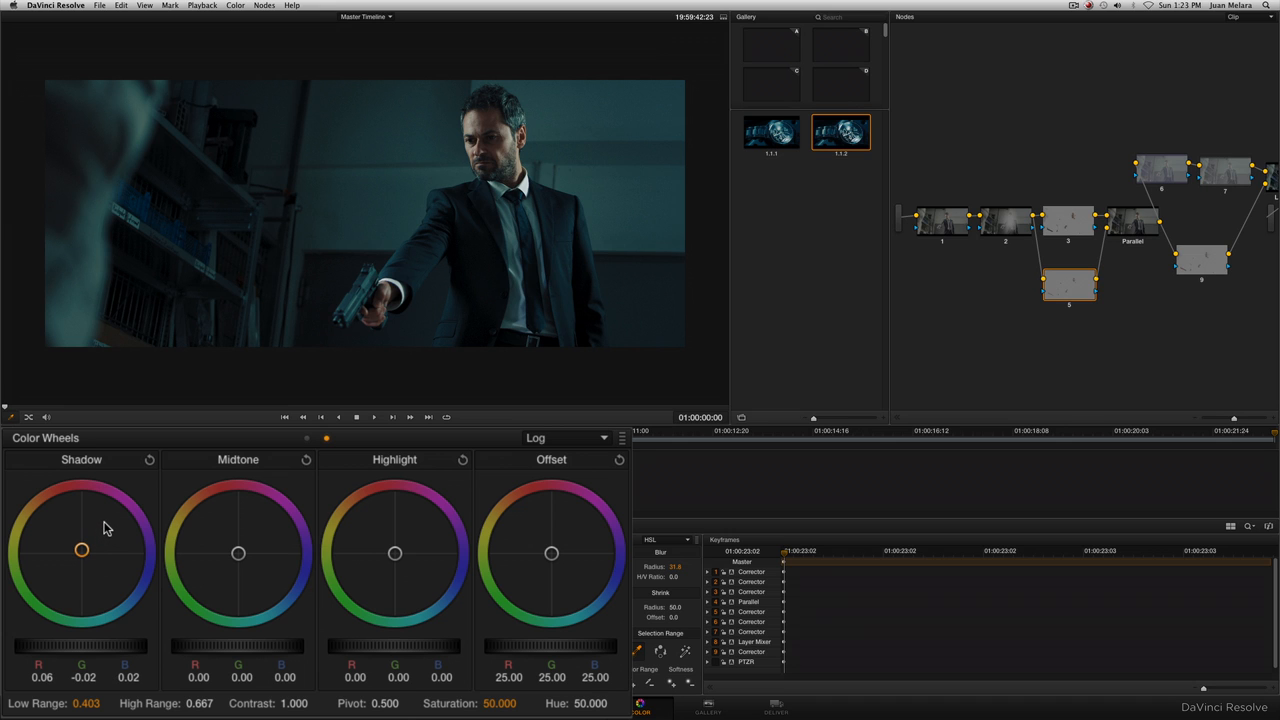
{"action": "left_click_drag", "start_coordinate": [82, 550], "coordinate": [82, 548]}
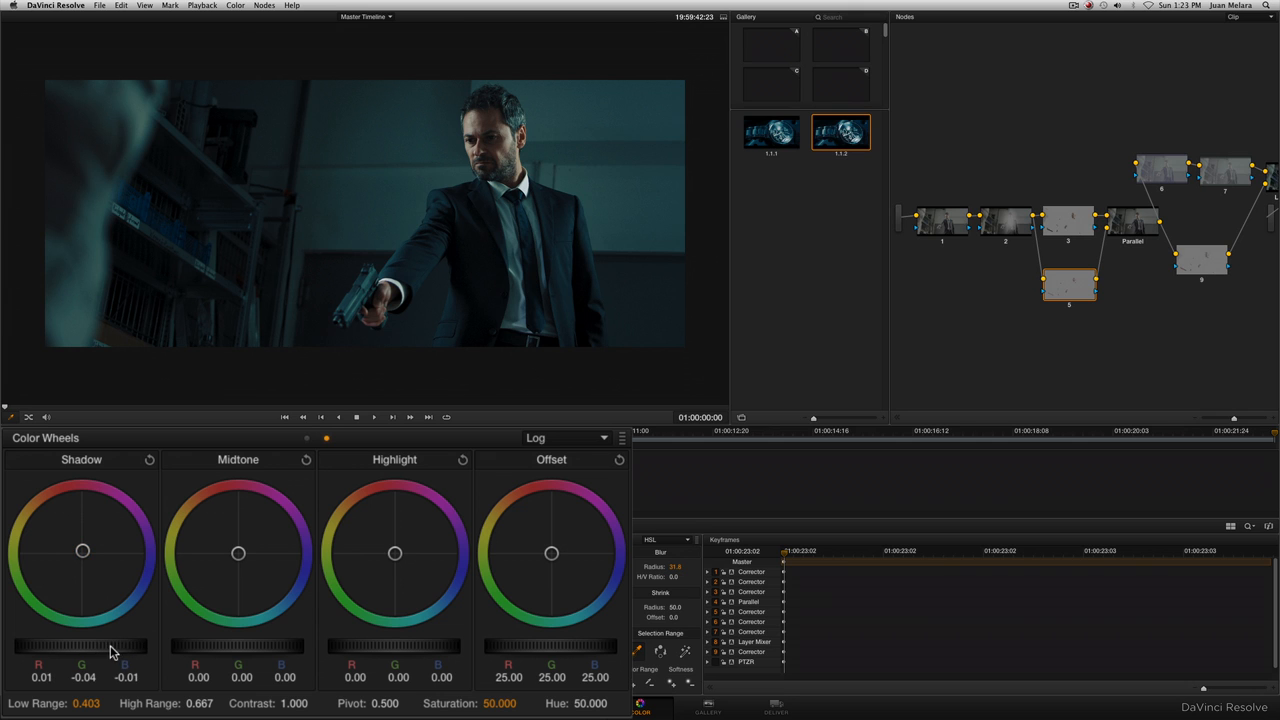
{"action": "left_click_drag", "start_coordinate": [110, 645], "coordinate": [110, 648]}
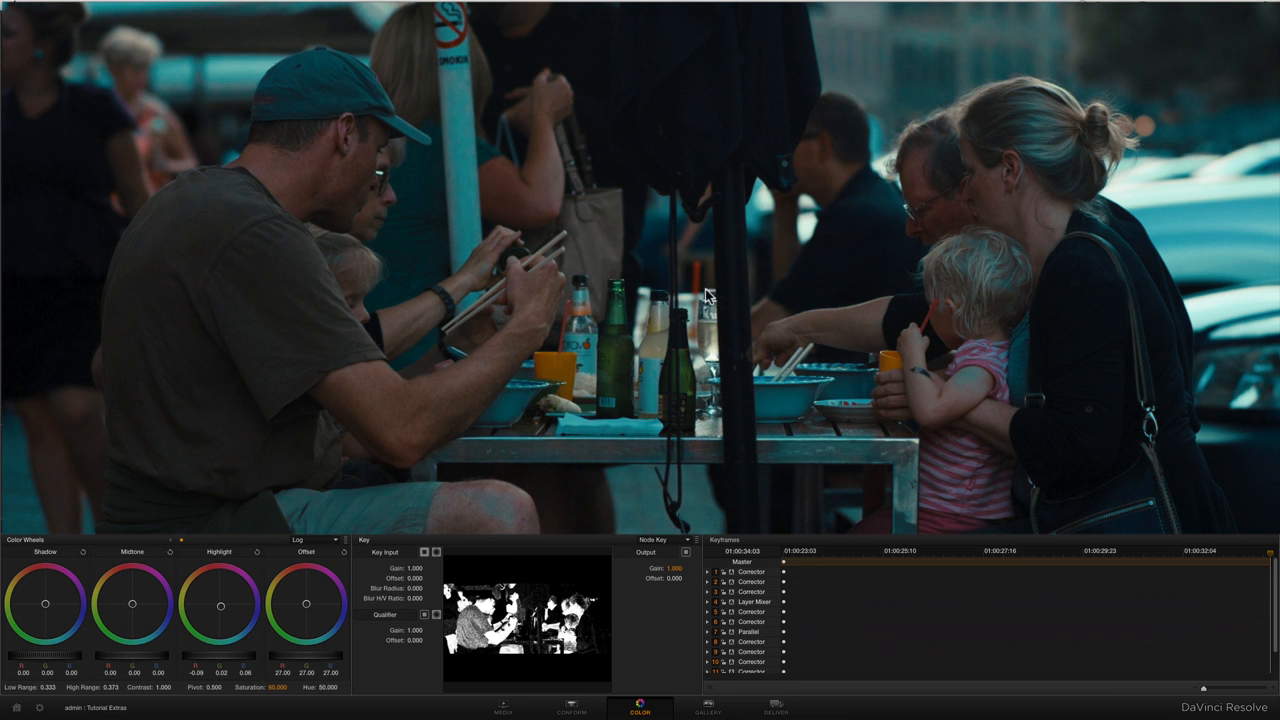
{"action": "mouse_move", "coordinate": [361, 146]}
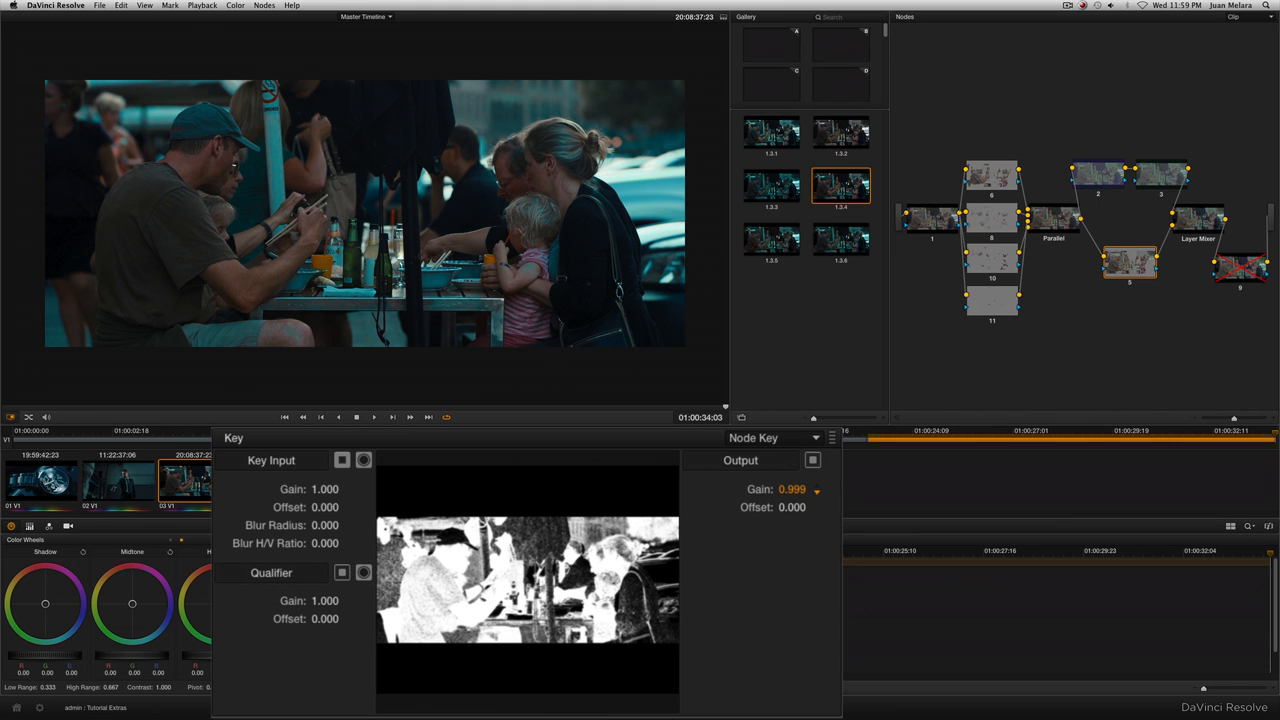
Lower the café node's key Output Gain from 1.000 to about 0.508.
{"action": "left_click_drag", "start_coordinate": [791, 489], "coordinate": [791, 520]}
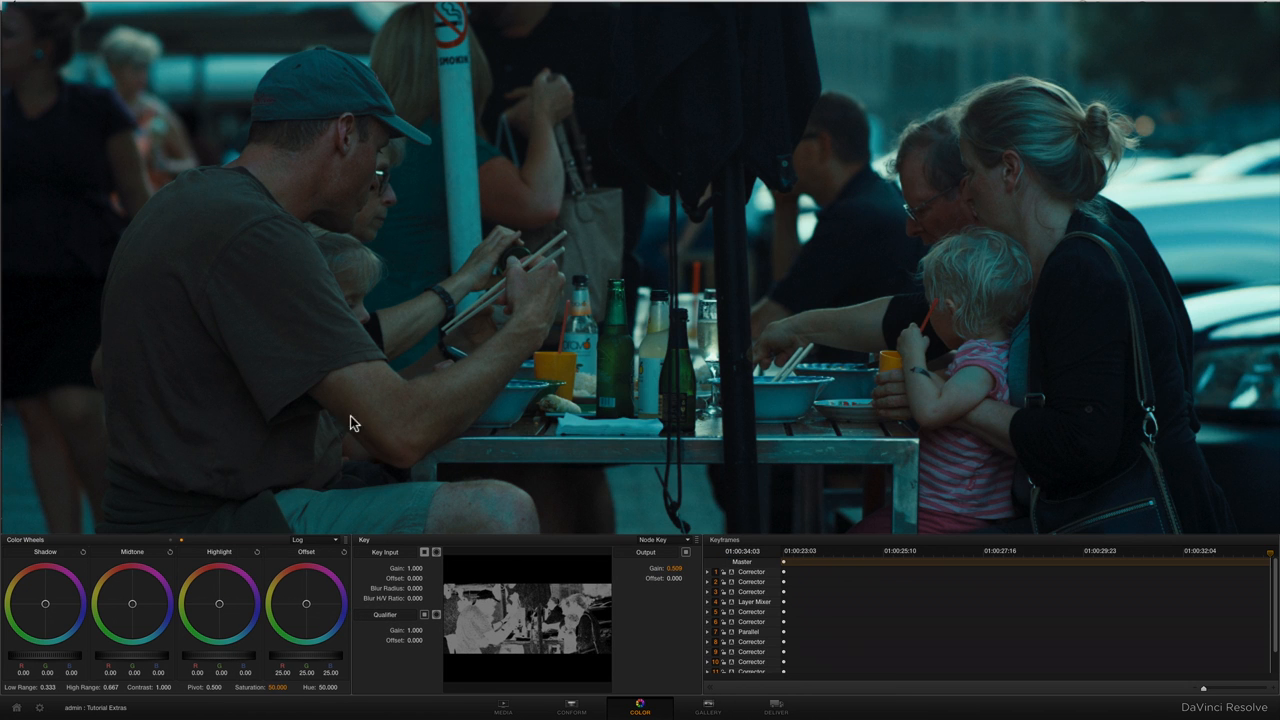
{"action": "mouse_move", "coordinate": [408, 476]}
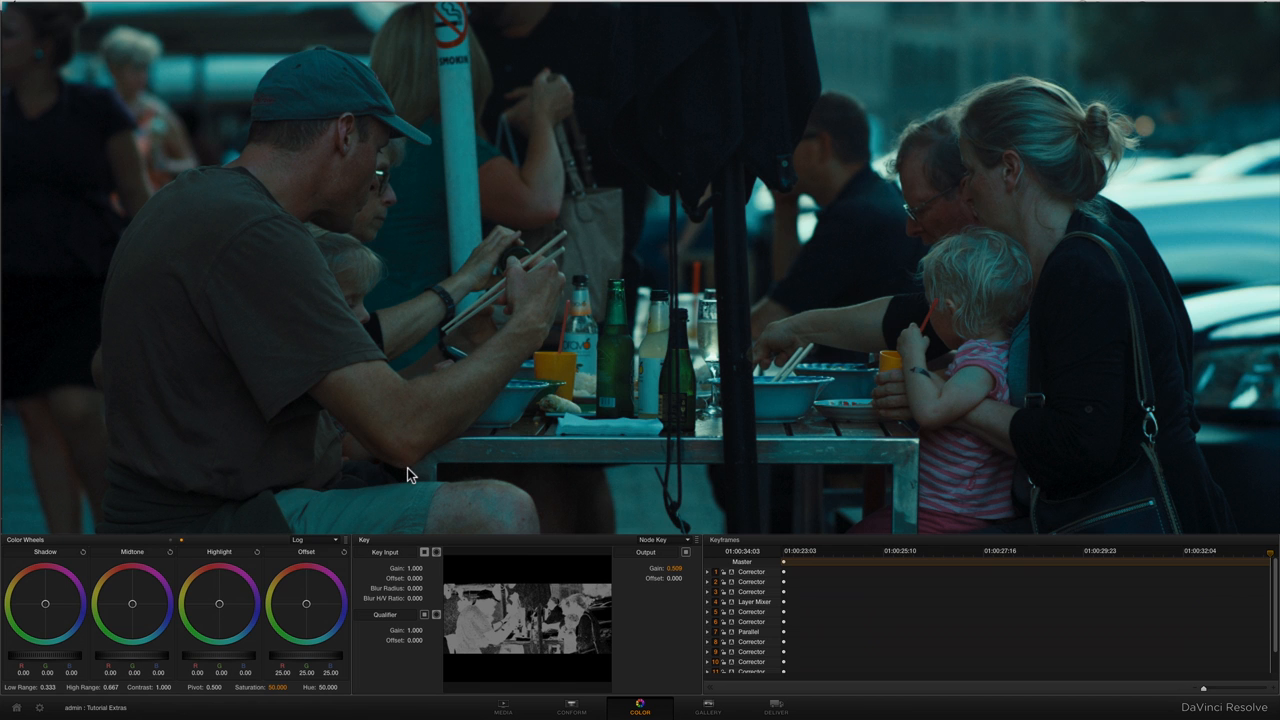
{"action": "right_click", "coordinate": [771, 238]}
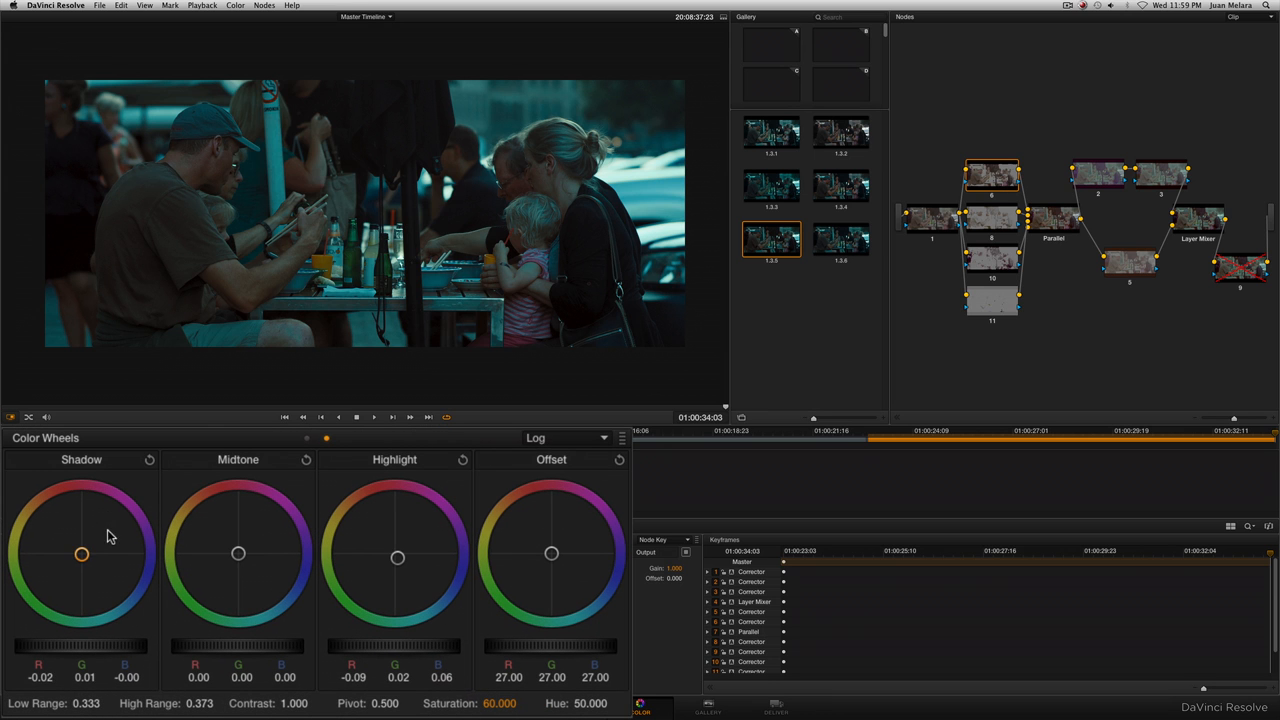
Nudge node 6's shadow balance, then compare node 5's correction in the Node Editor.
{"action": "left_click_drag", "start_coordinate": [82, 555], "coordinate": [82, 558]}
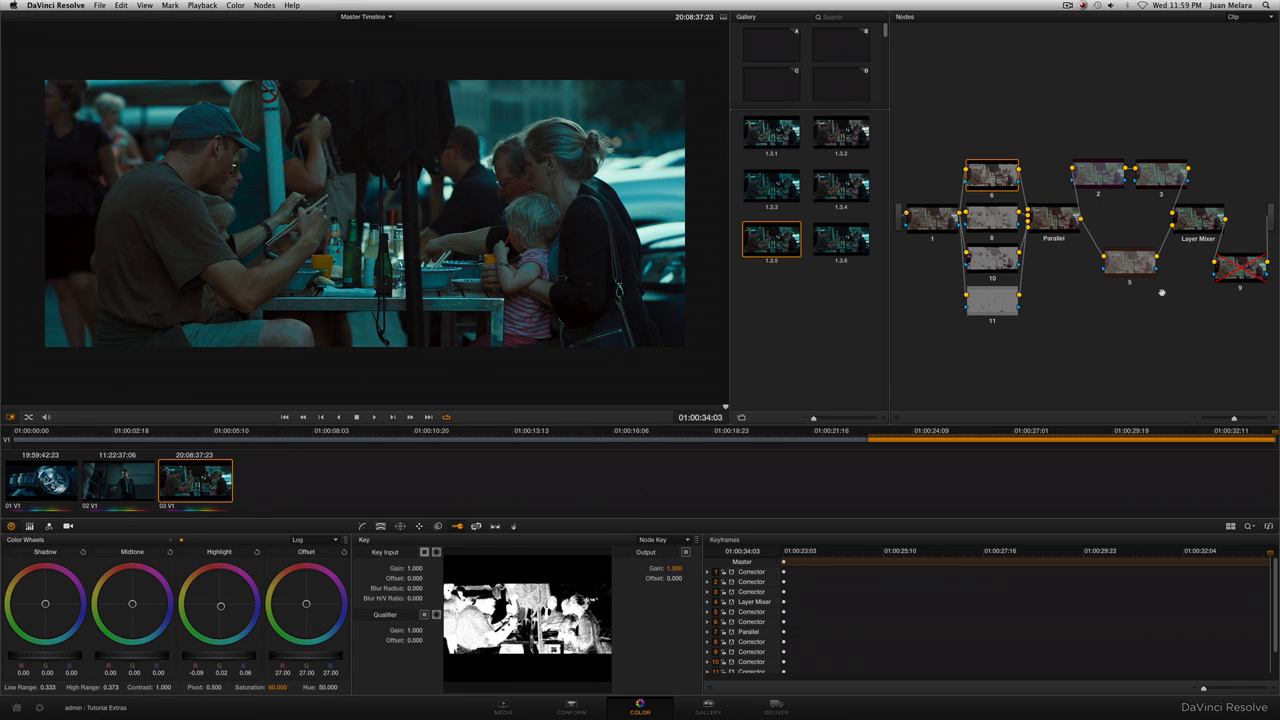
{"action": "left_click", "coordinate": [1130, 262]}
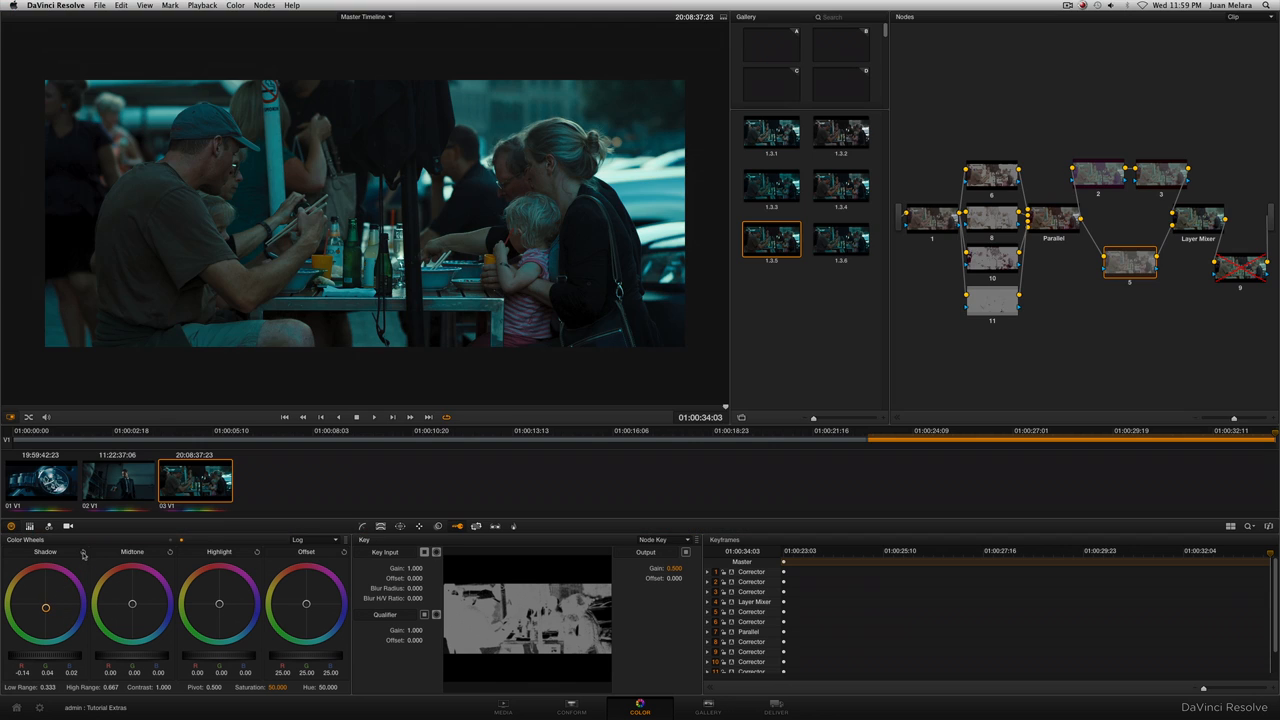
{"action": "right_click", "coordinate": [841, 237]}
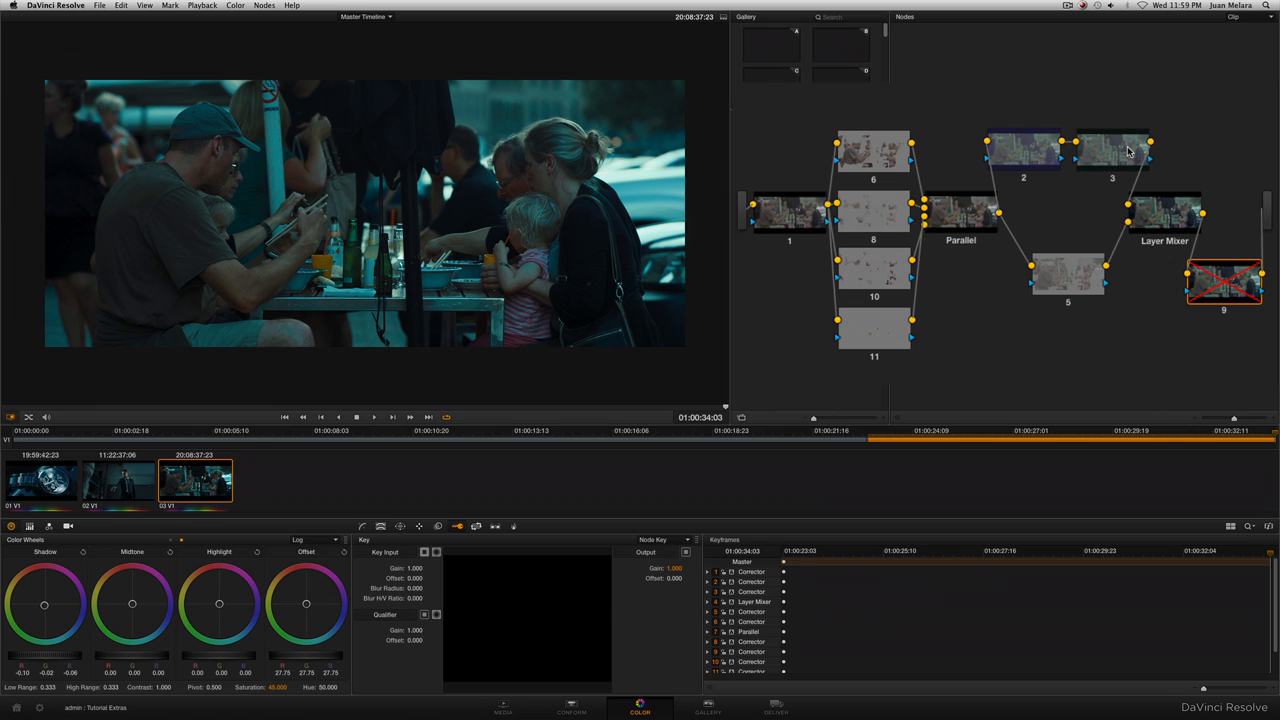
{"action": "mouse_move", "coordinate": [1009, 216]}
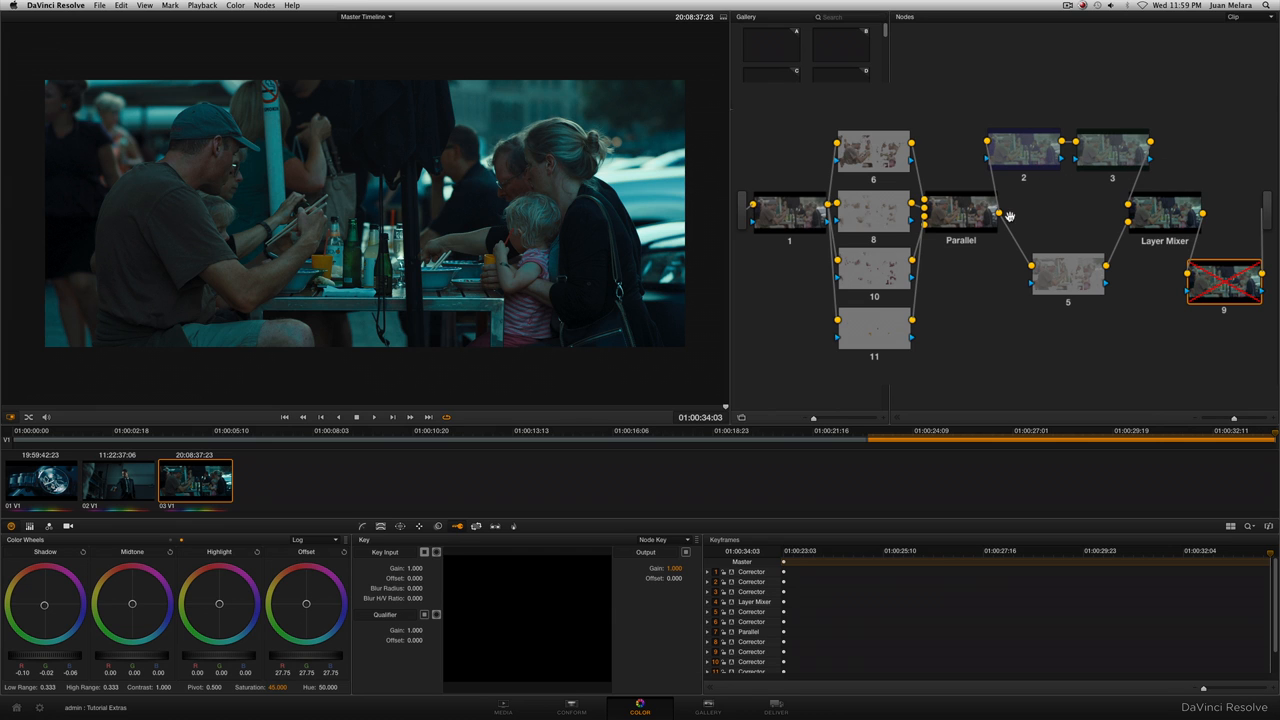
{"action": "mouse_move", "coordinate": [1031, 298]}
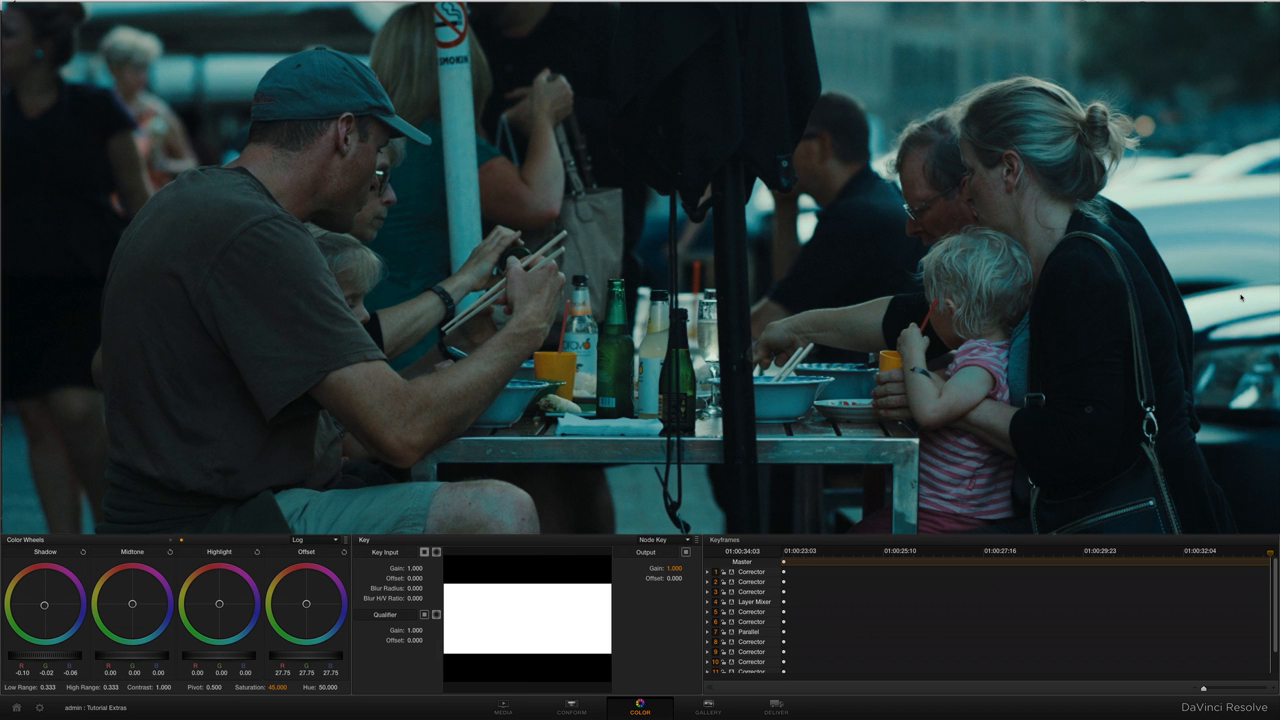
{"action": "mouse_move", "coordinate": [480, 507]}
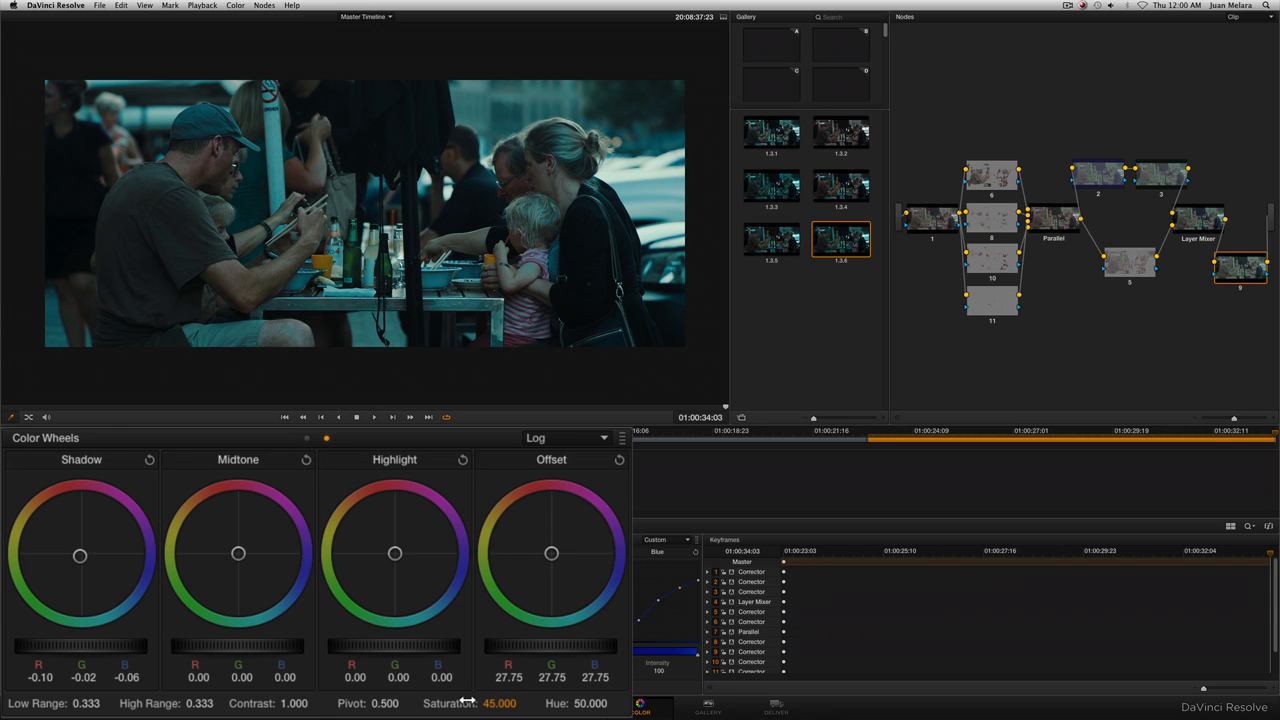
{"action": "mouse_move", "coordinate": [85, 585]}
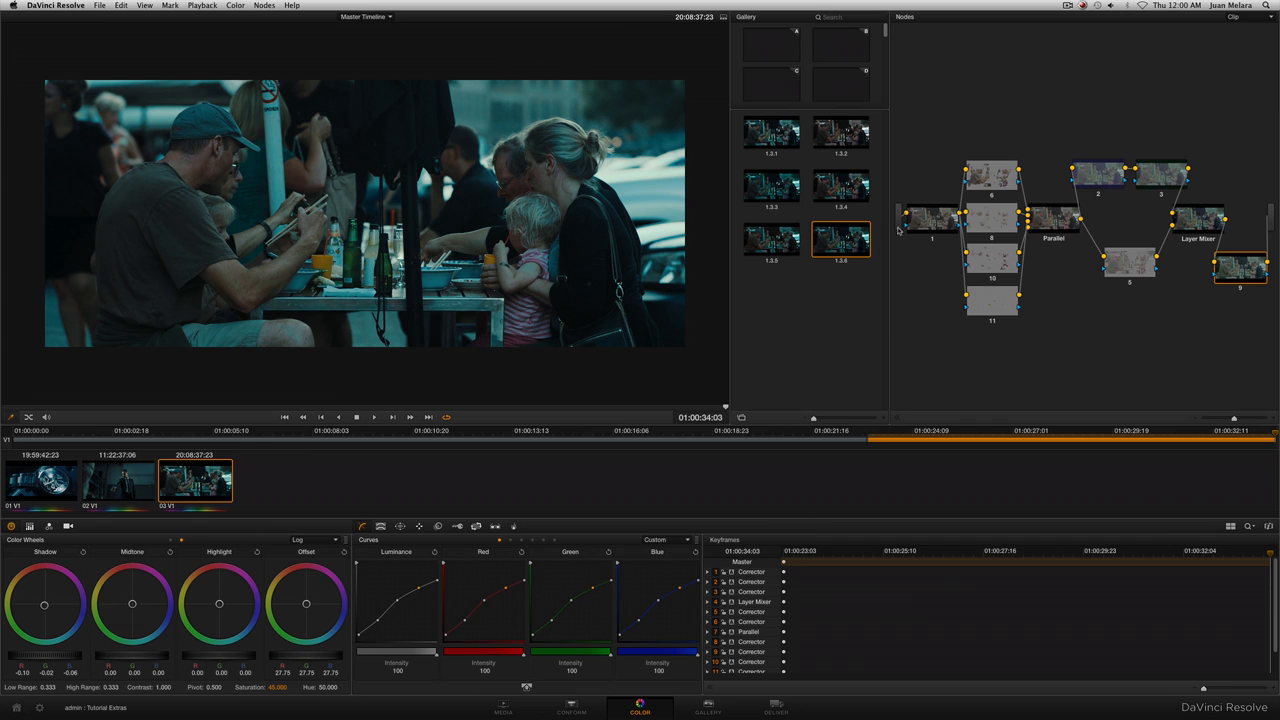
Select node 6 in the café clip's Node Editor.
{"action": "left_click", "coordinate": [991, 172]}
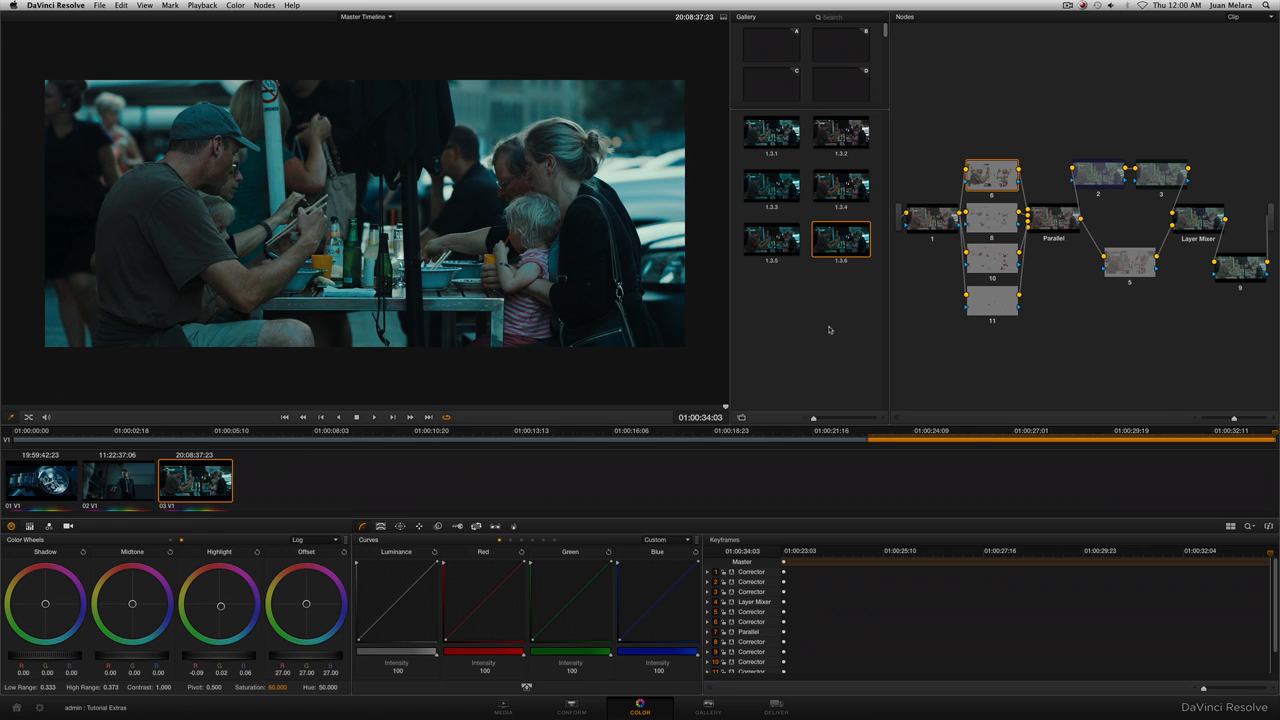
Select node 11 on the café clip.
{"action": "left_click", "coordinate": [991, 215]}
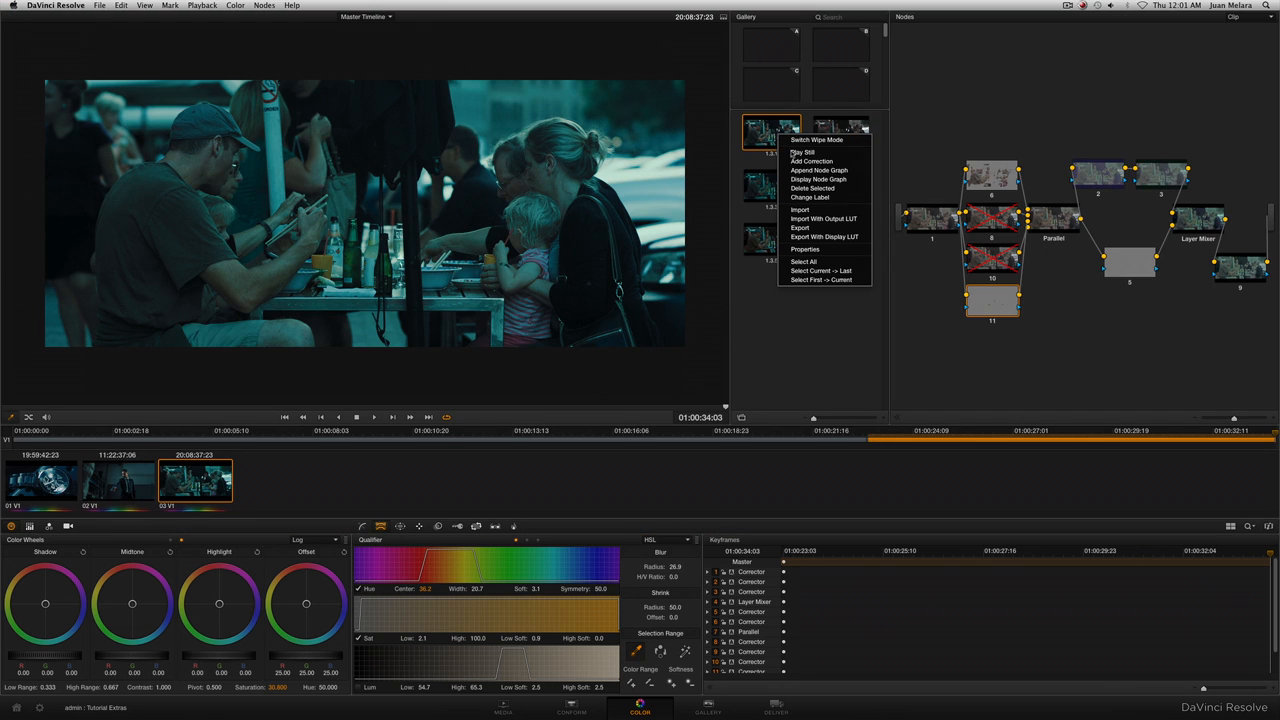
{"action": "mouse_move", "coordinate": [812, 161]}
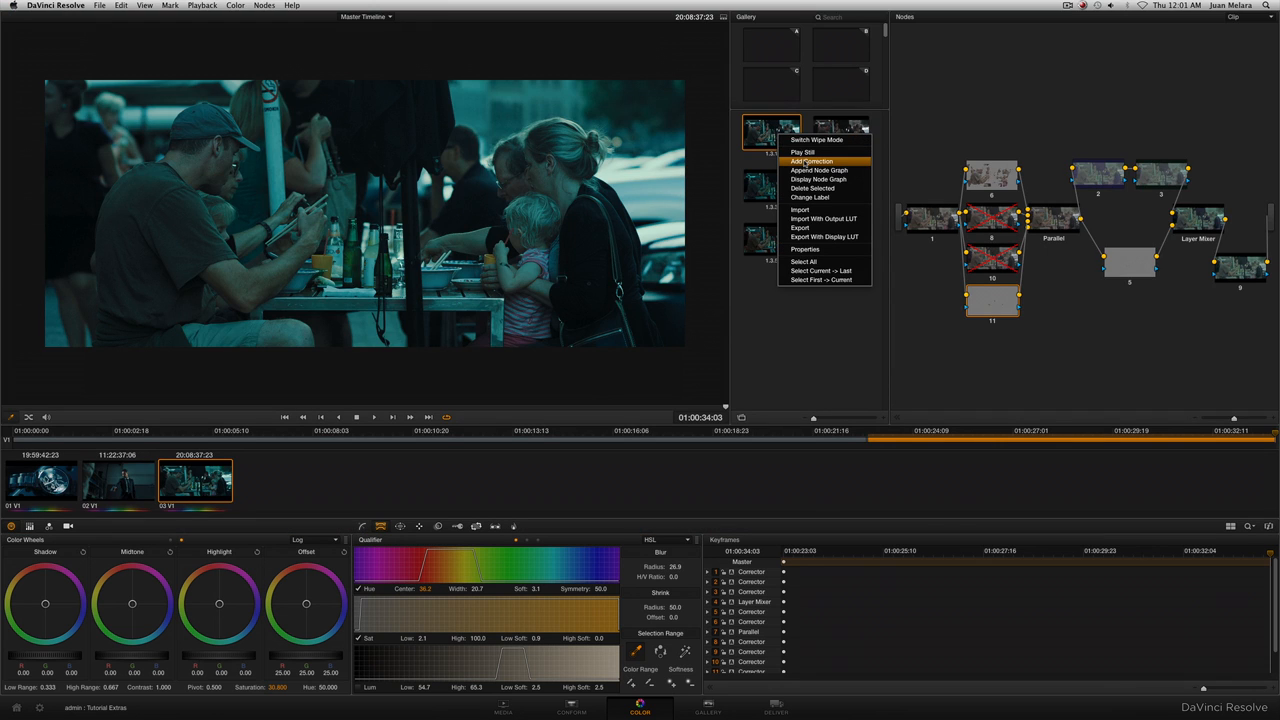